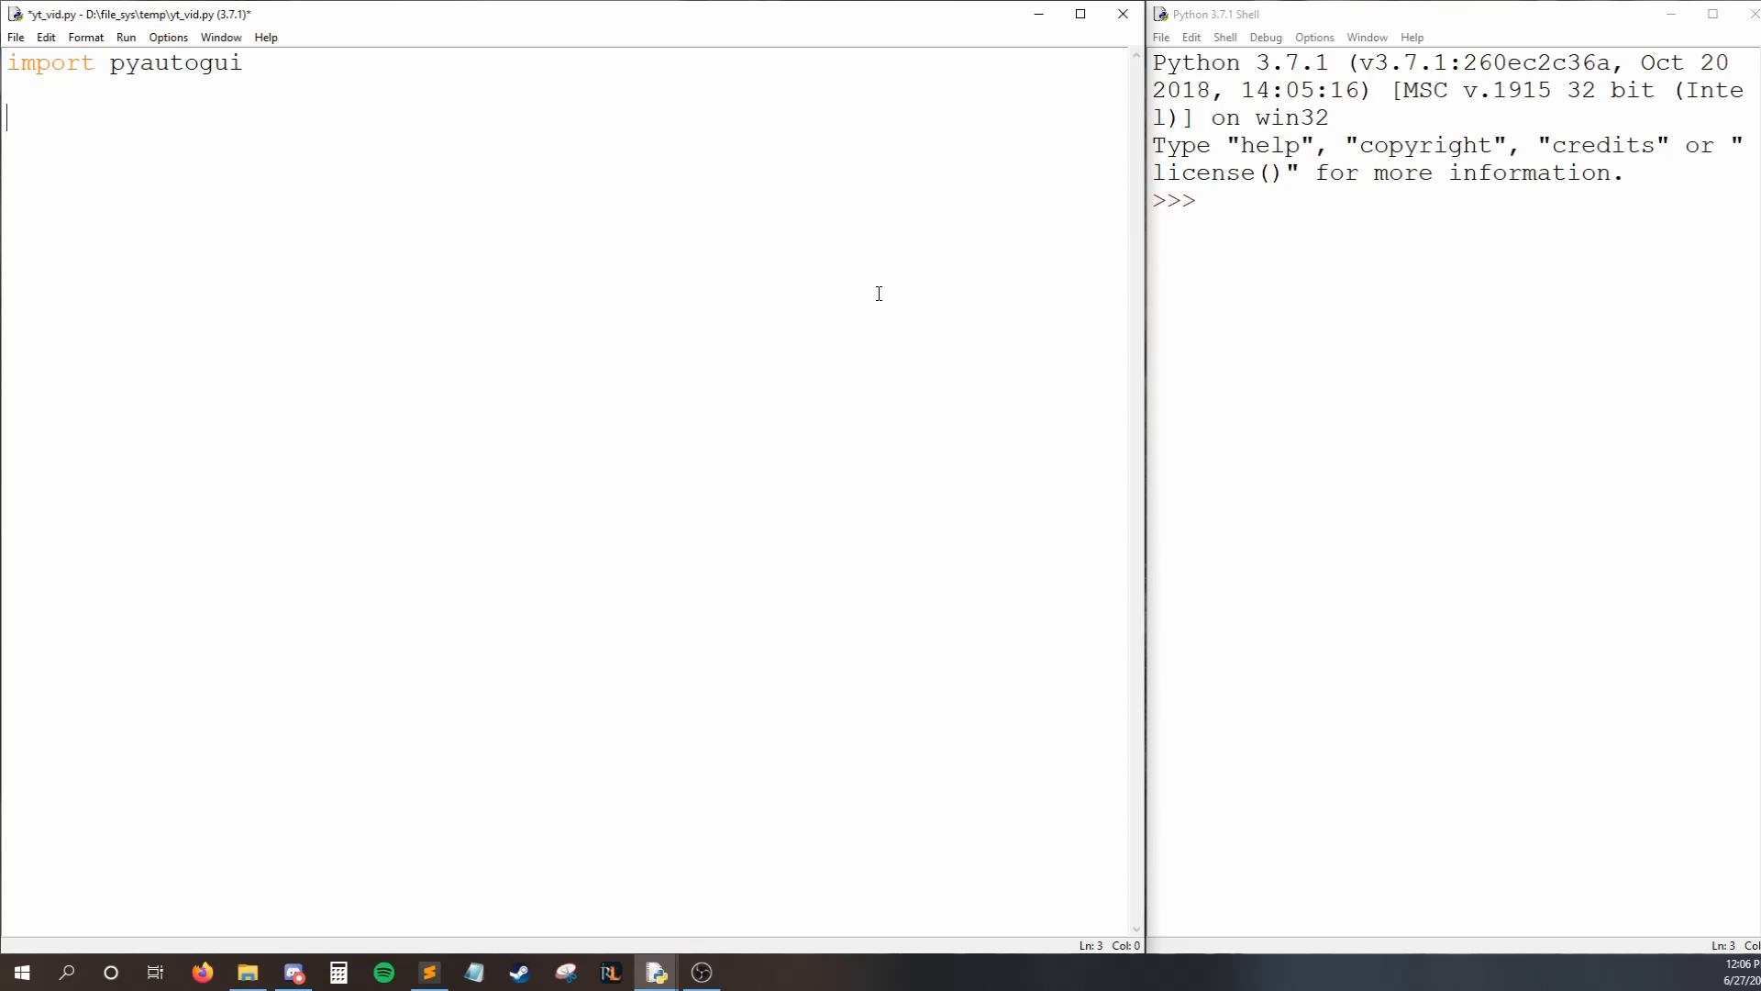
{"action": "mouse_move", "coordinate": [56, 139]}
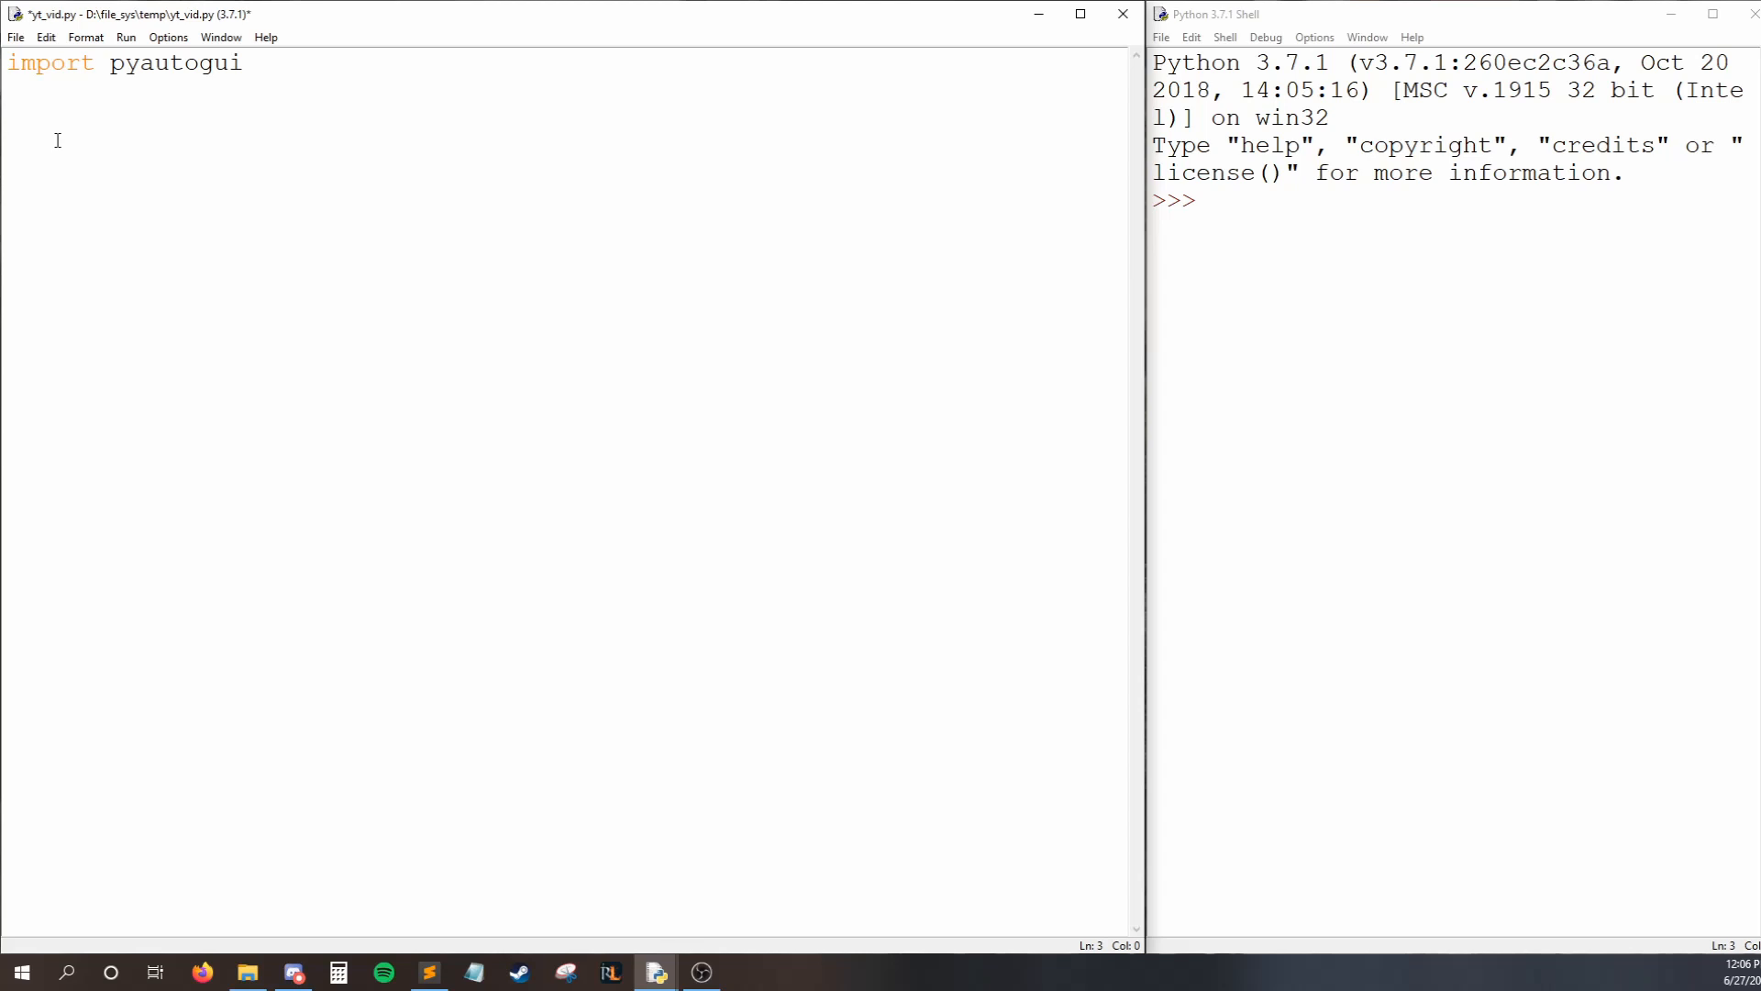
Below the import, write pyautogui.typewrite("...") with the cursor placed inside the quotes.
{"action": "type", "text": "pyautogu"}
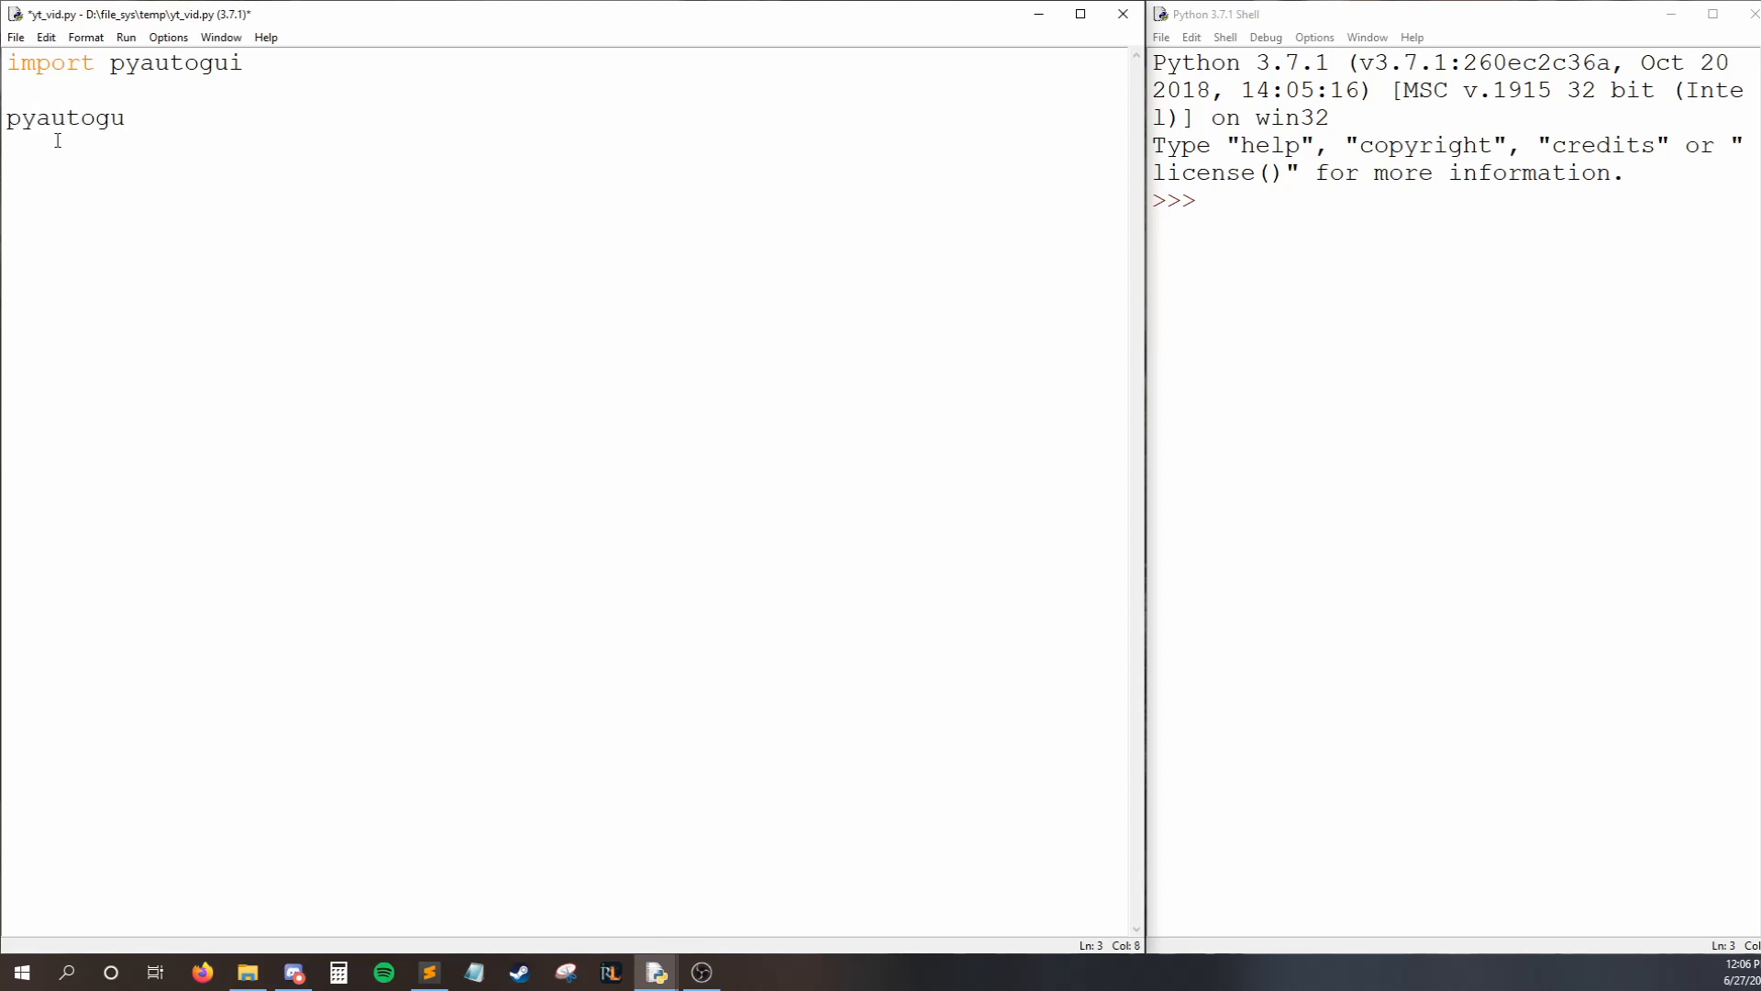
{"action": "type", "text": ".typewrite()"}
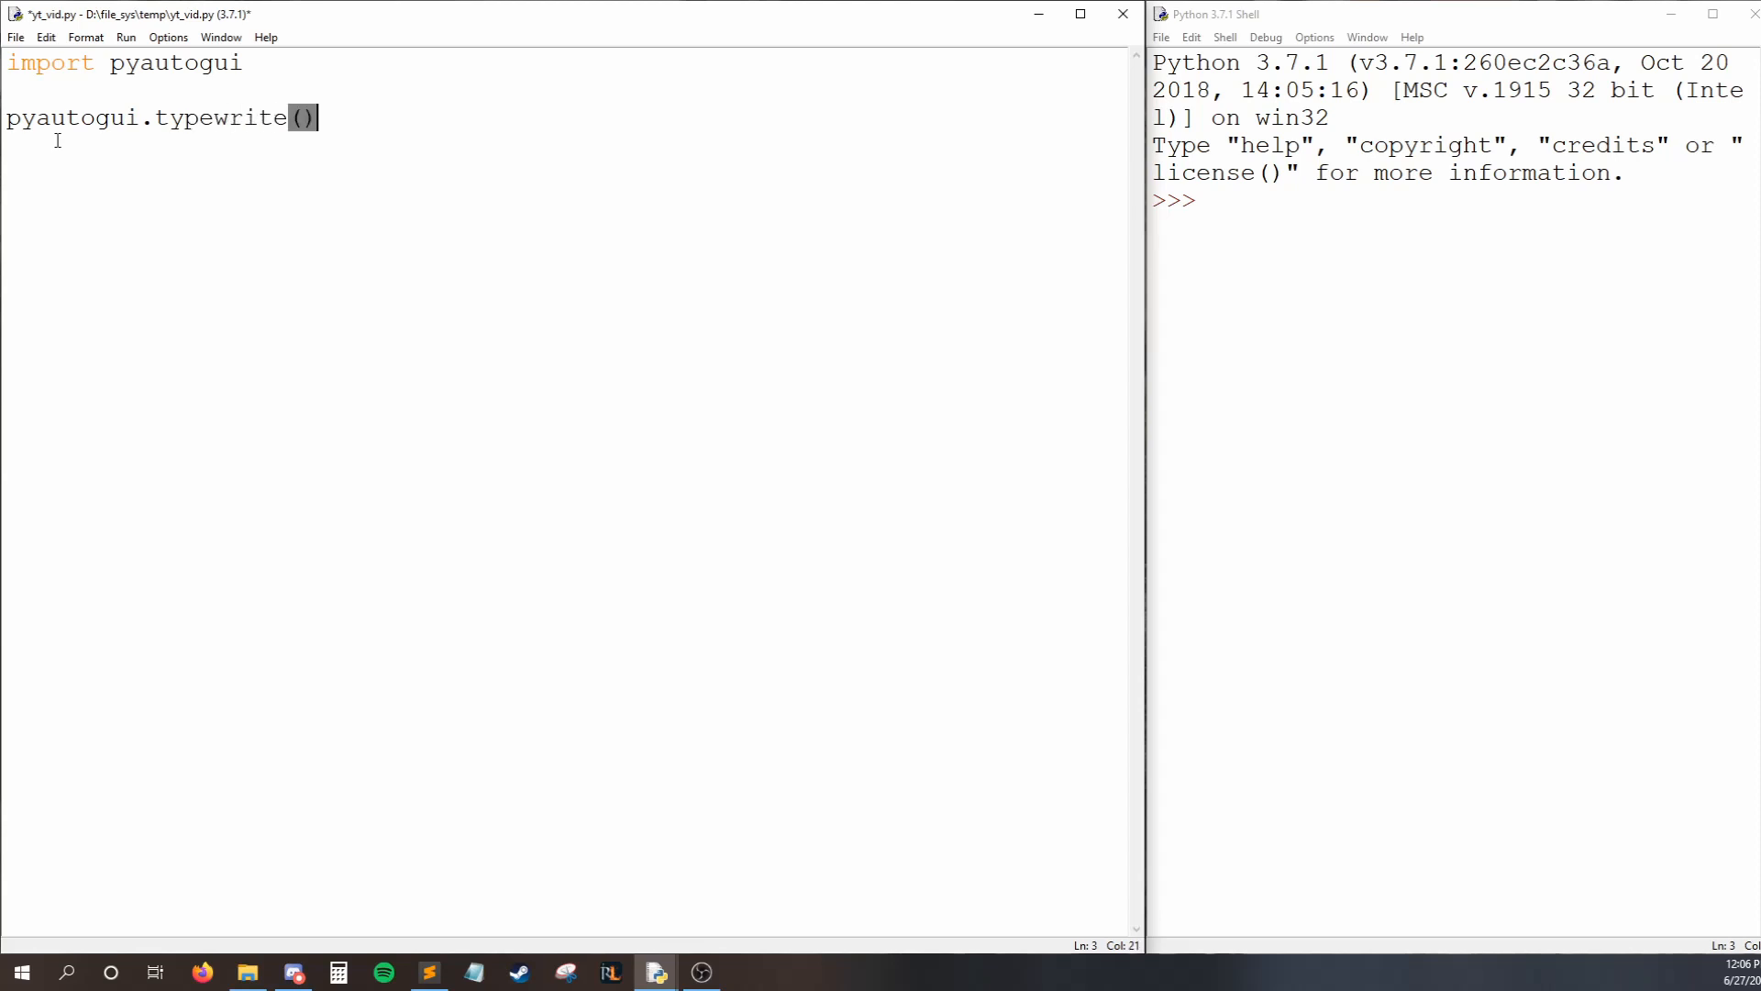
{"action": "key", "text": "Left"}
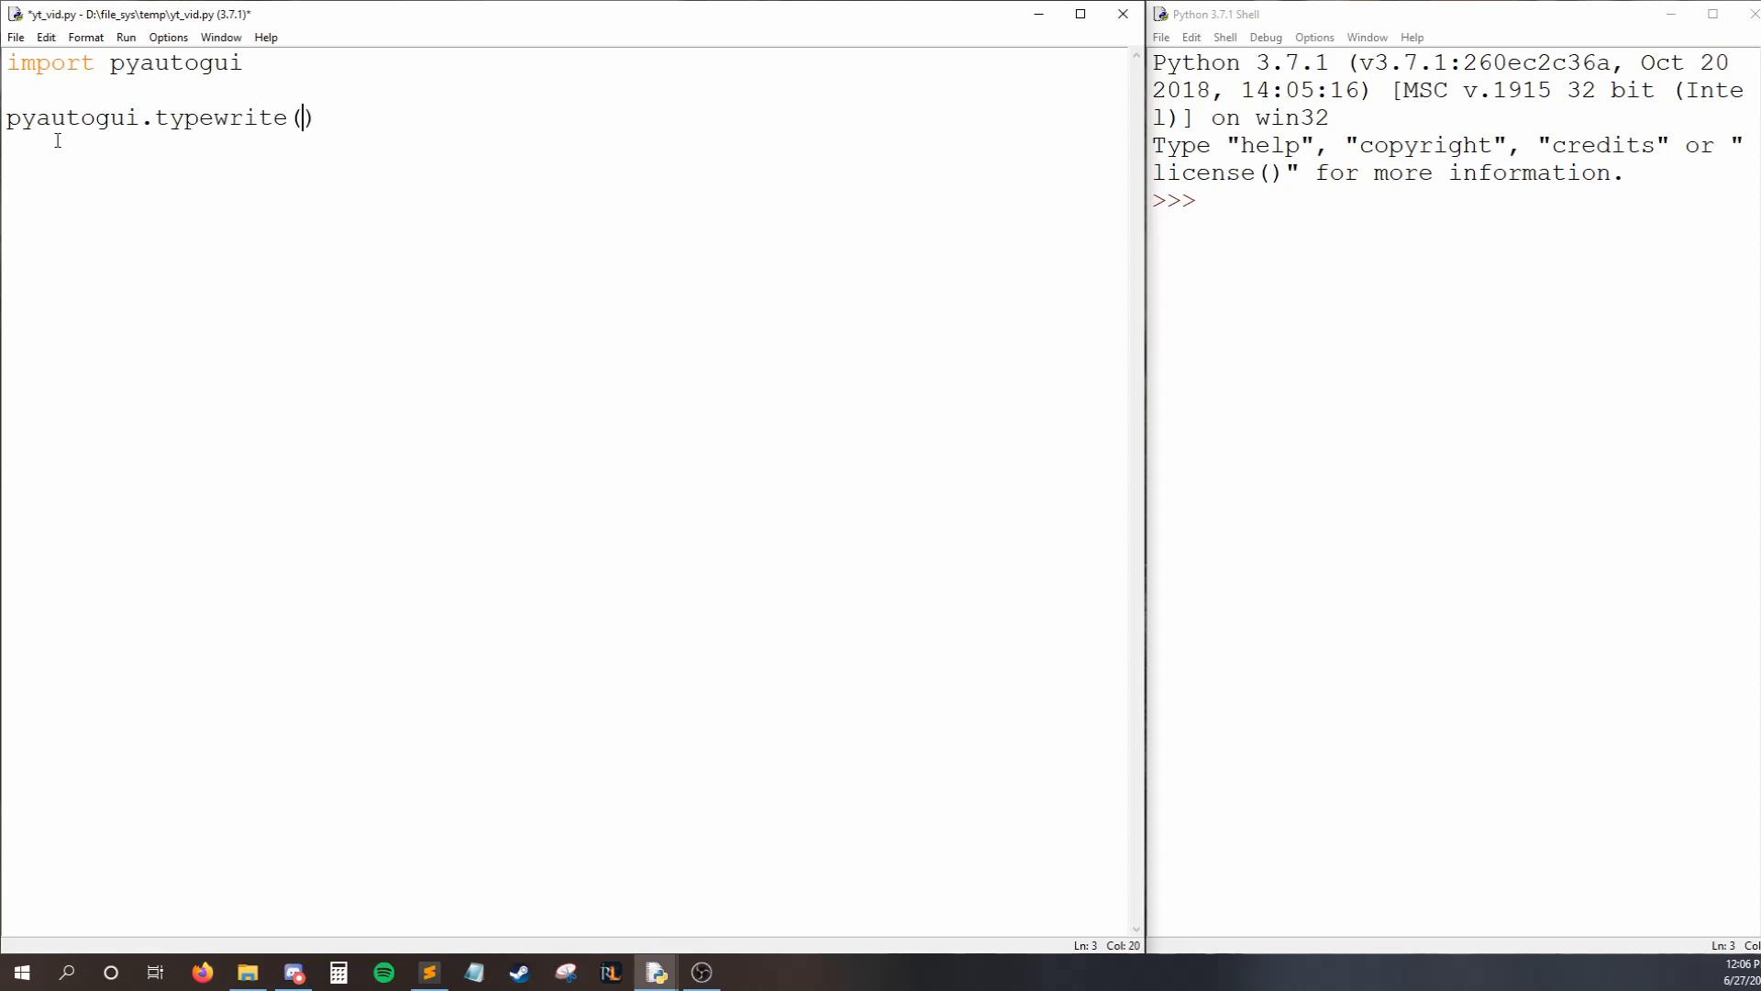
{"action": "type", "text": "\""}
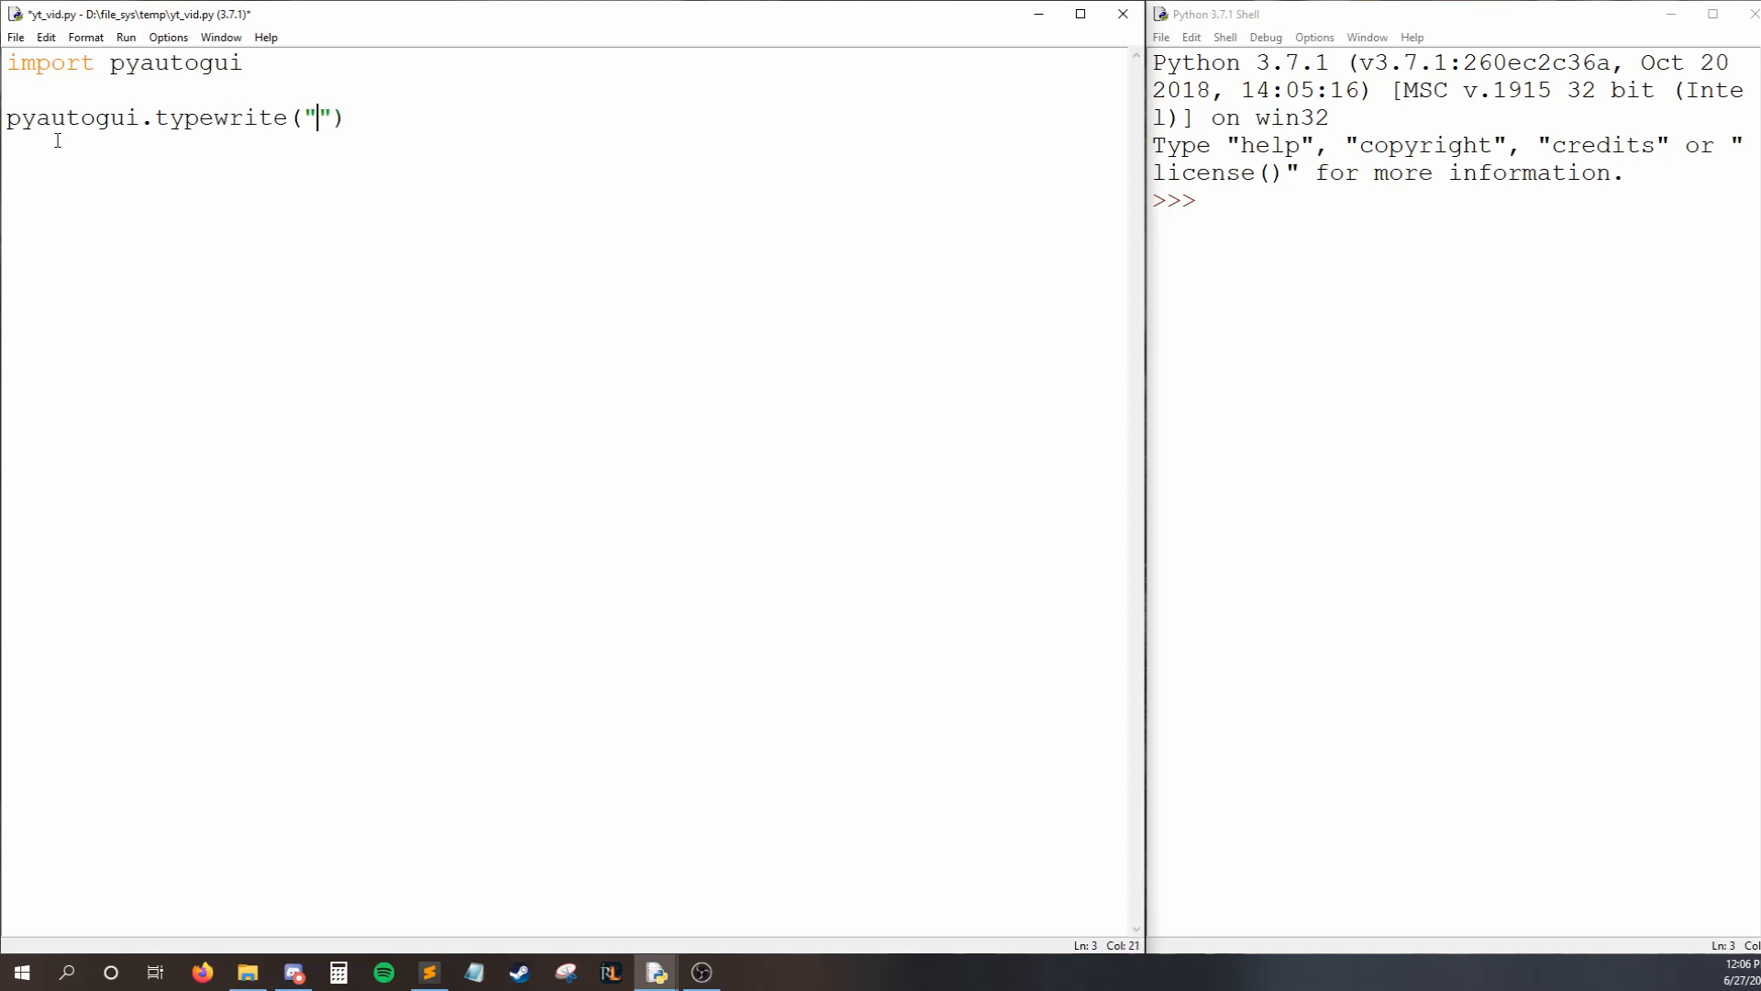
Fill in the 'Code For Humans' argument and run the module with F5.
{"action": "type", "text": "Code For"}
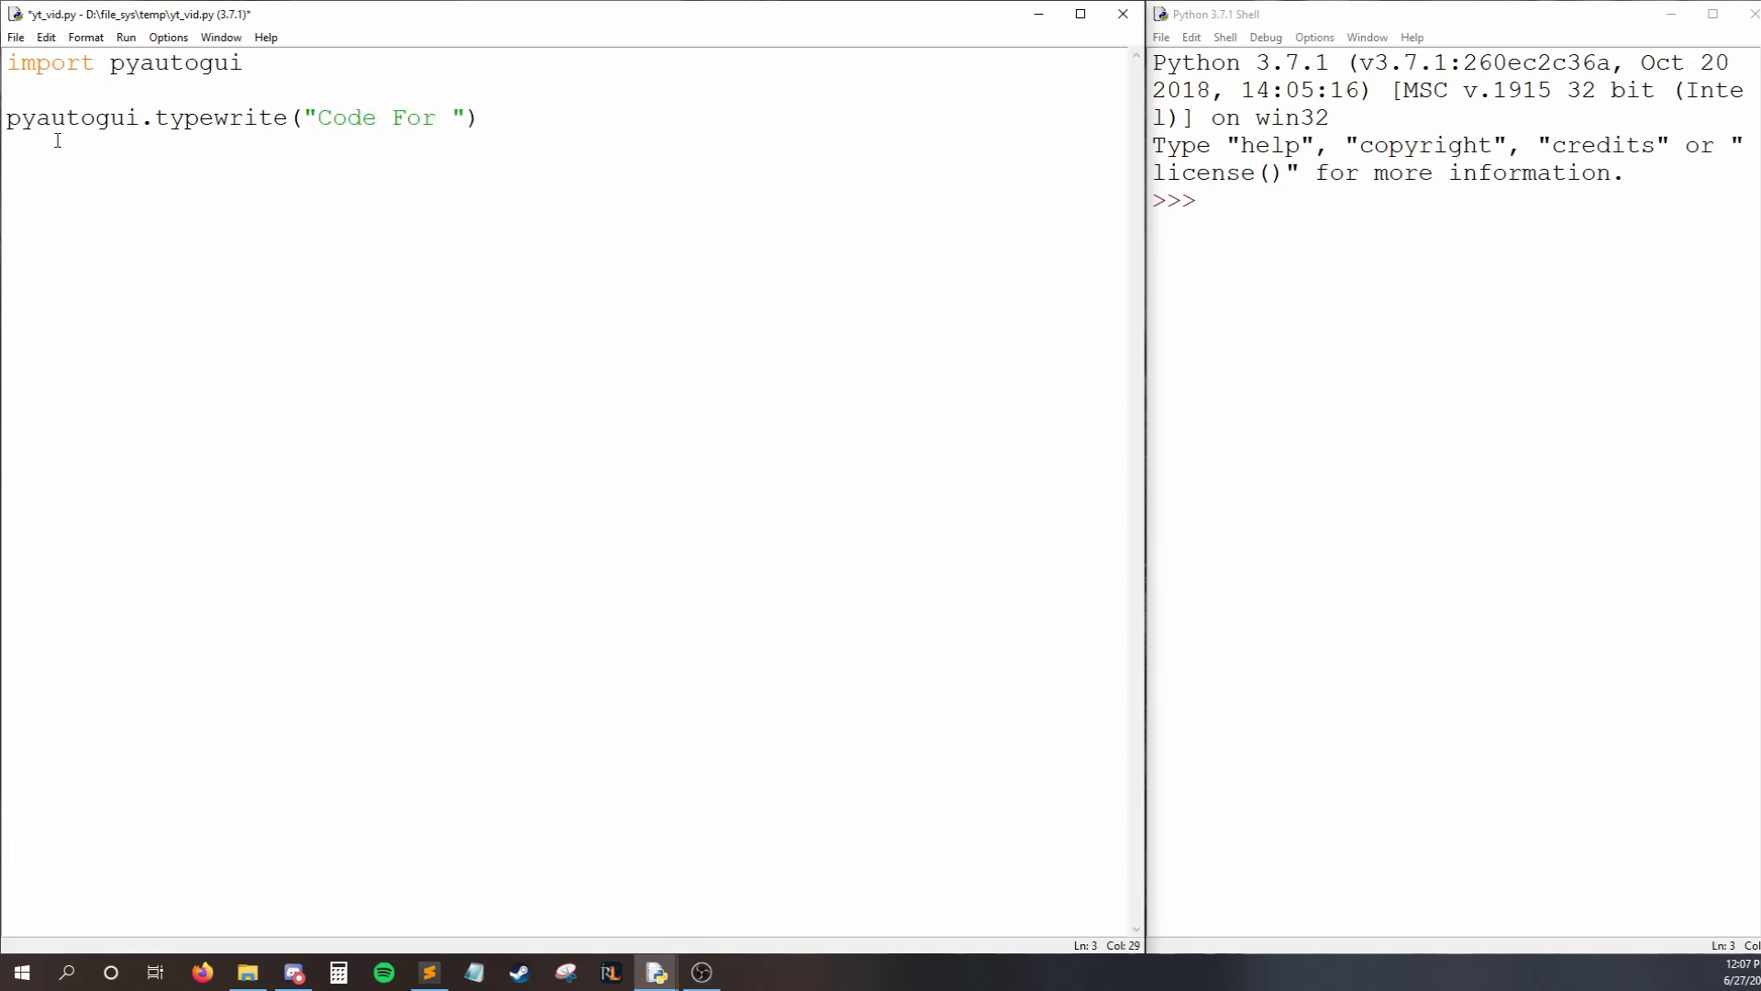
{"action": "type", "text": "Humans"}
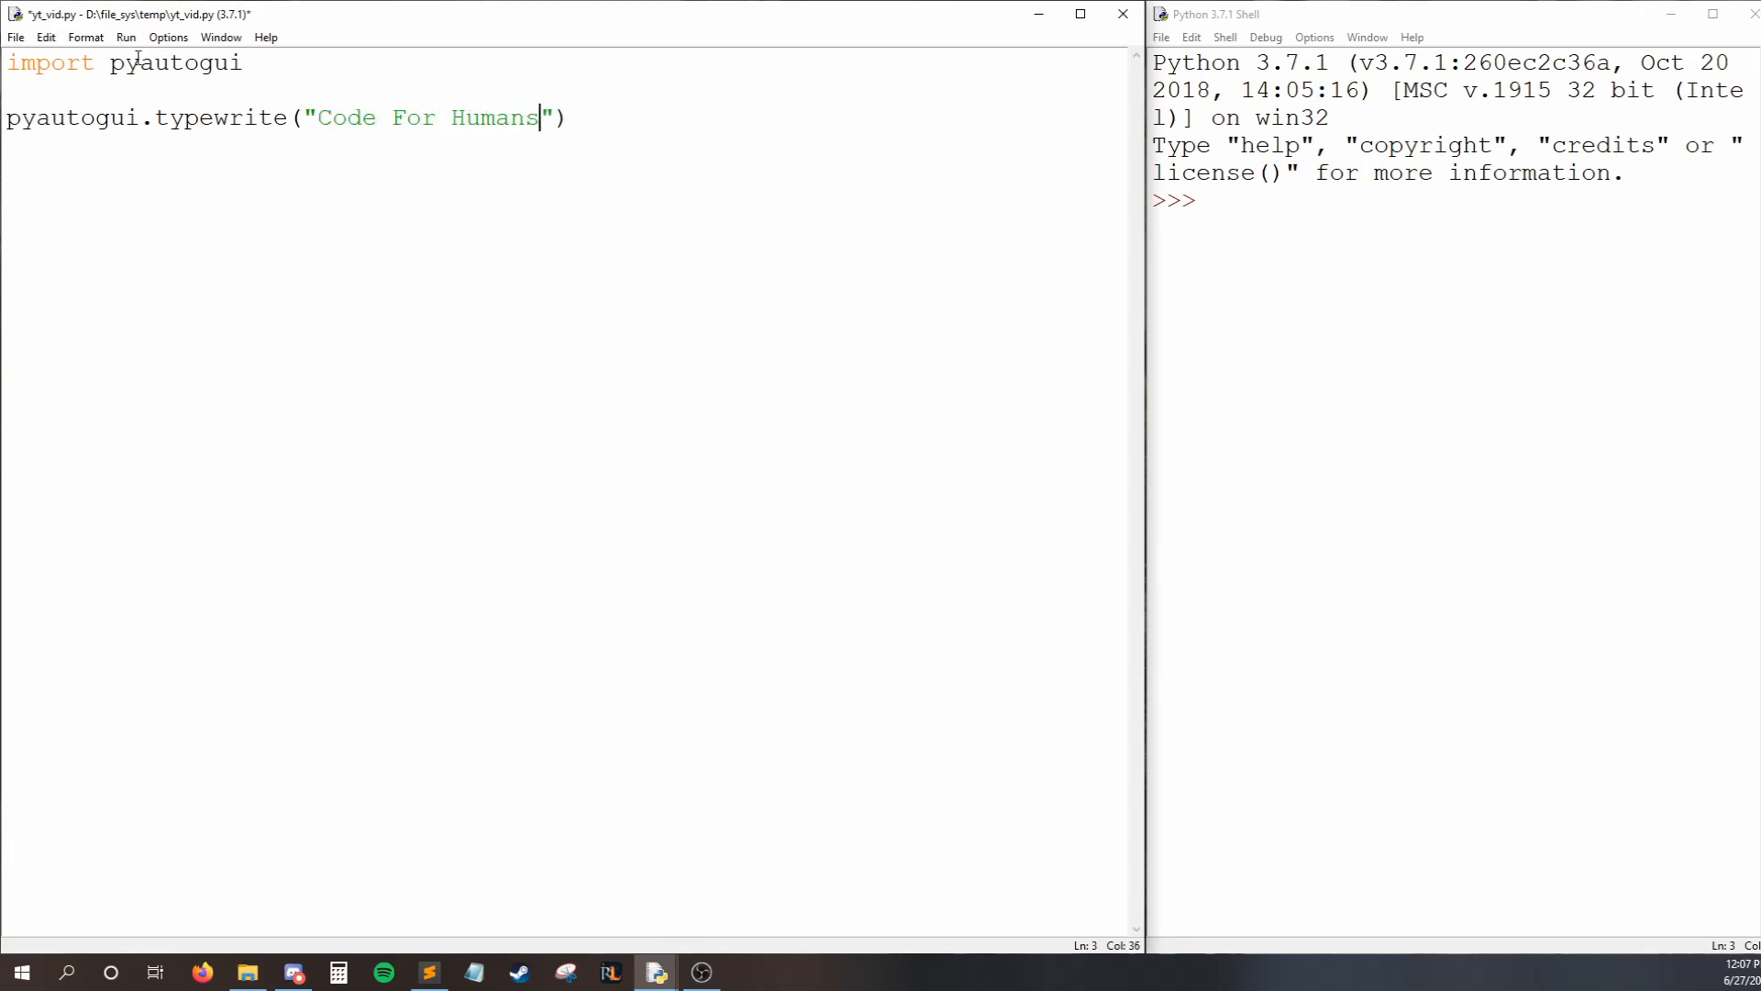
{"action": "key", "text": "F5"}
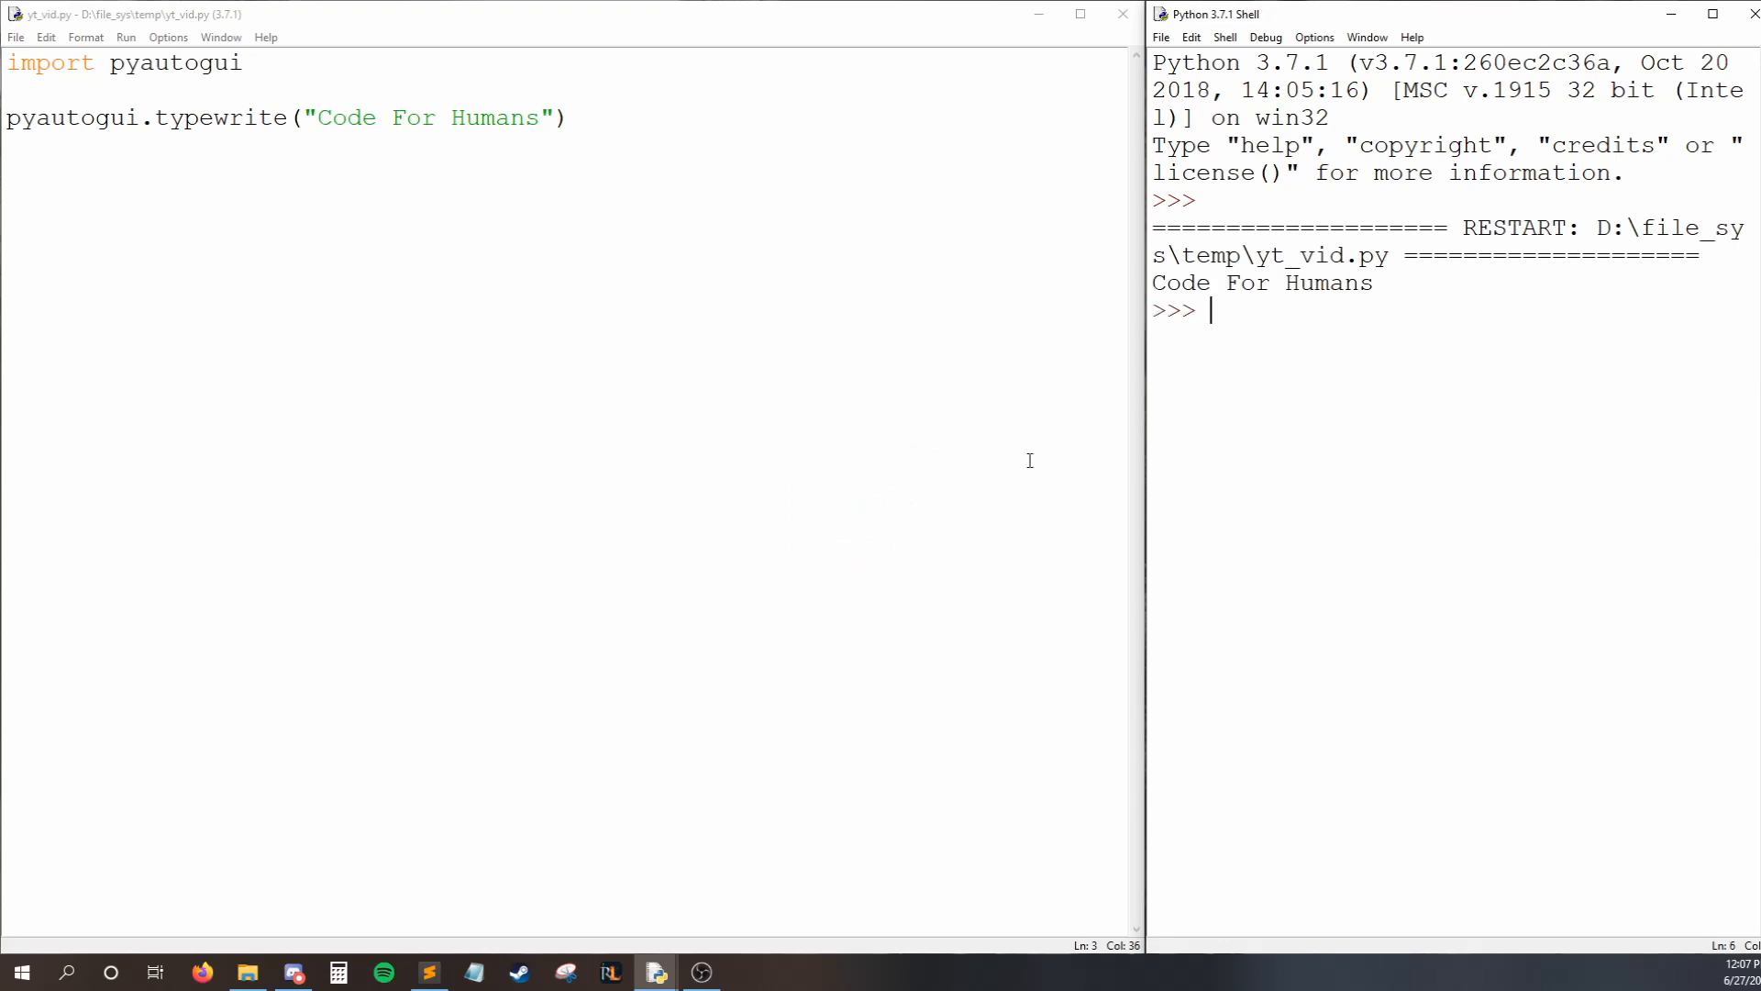
{"action": "mouse_move", "coordinate": [1367, 315]}
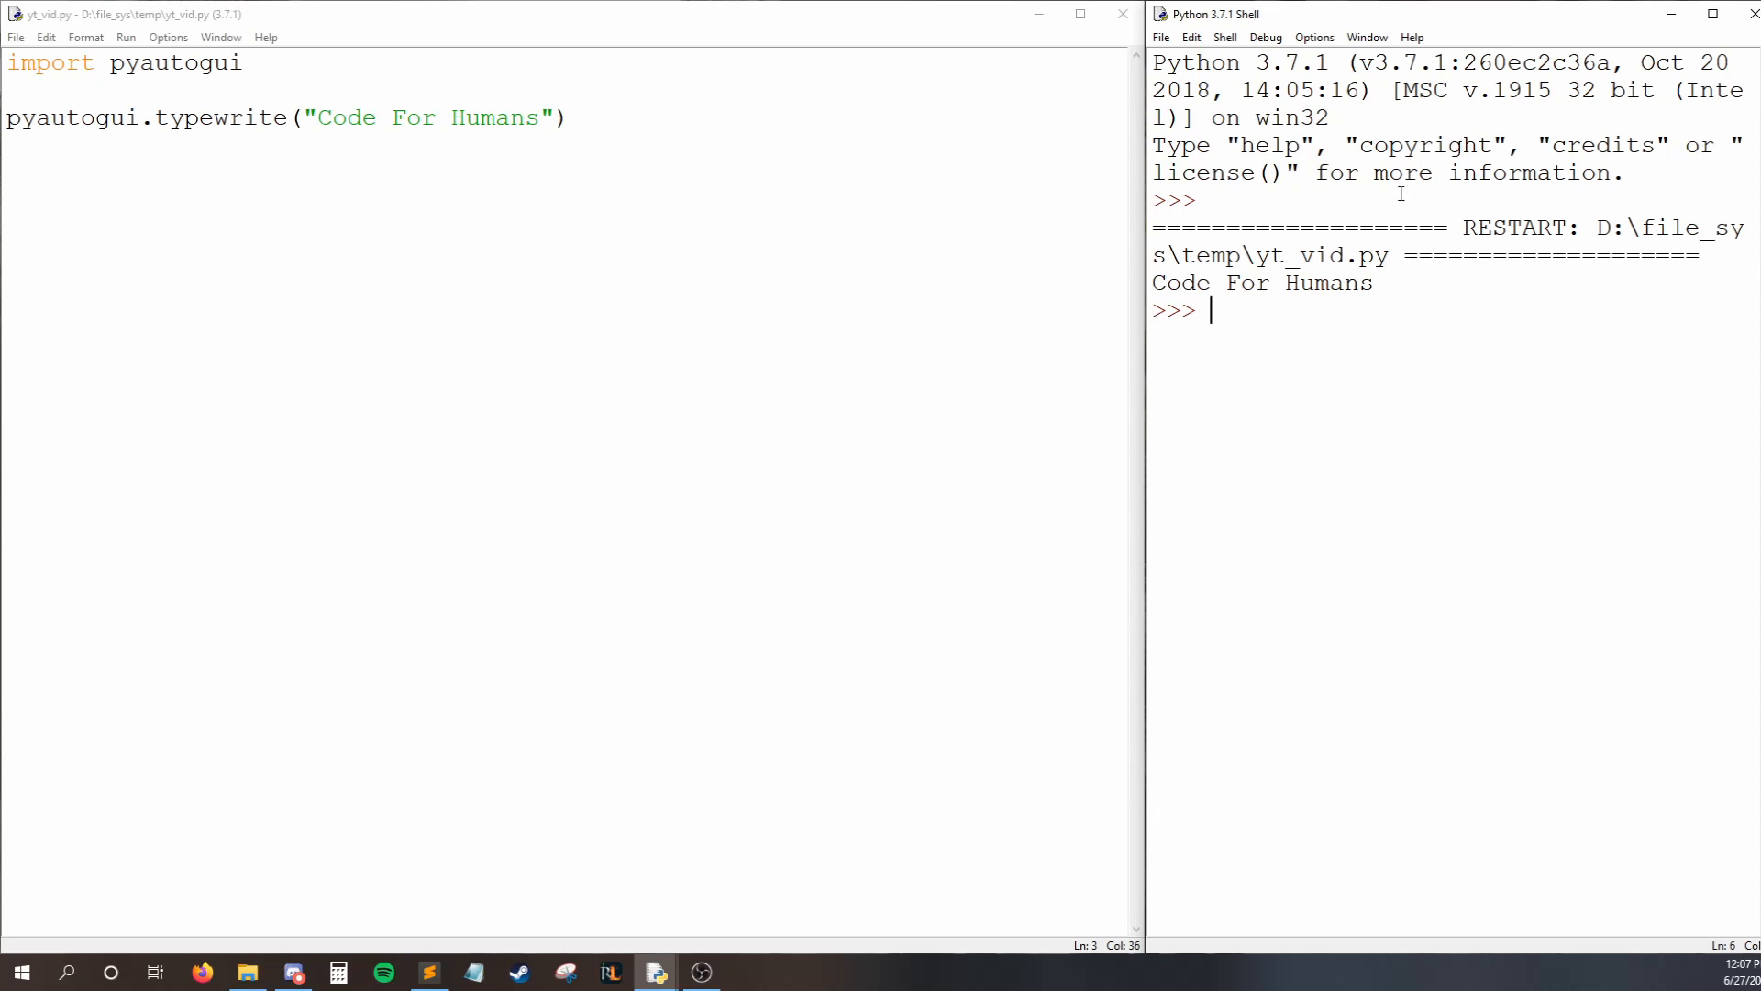
{"action": "mouse_move", "coordinate": [815, 410]}
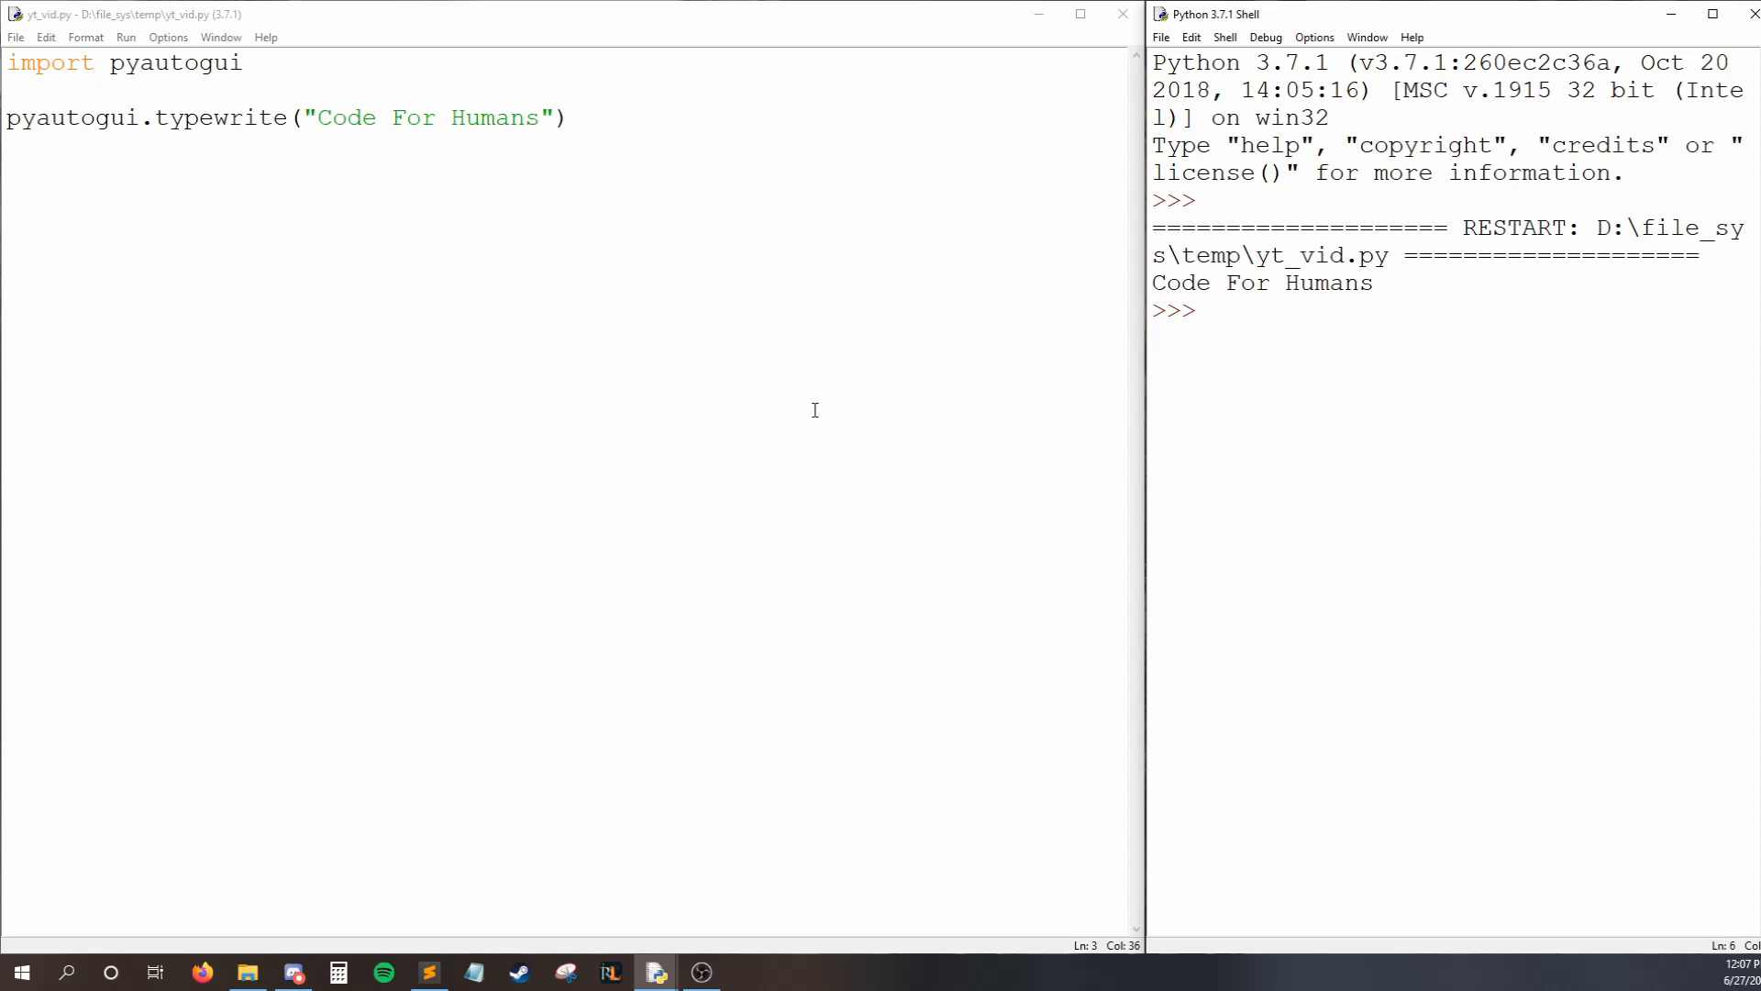
Add 'import time' and time.sleep(5) before typewrite, then open Notepad.
{"action": "left_click", "coordinate": [242, 62]}
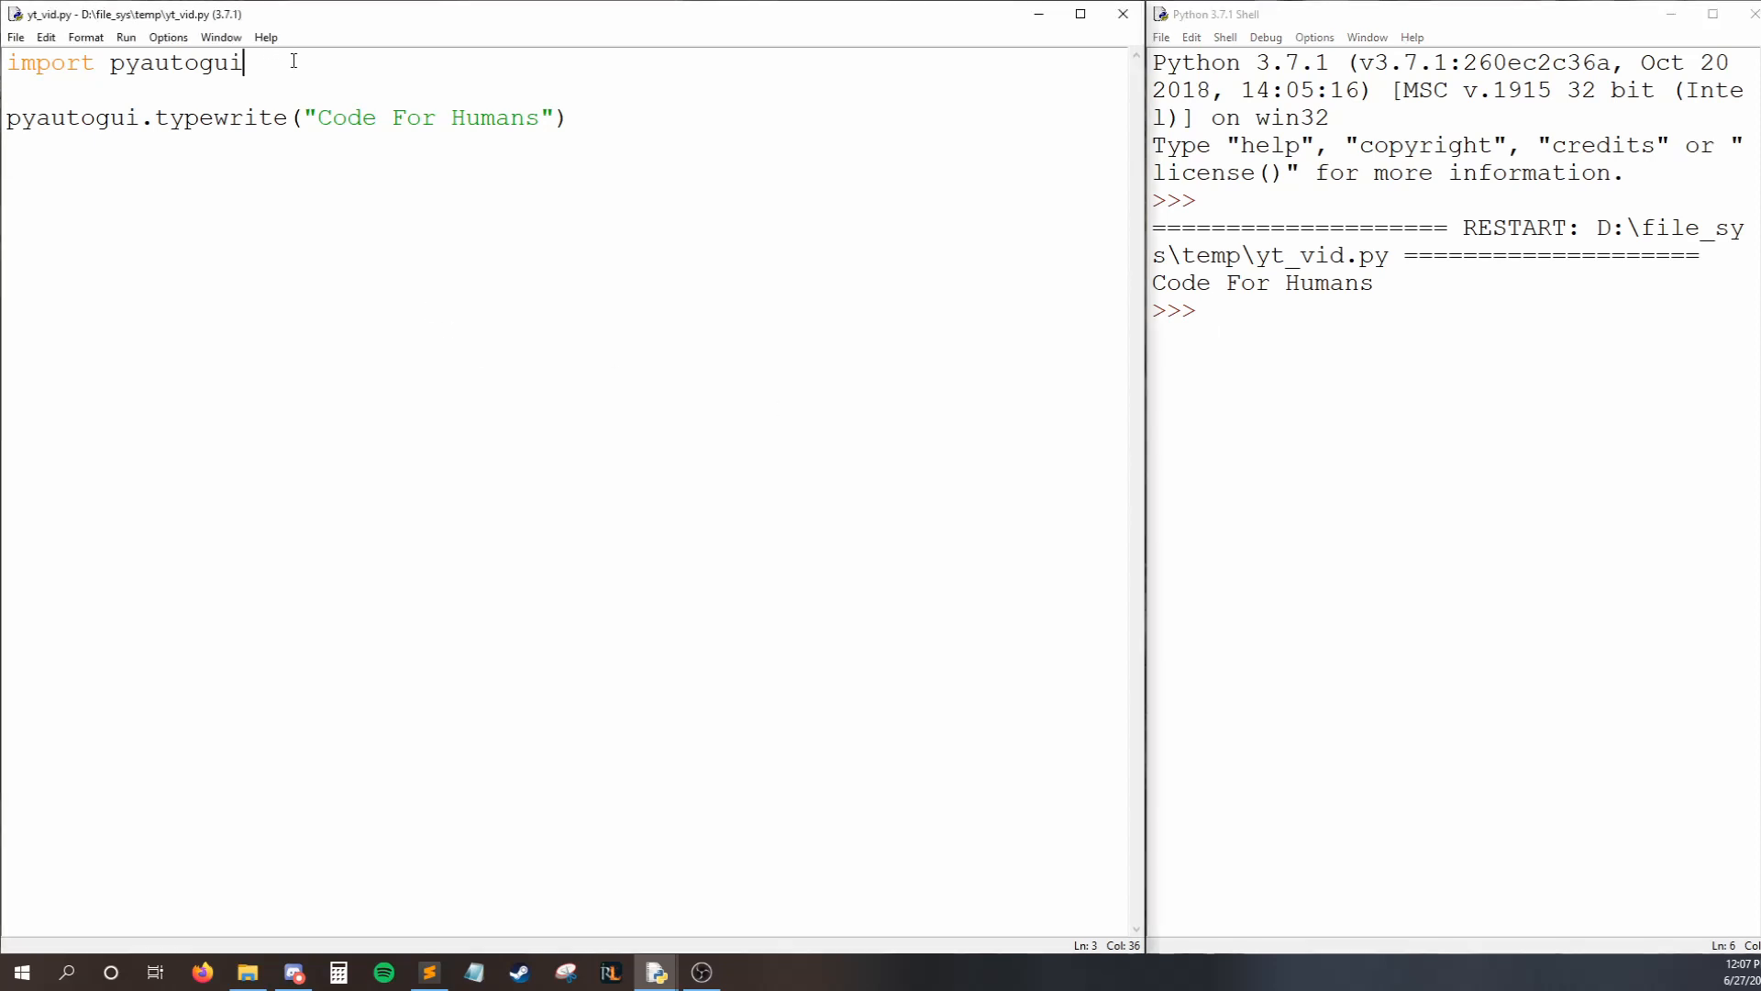
{"action": "type", "text": "improt"}
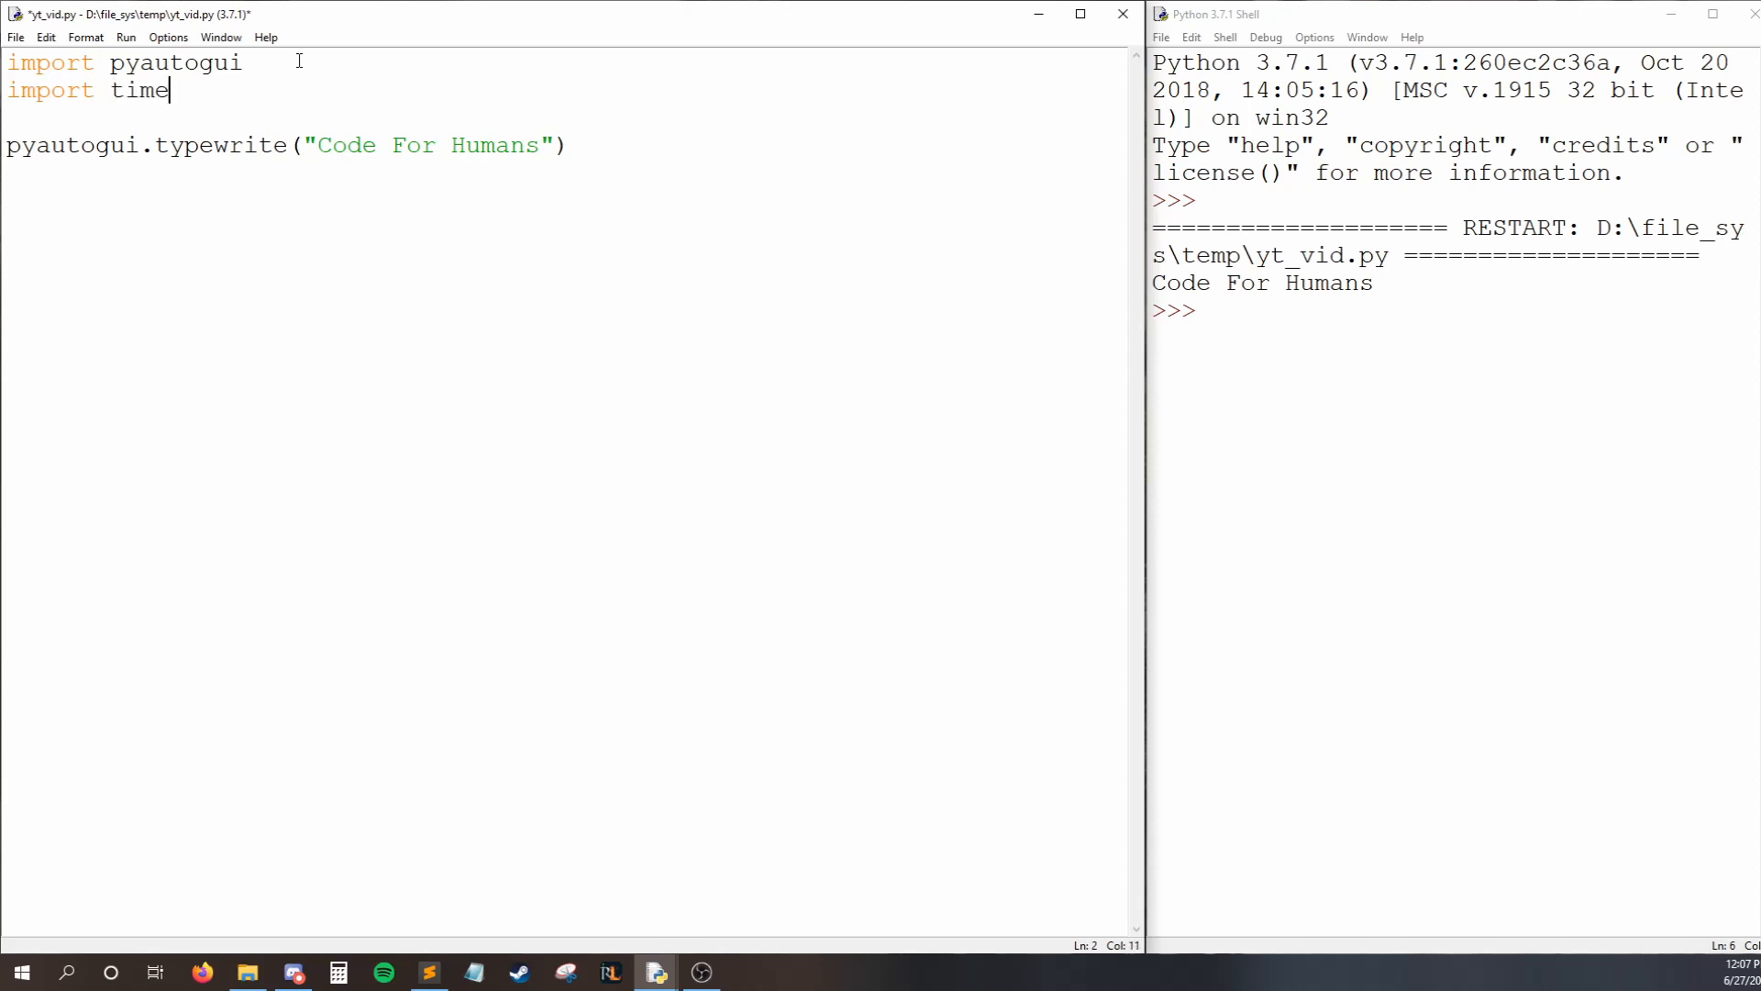
{"action": "type", "text": "time.s"}
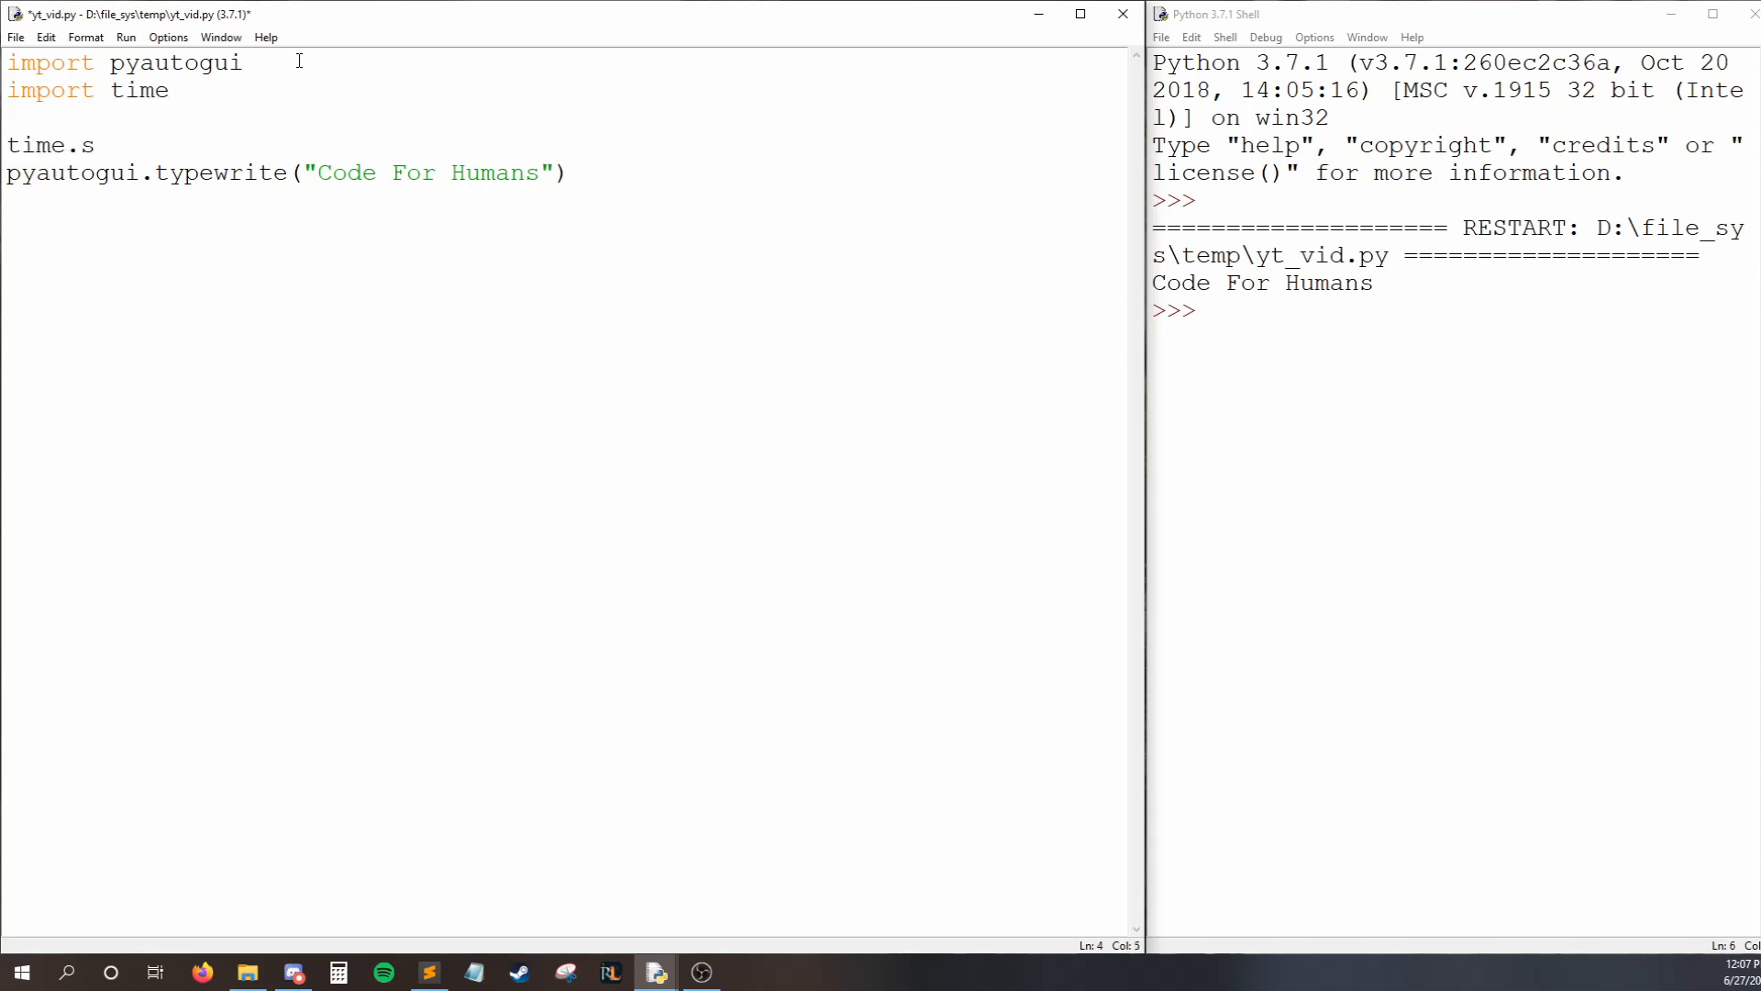
{"action": "type", "text": "leep(5)"}
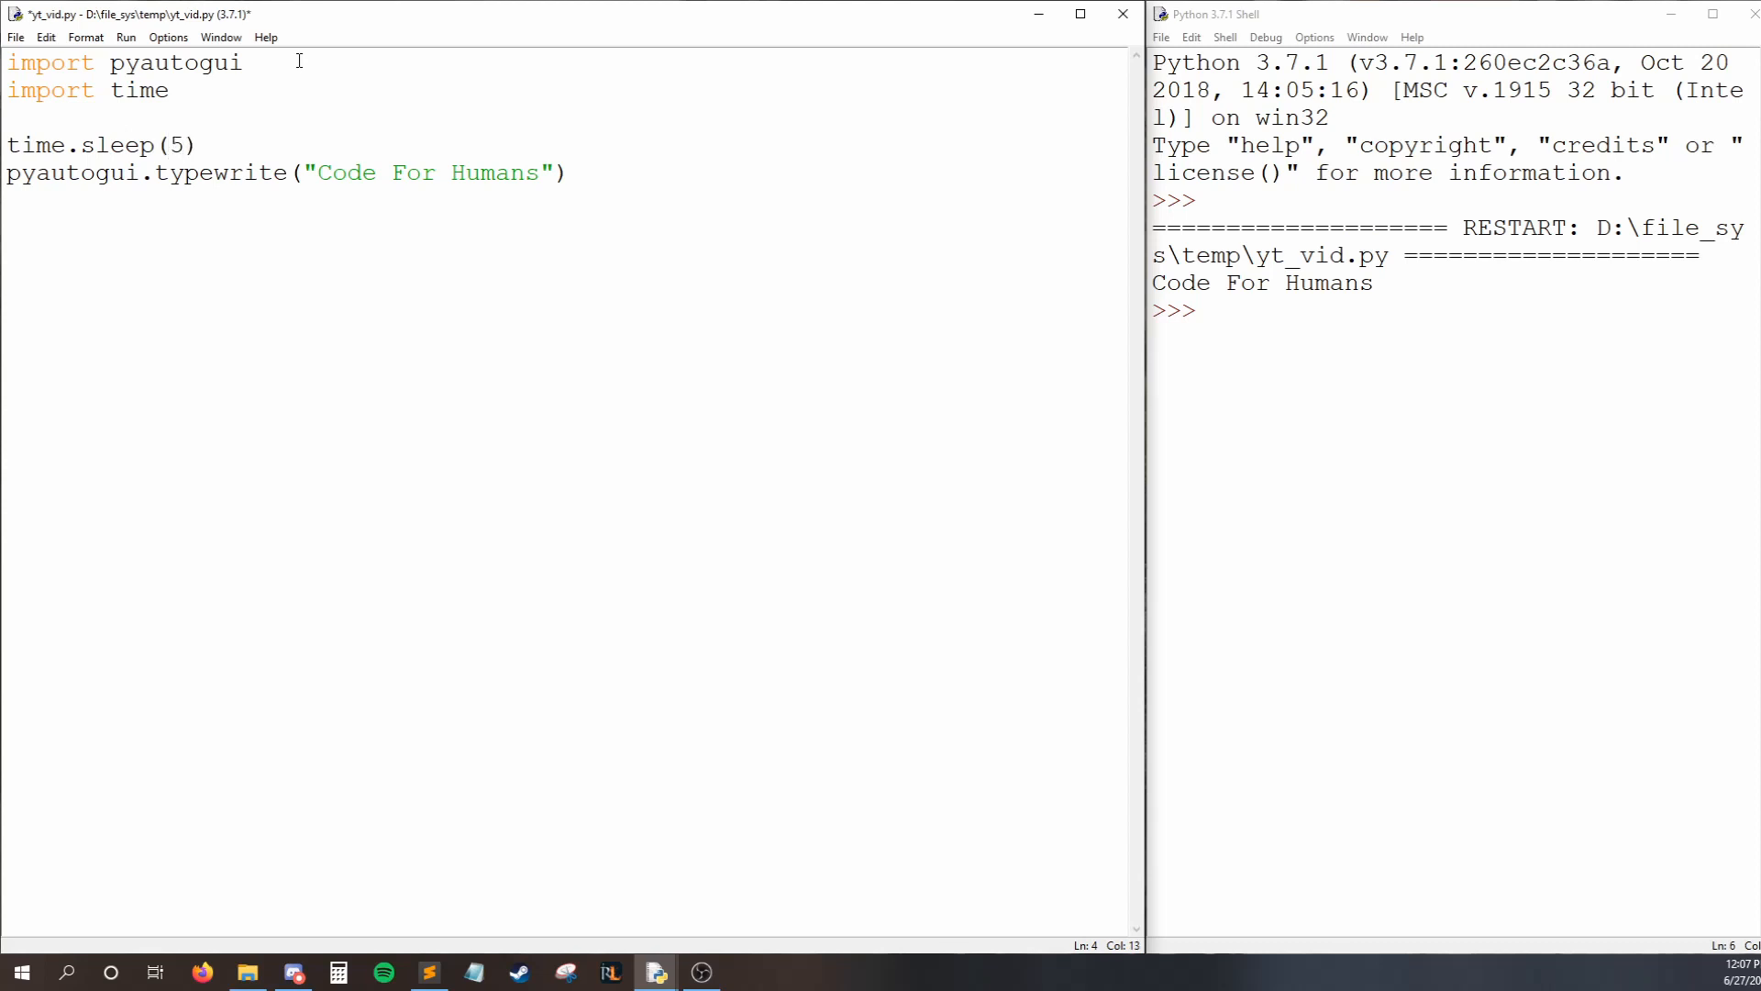
{"action": "left_click", "coordinate": [200, 146]}
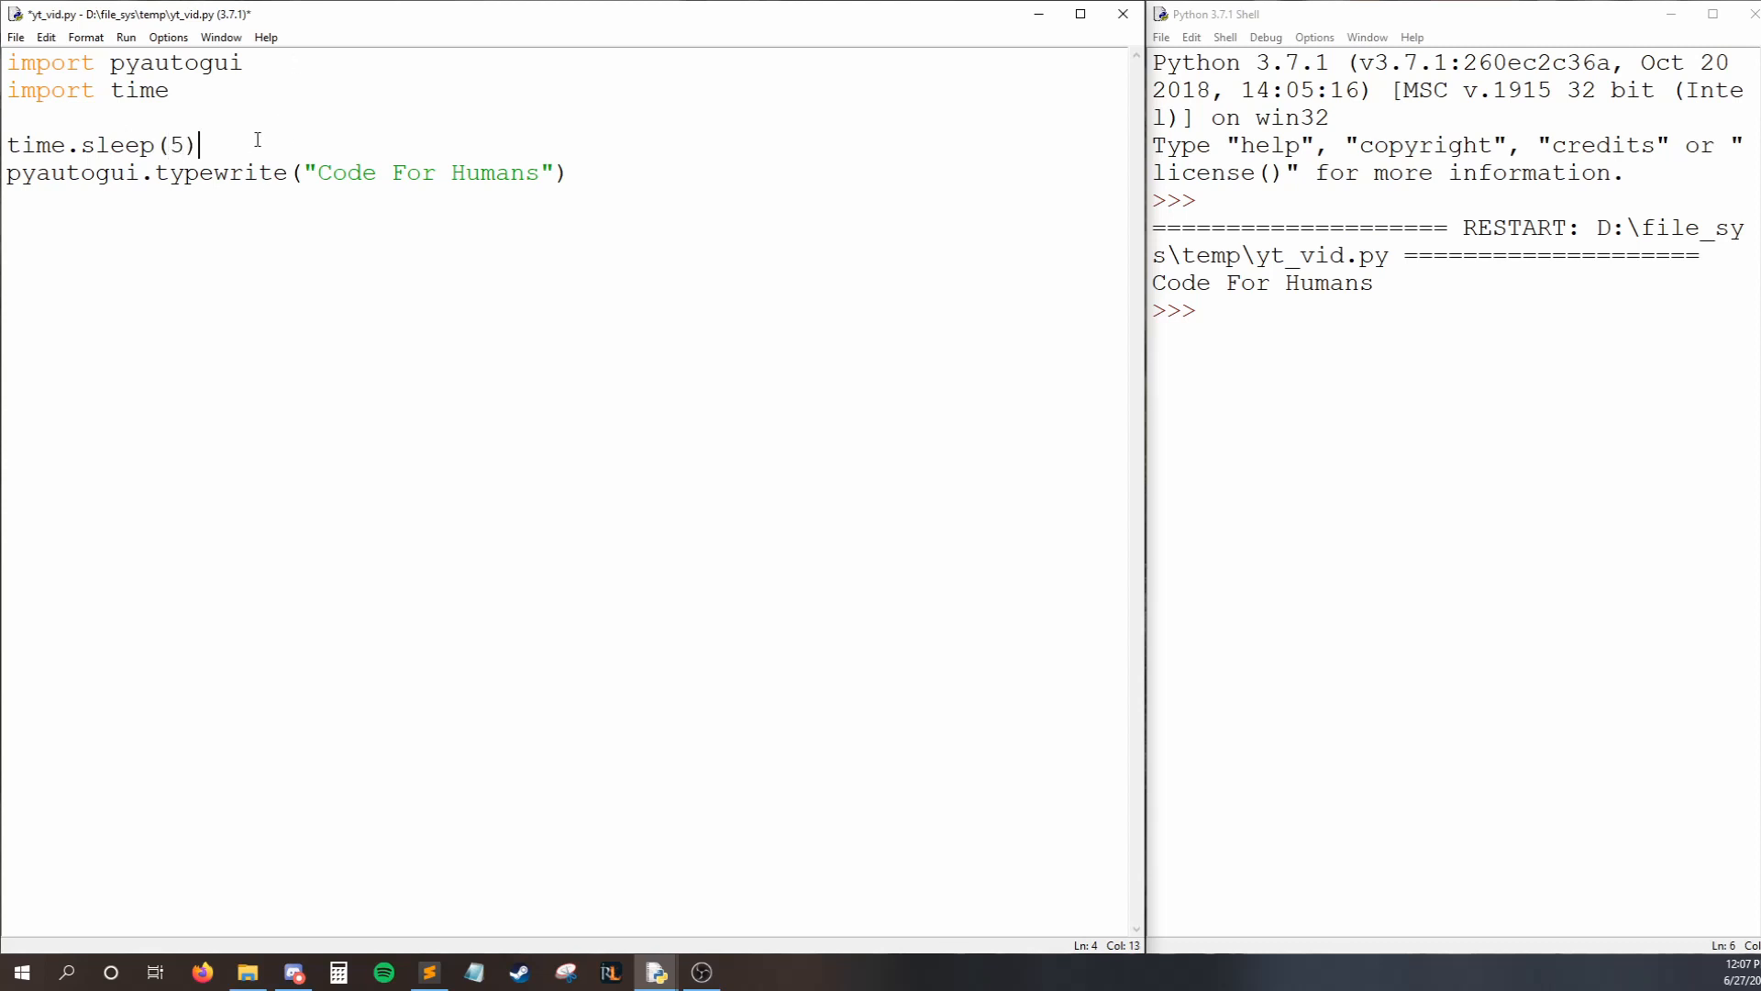
{"action": "mouse_move", "coordinate": [577, 203]}
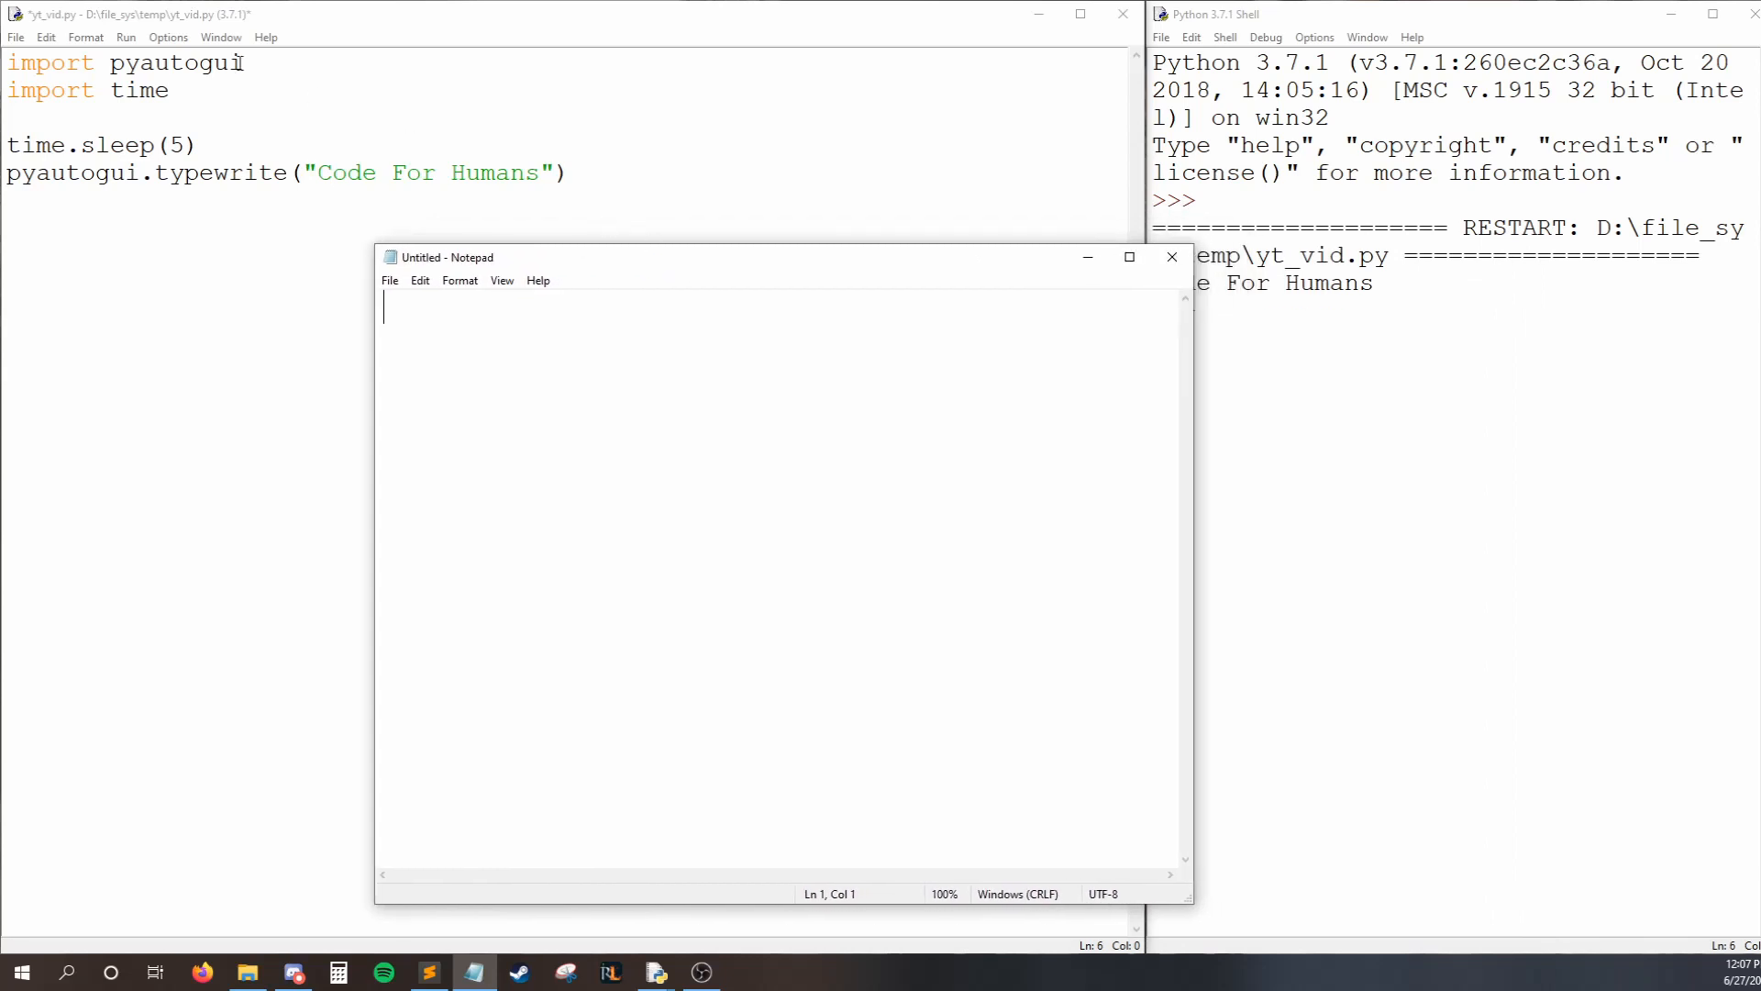
Run the saved script so 'Code For Humans' is typed into Notepad, then close Notepad.
{"action": "left_click", "coordinate": [126, 37]}
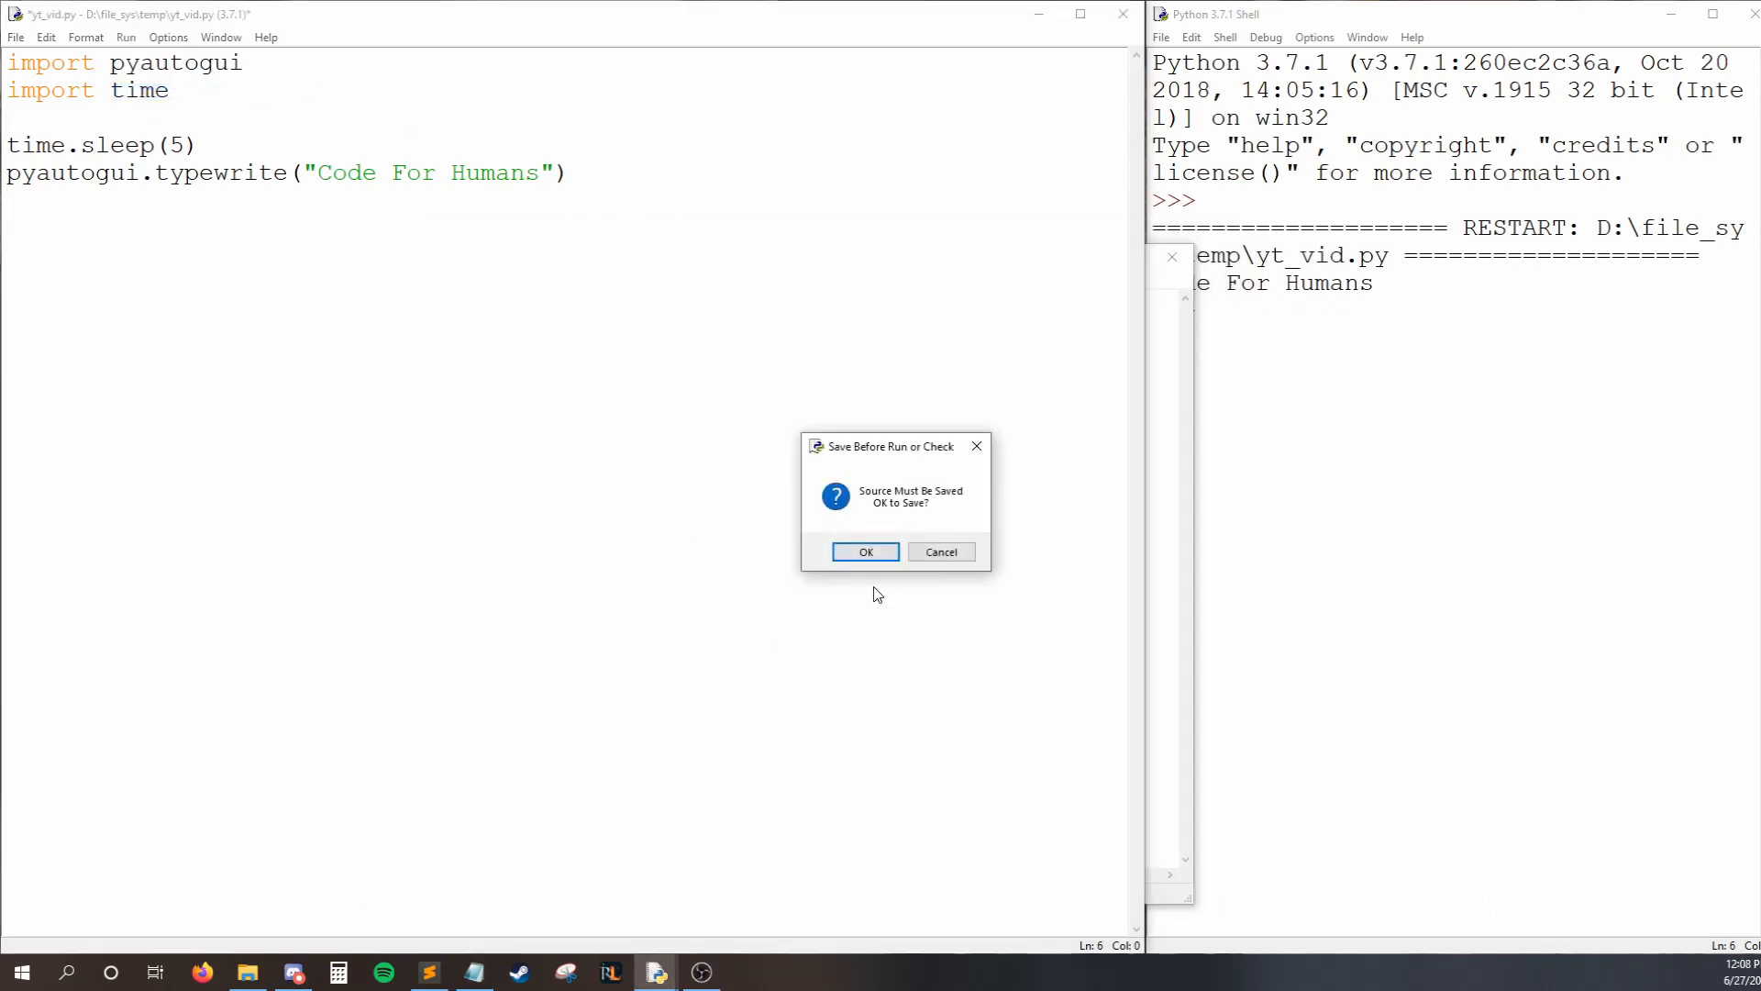
{"action": "left_click", "coordinate": [865, 551]}
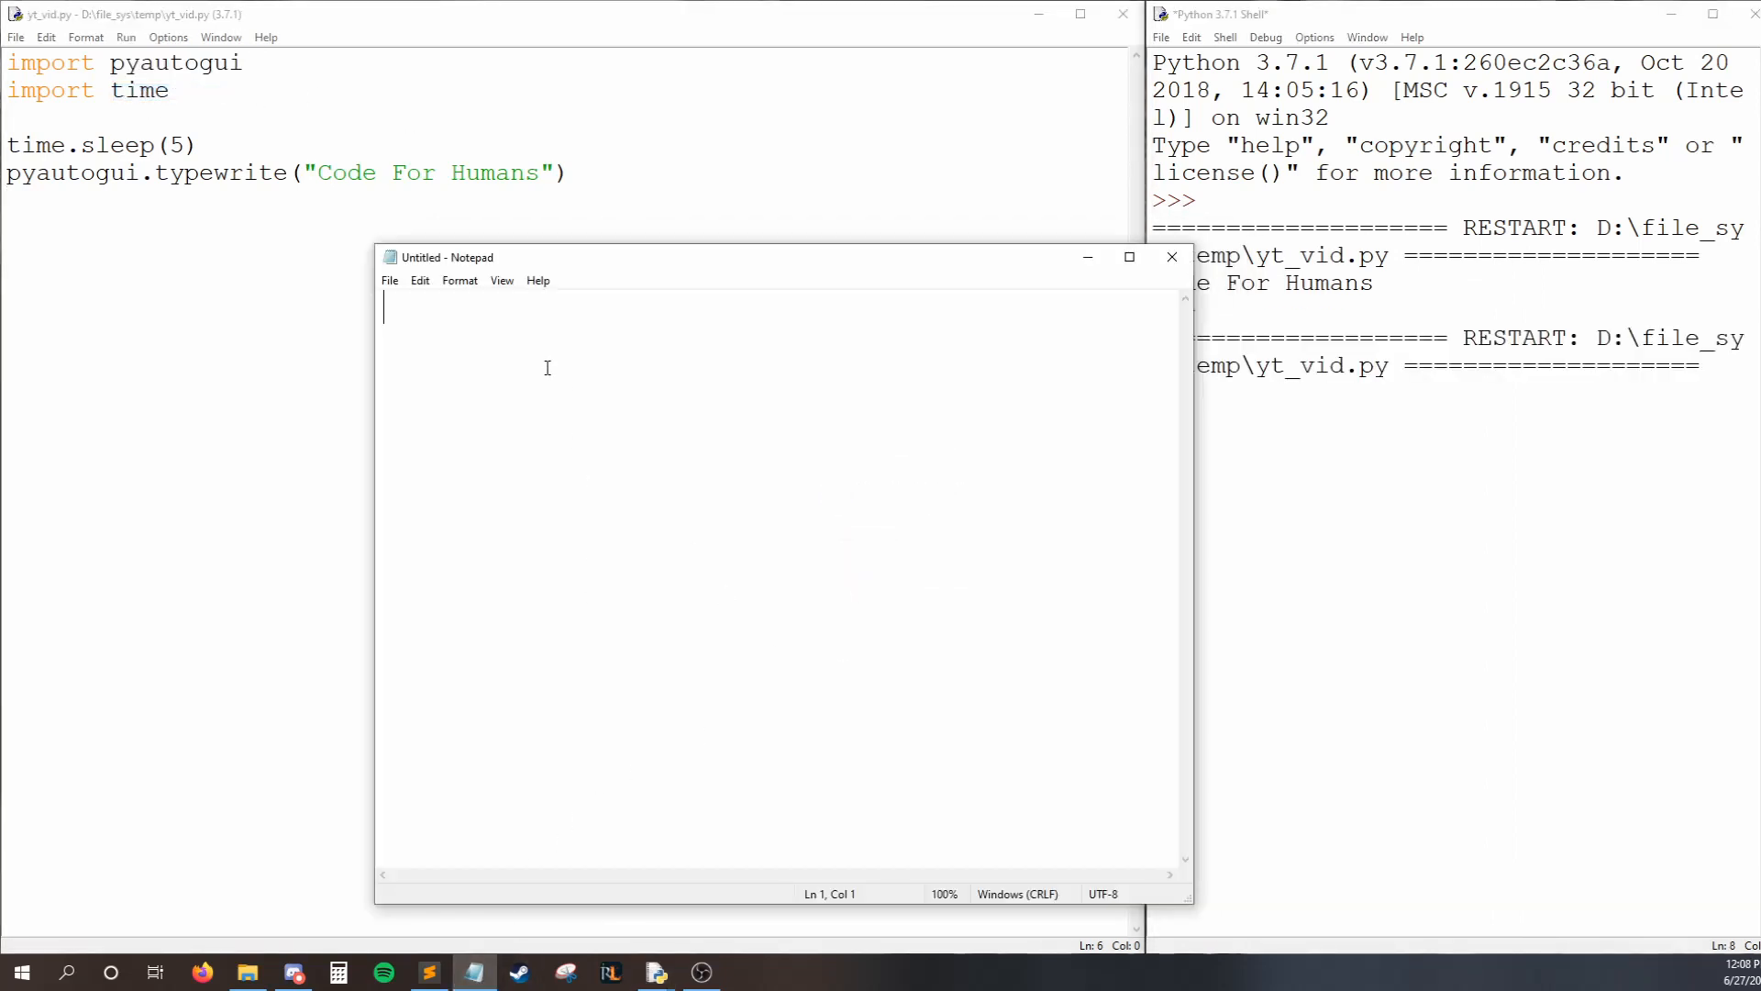
{"action": "mouse_move", "coordinate": [797, 462]}
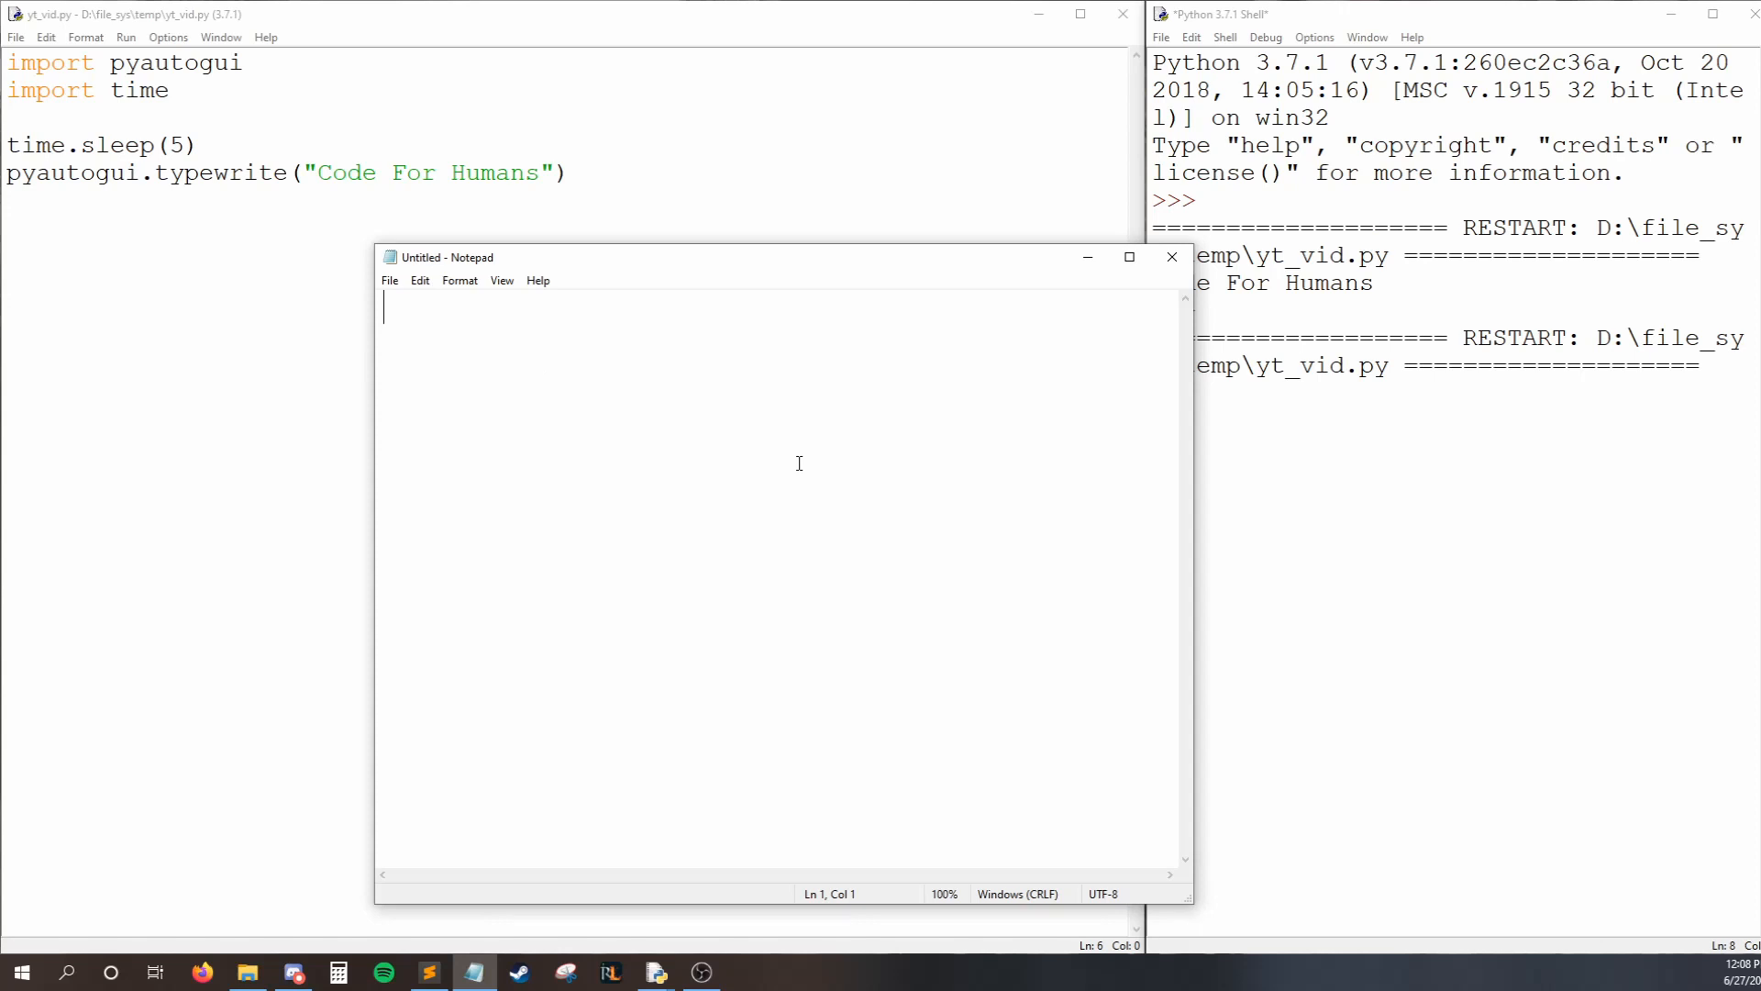
{"action": "type", "text": "Code For Humans"}
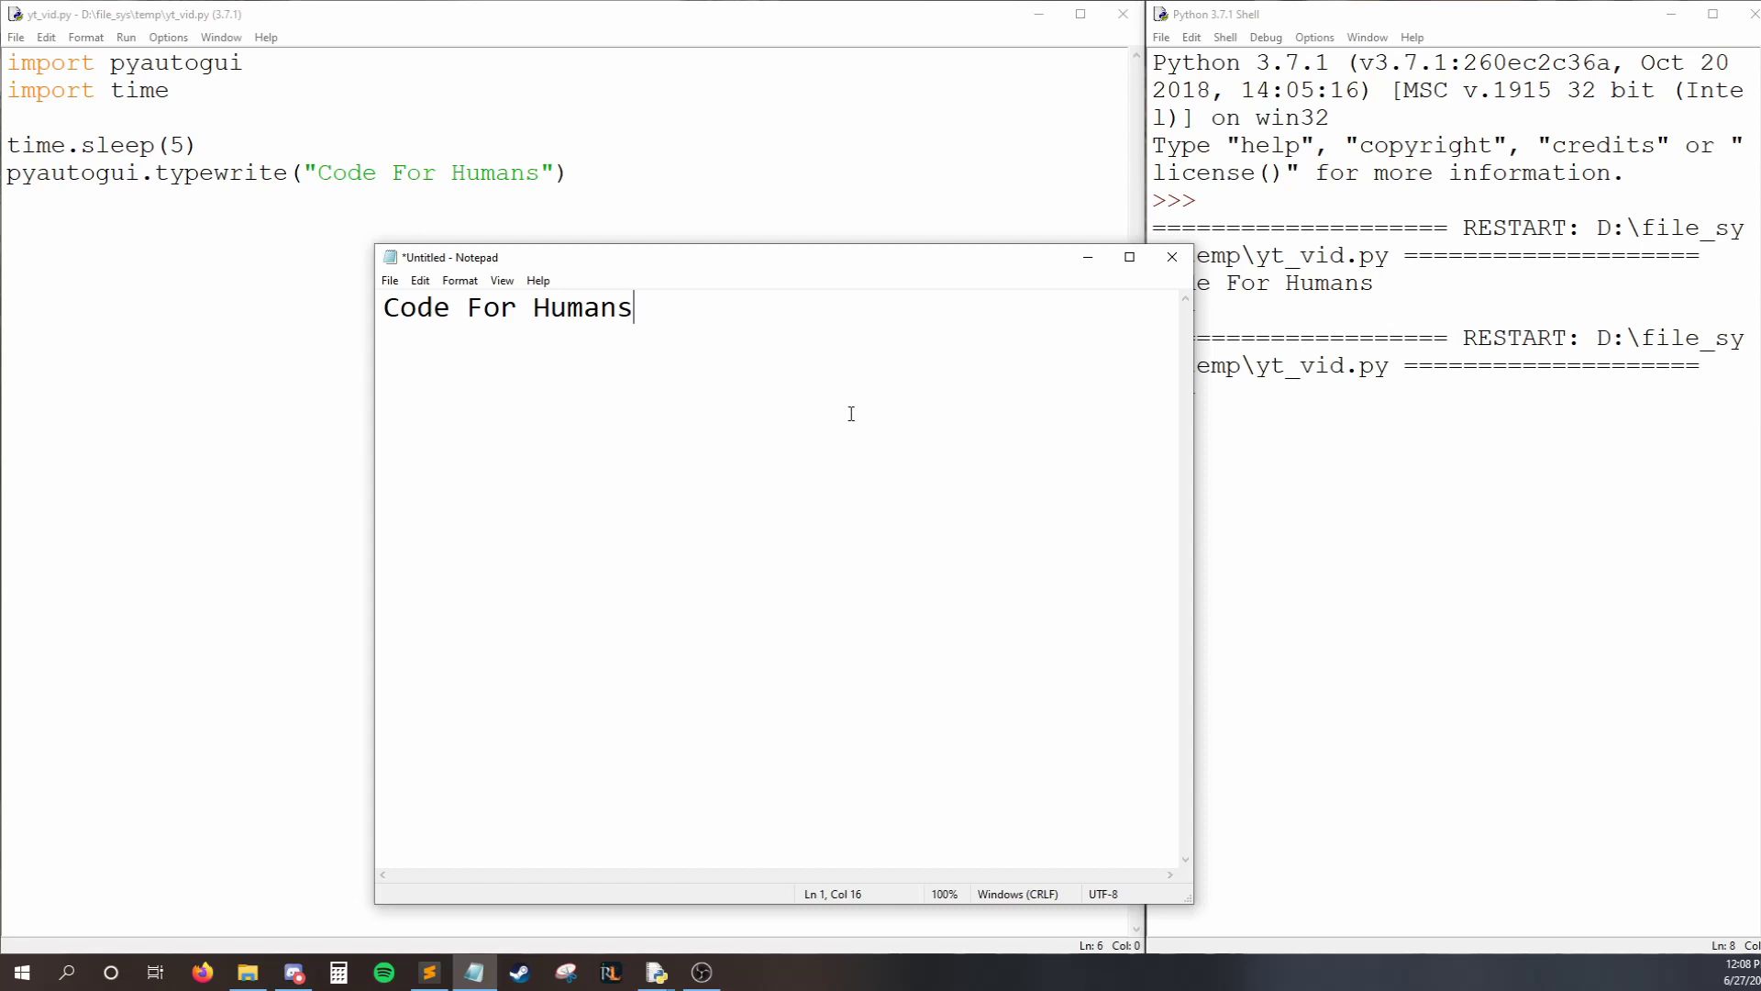
{"action": "left_click", "coordinate": [567, 306]}
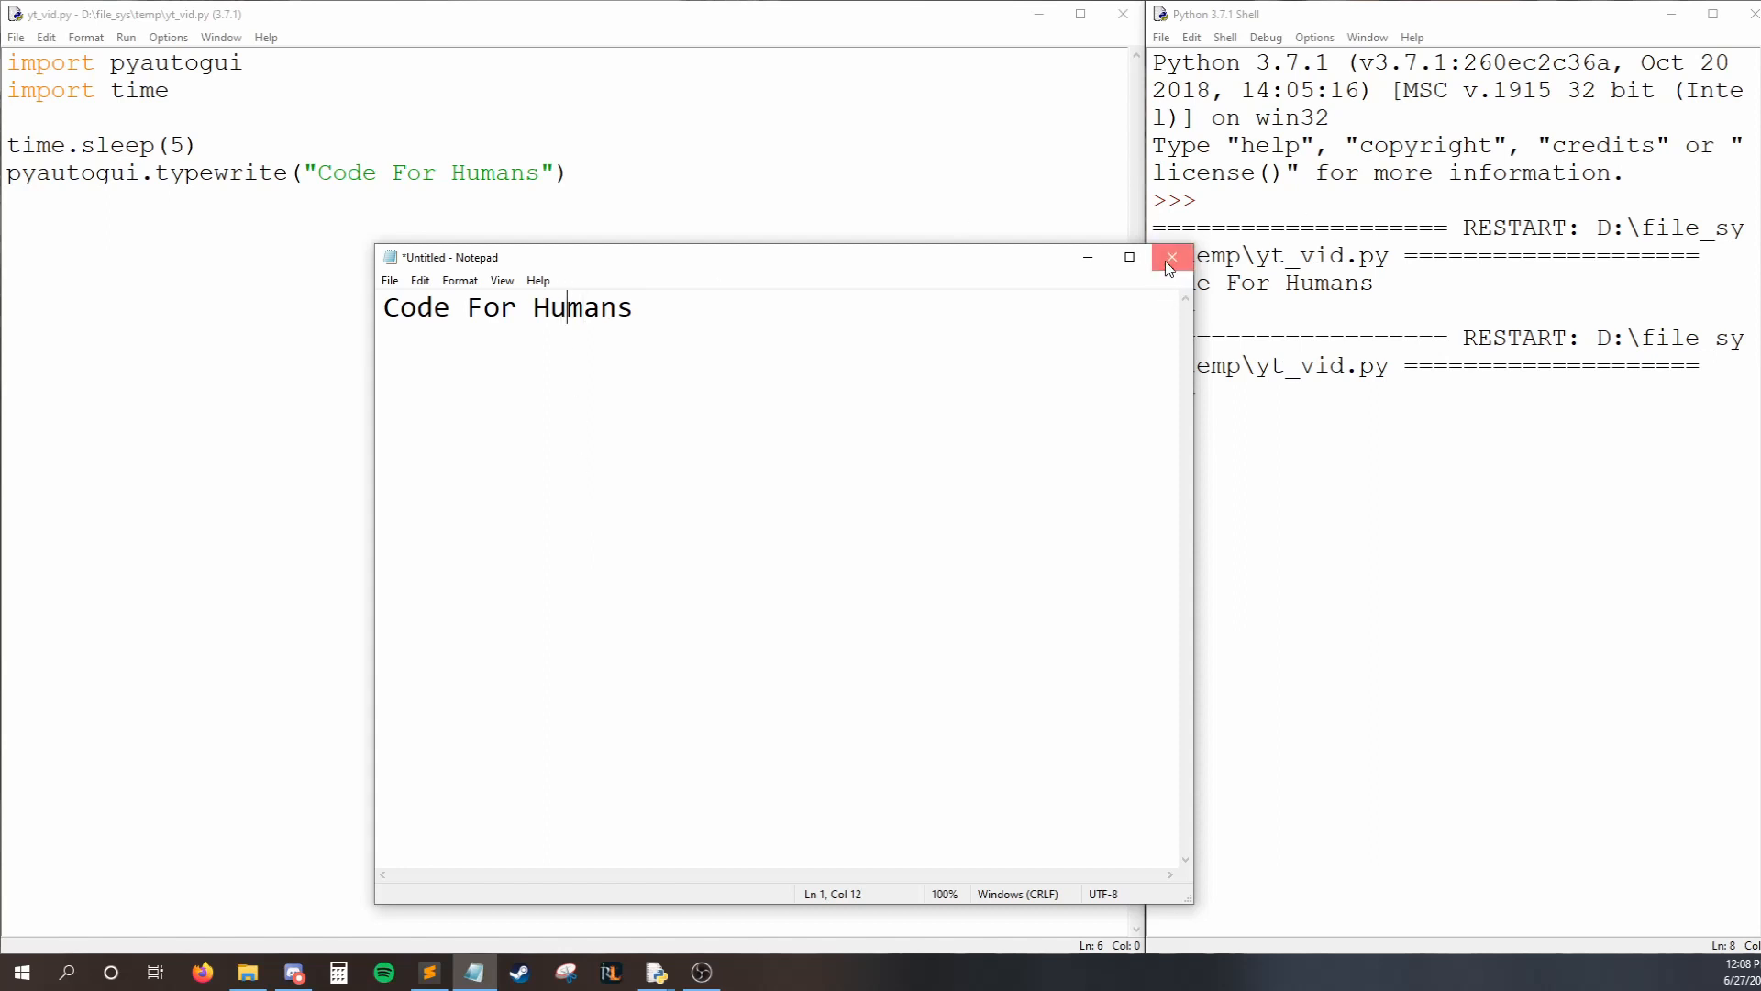
{"action": "left_click", "coordinate": [1172, 257]}
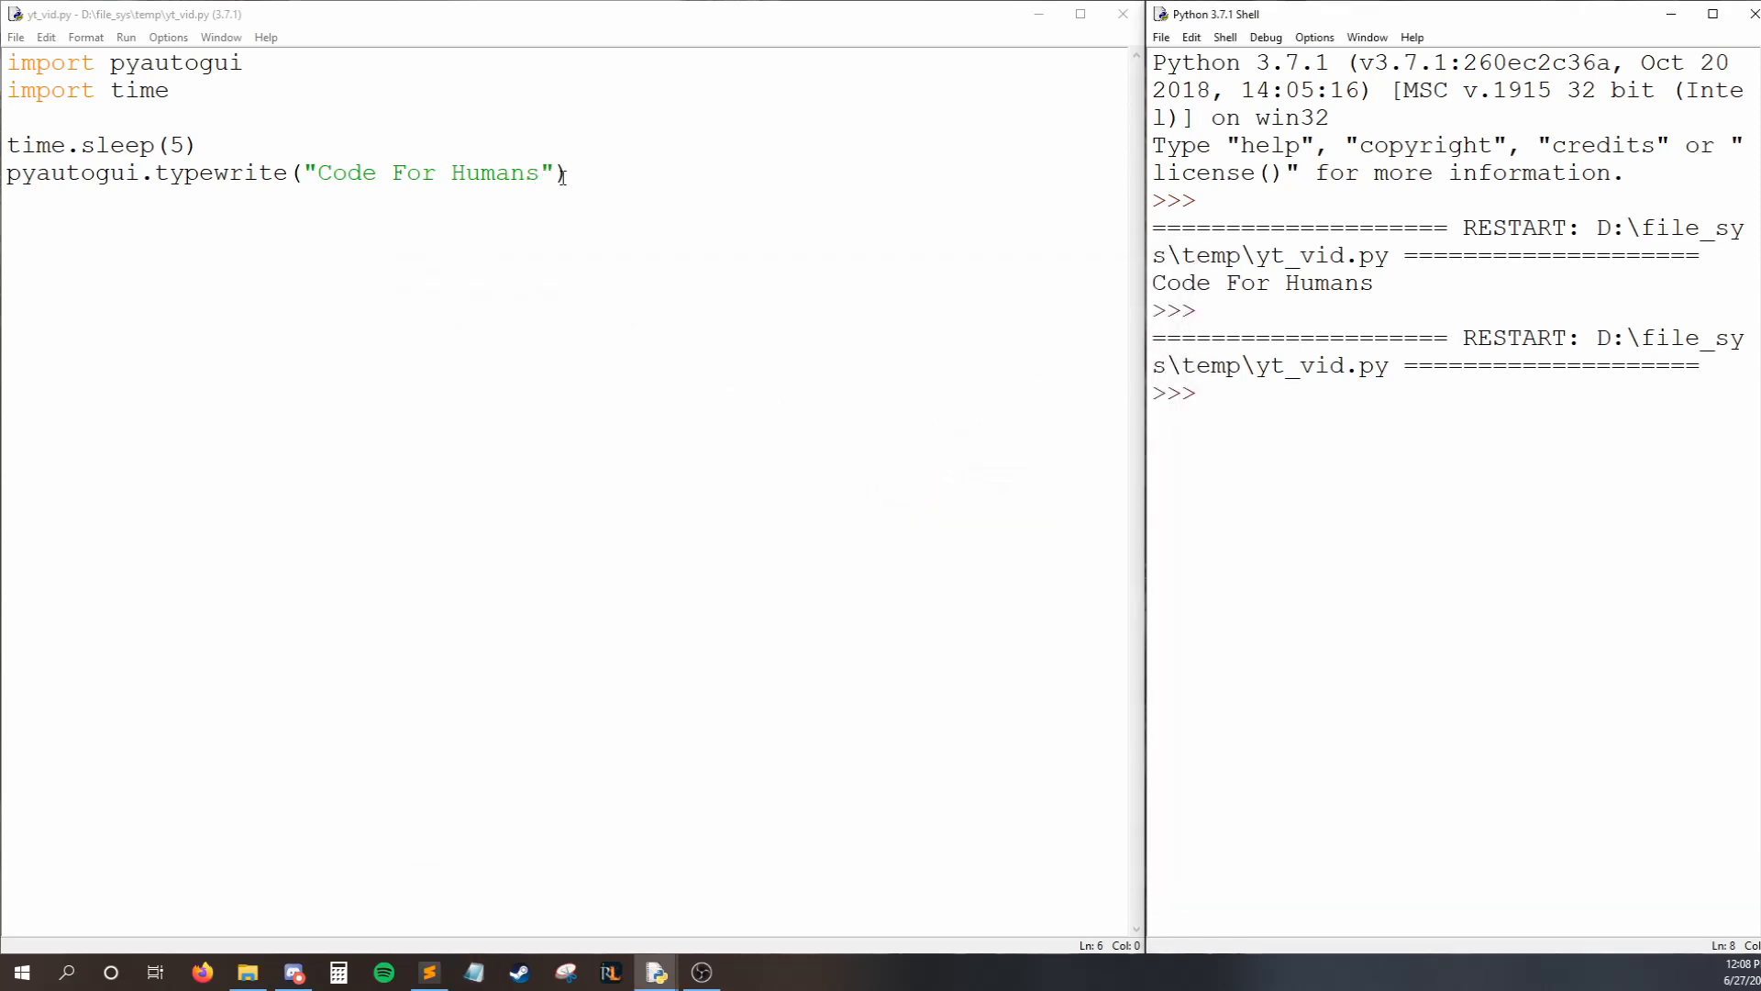
Add interval=0.25 to the typewrite call and run it, typing 'Code For Humans'.
{"action": "type", "text": ","}
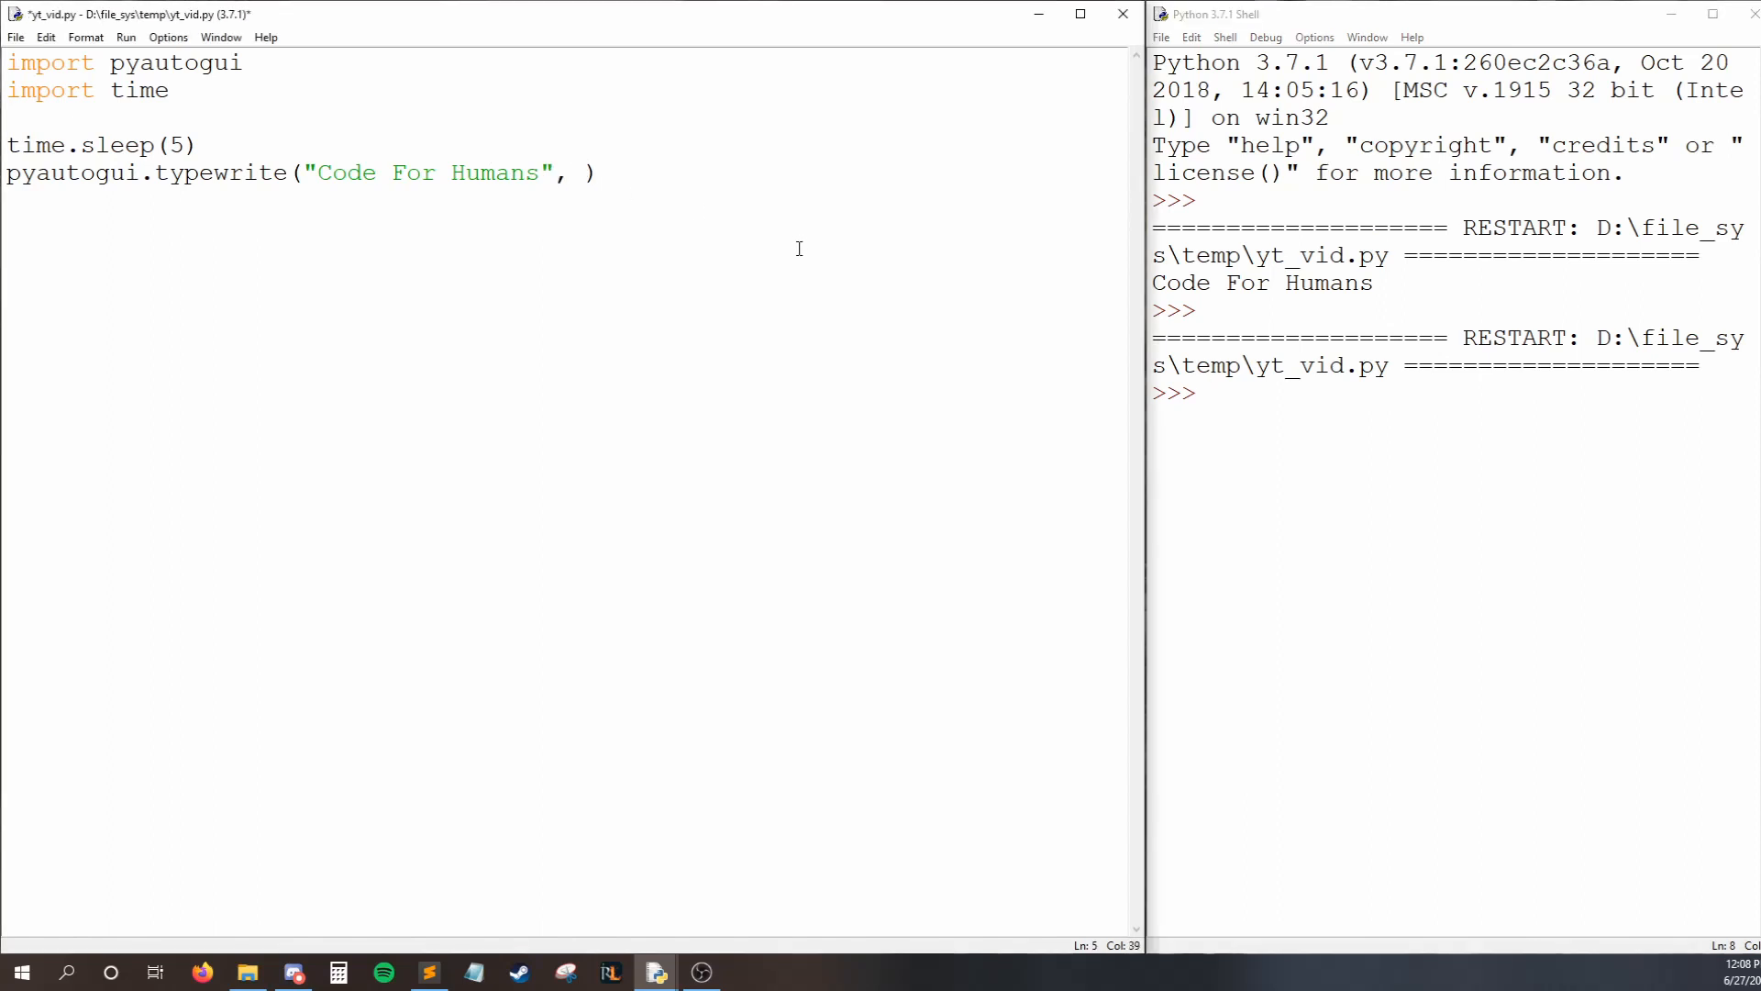
{"action": "type", "text": "interval="}
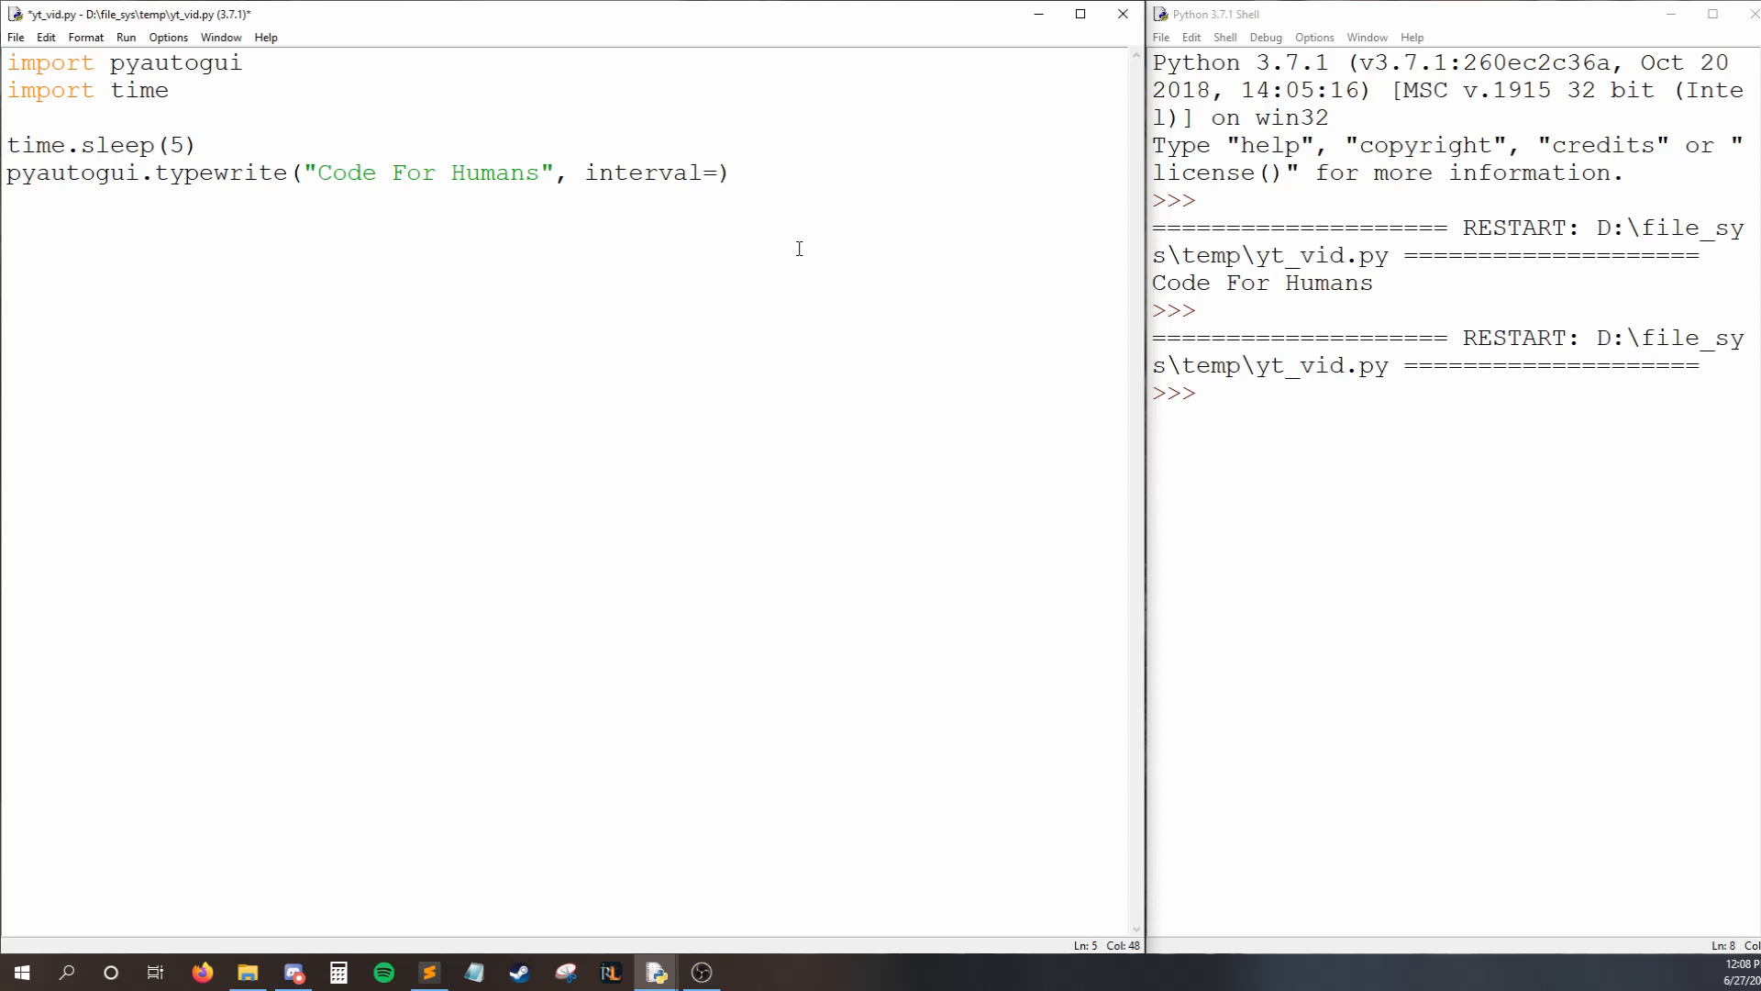
{"action": "type", "text": "0.25"}
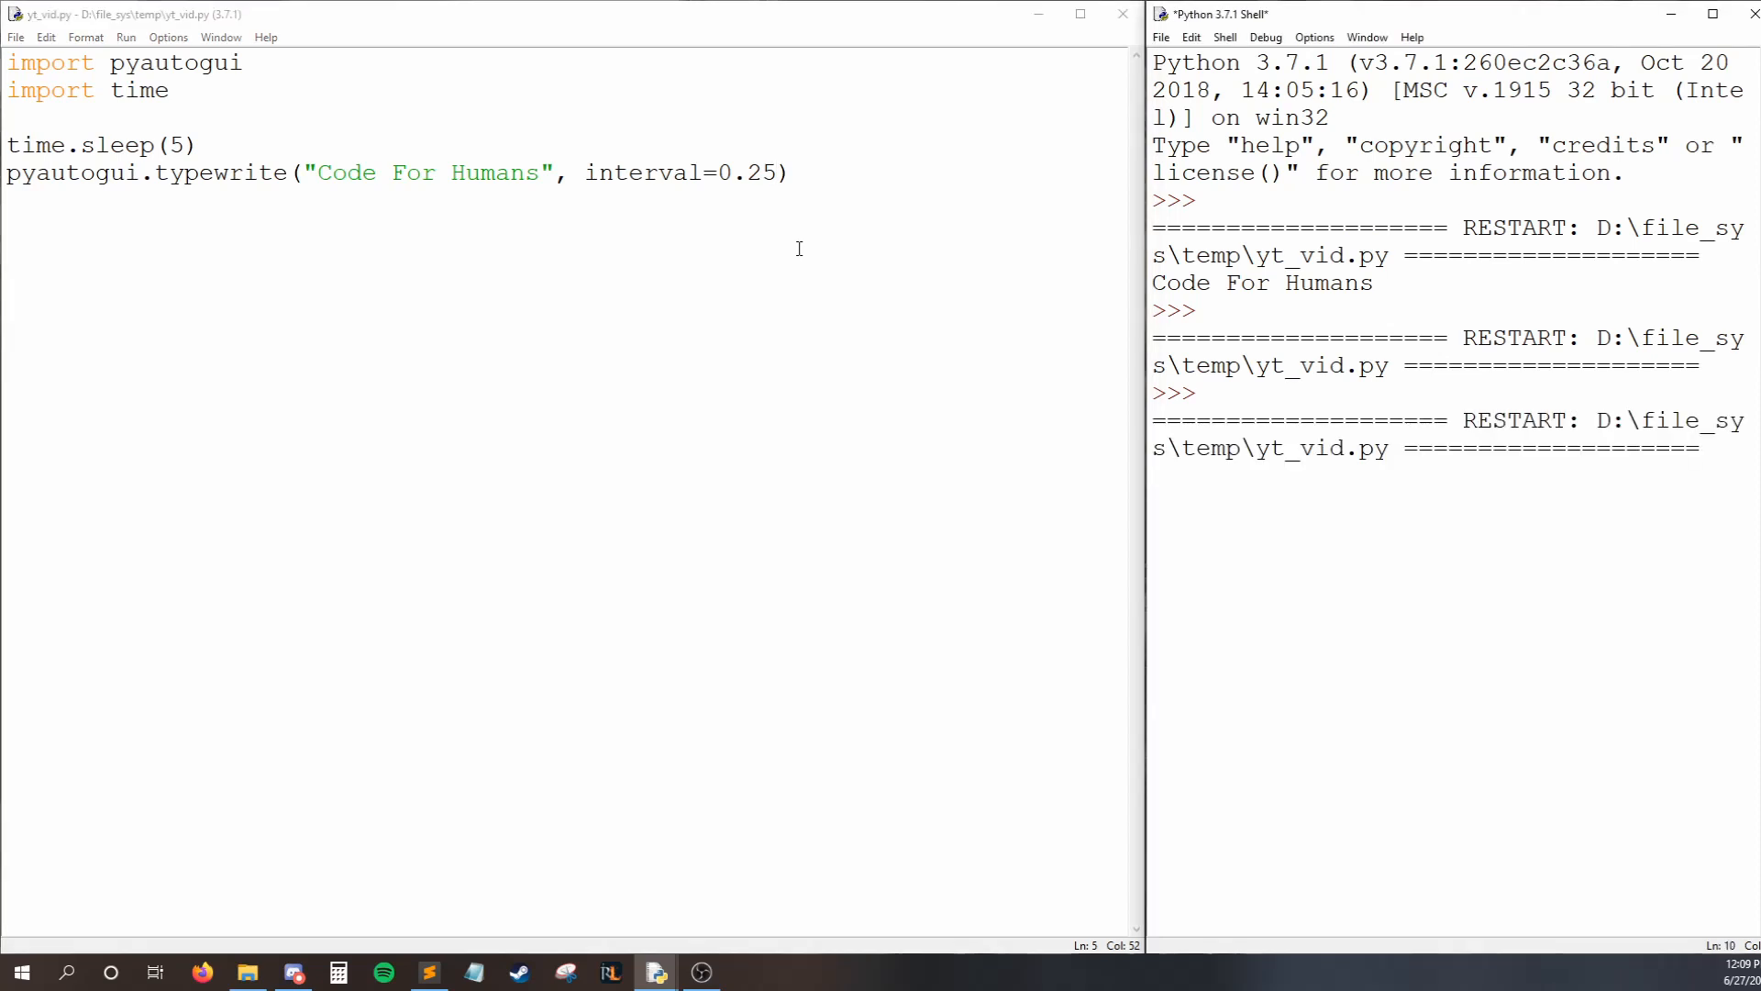
{"action": "type", "text": "C"}
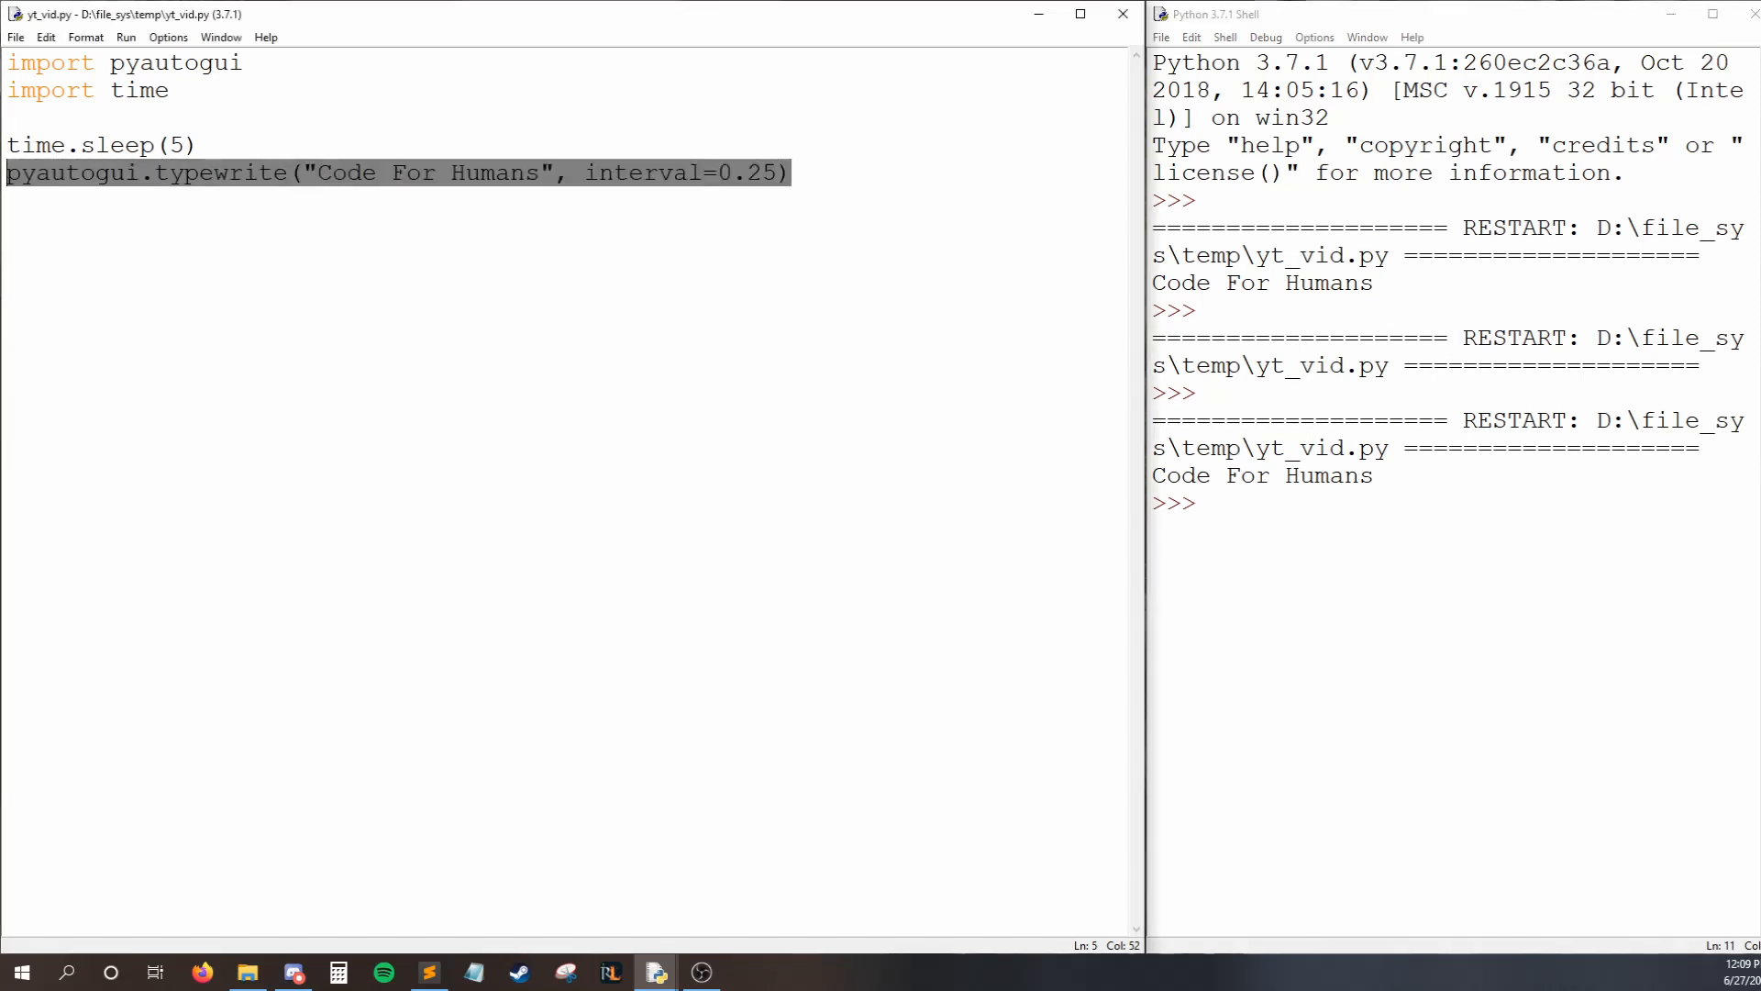
Write the line pyautogui.press('enter') in place of the typewrite call.
{"action": "type", "text": "py"}
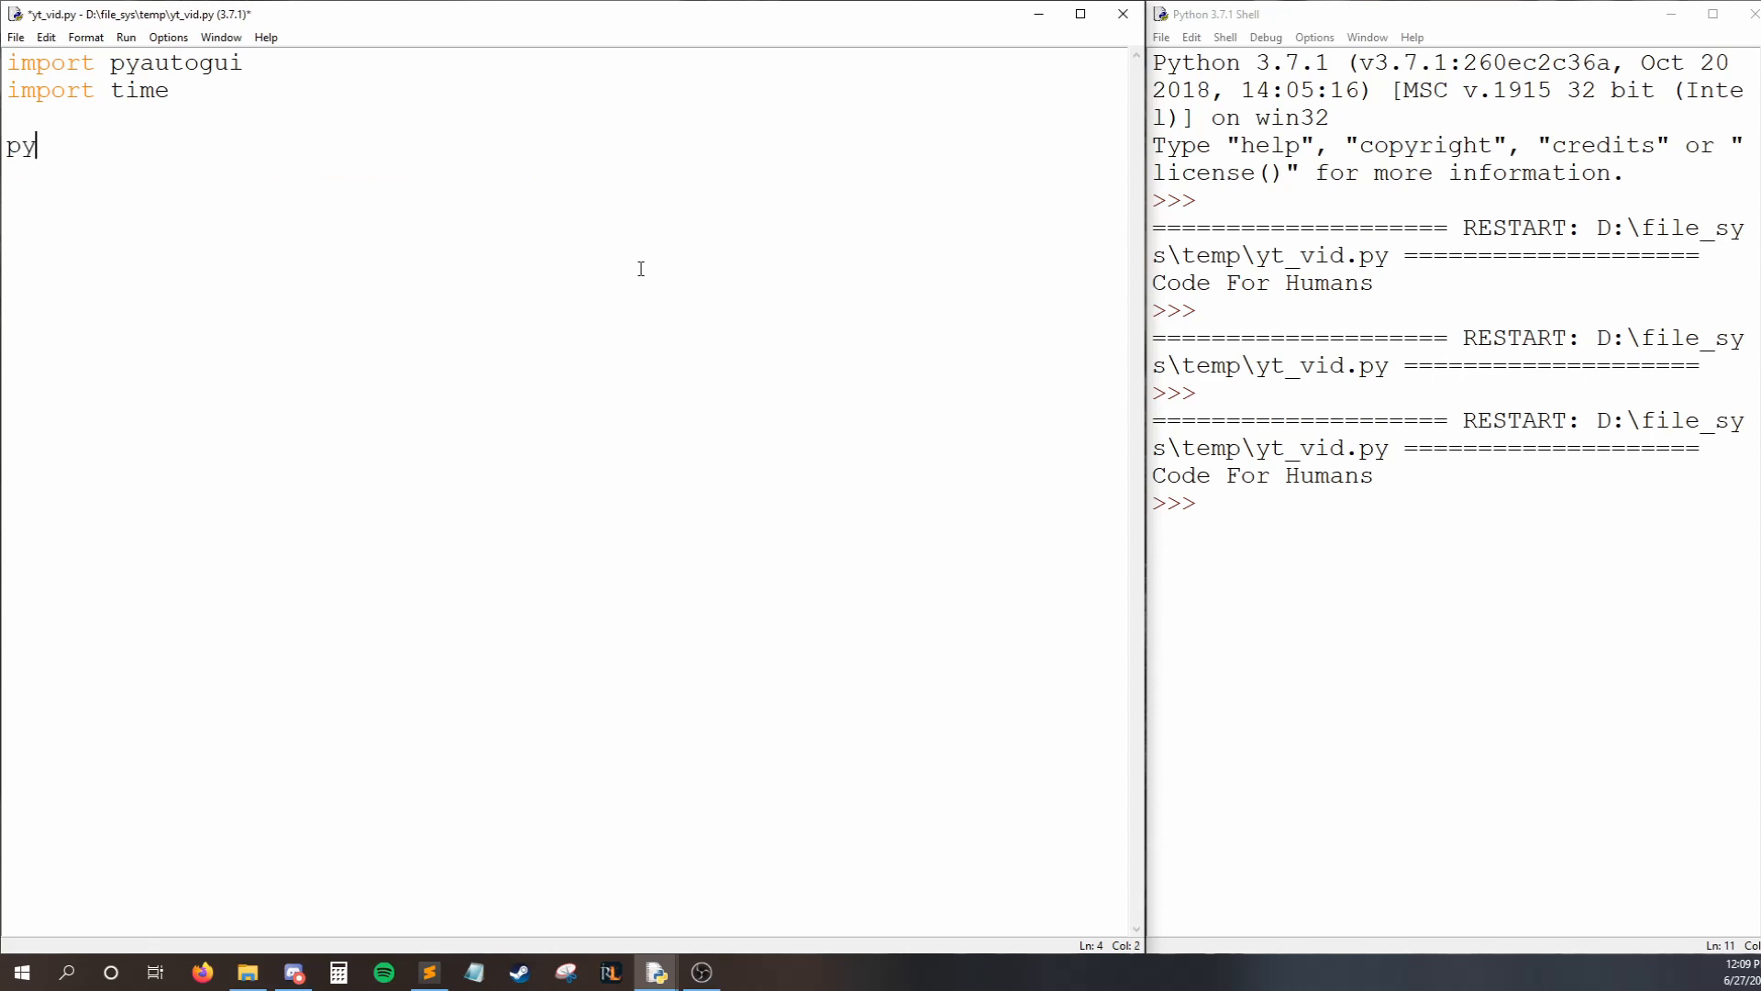
{"action": "type", "text": "autogui."}
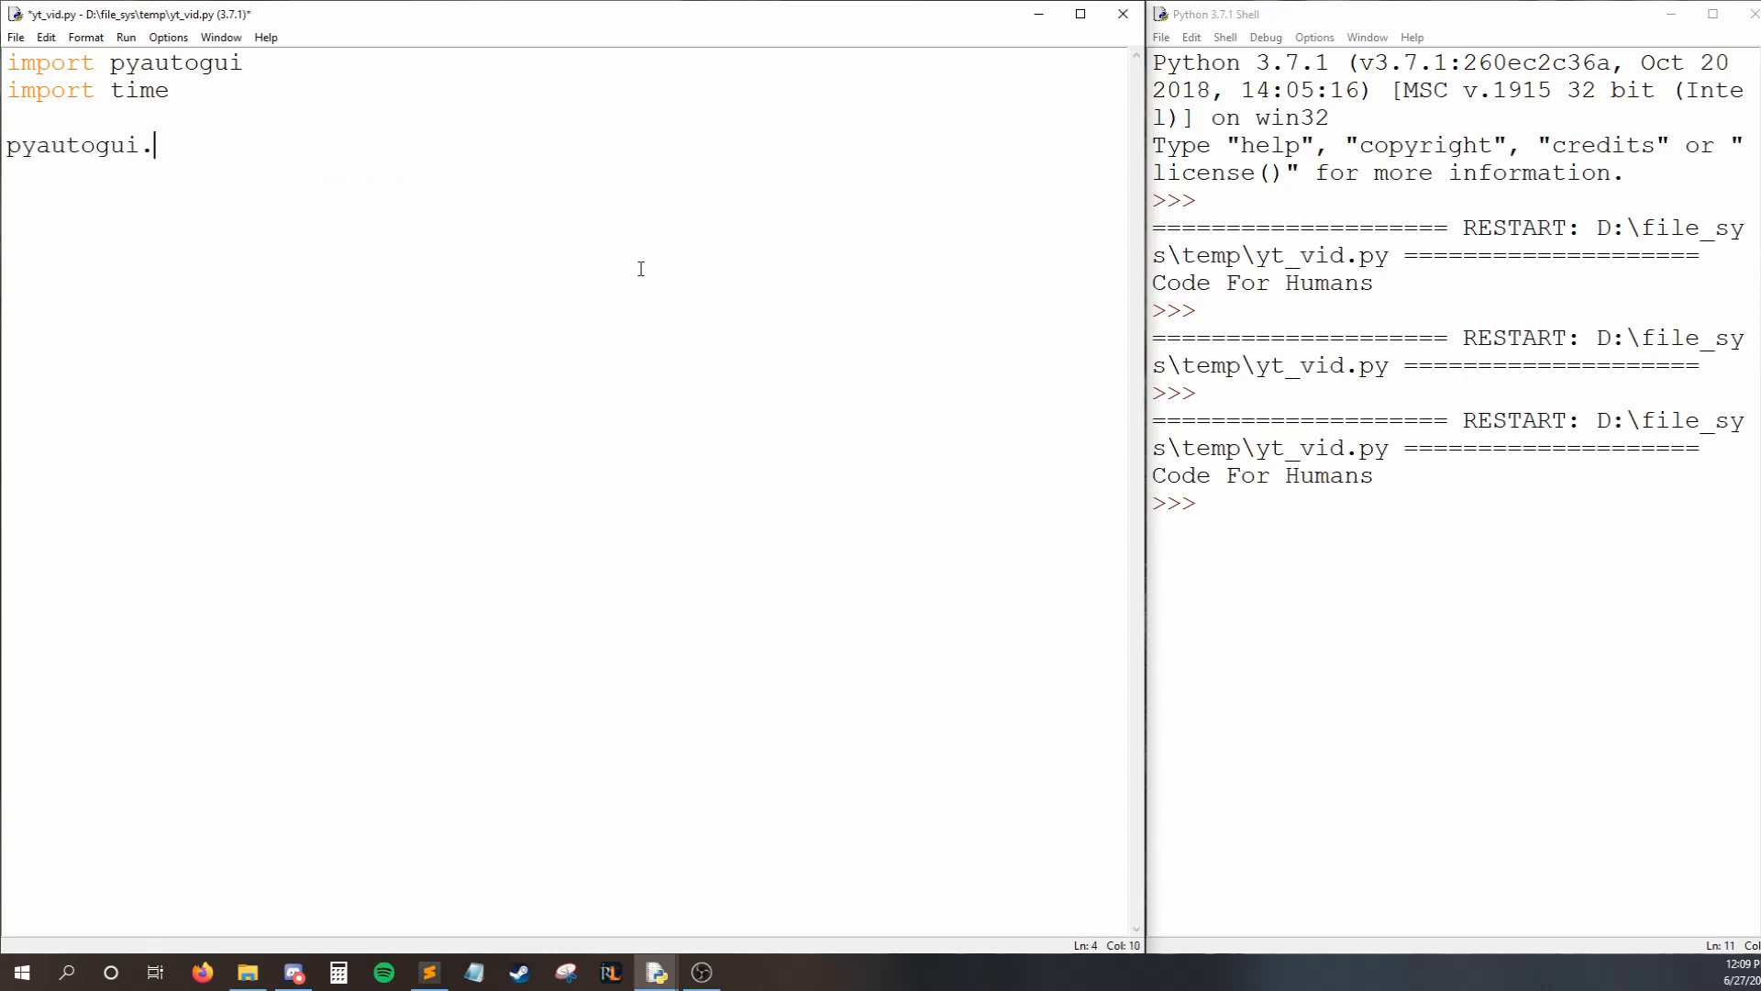
{"action": "type", "text": "press("}
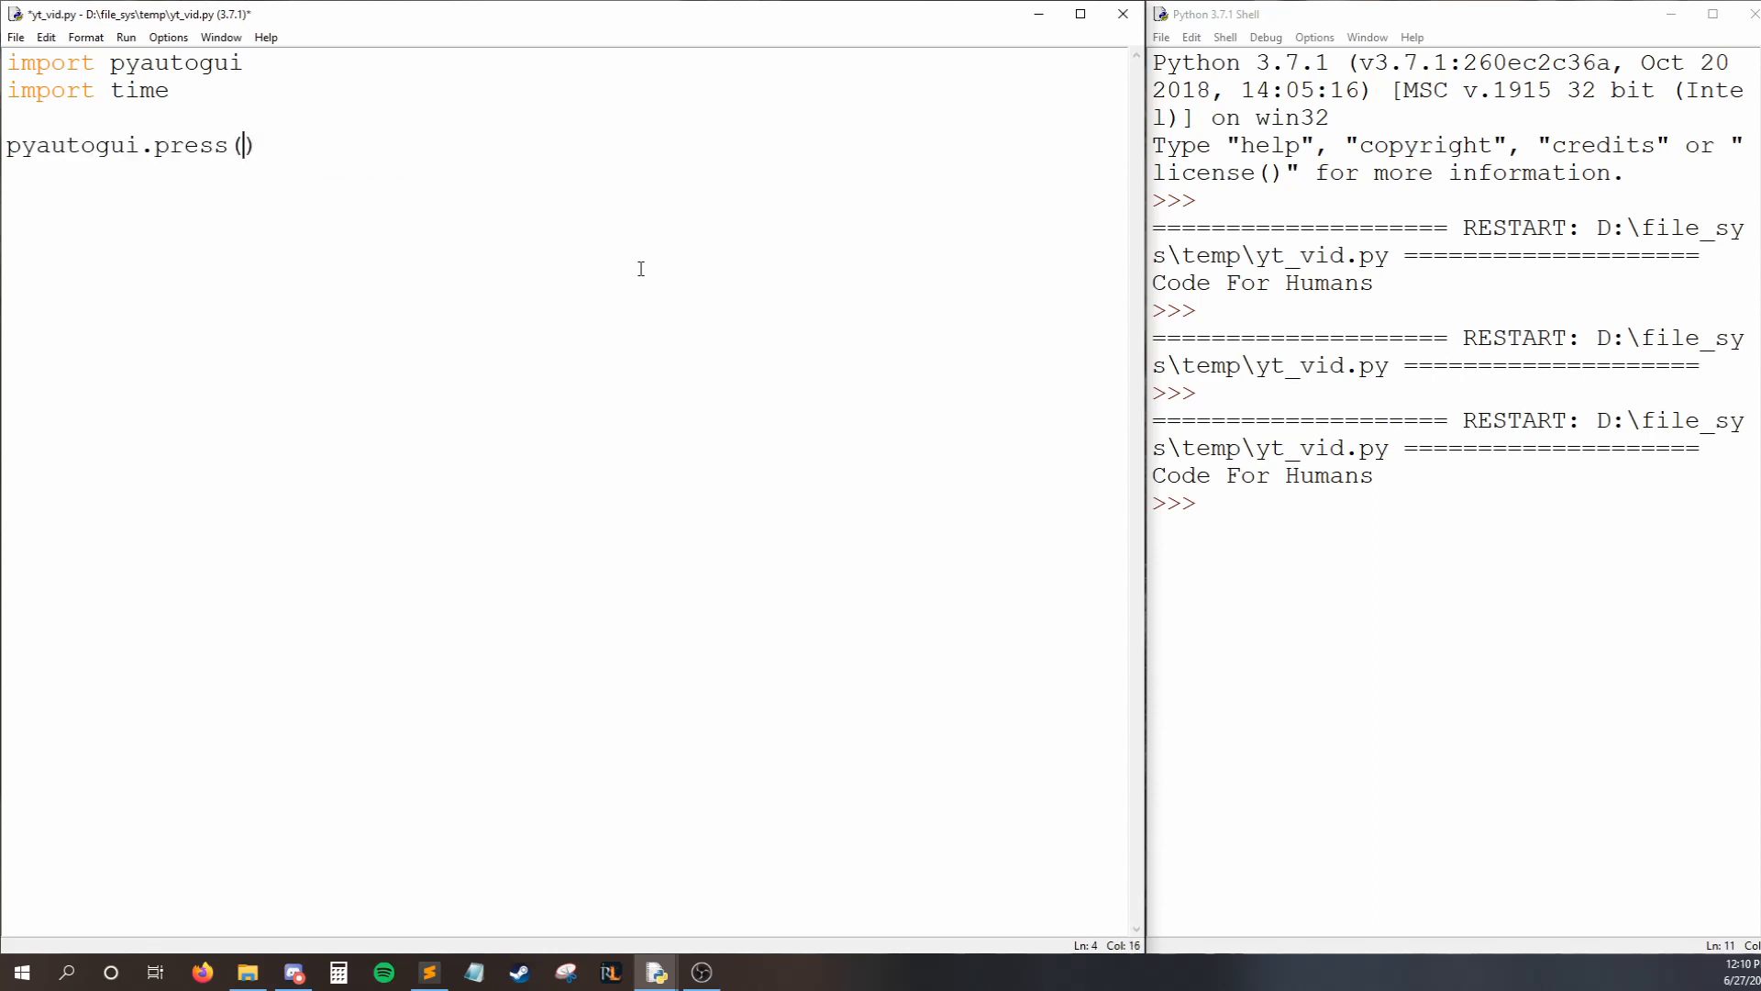
{"action": "type", "text": "''"}
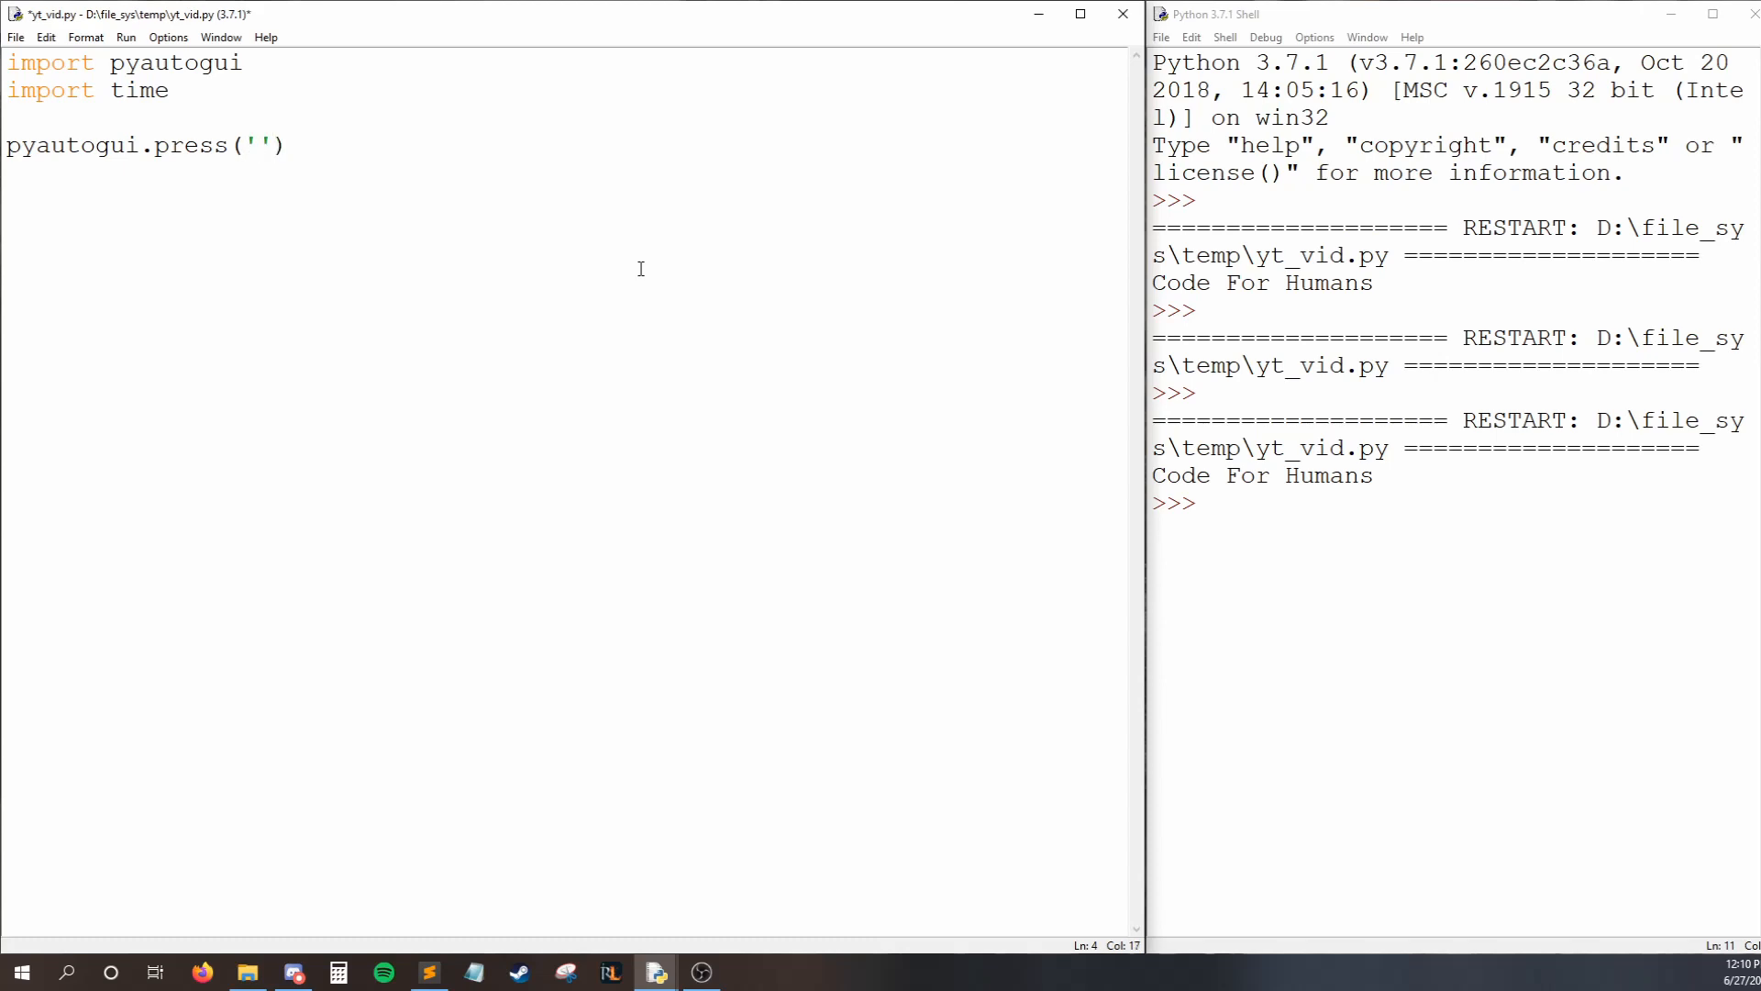
{"action": "type", "text": "enter"}
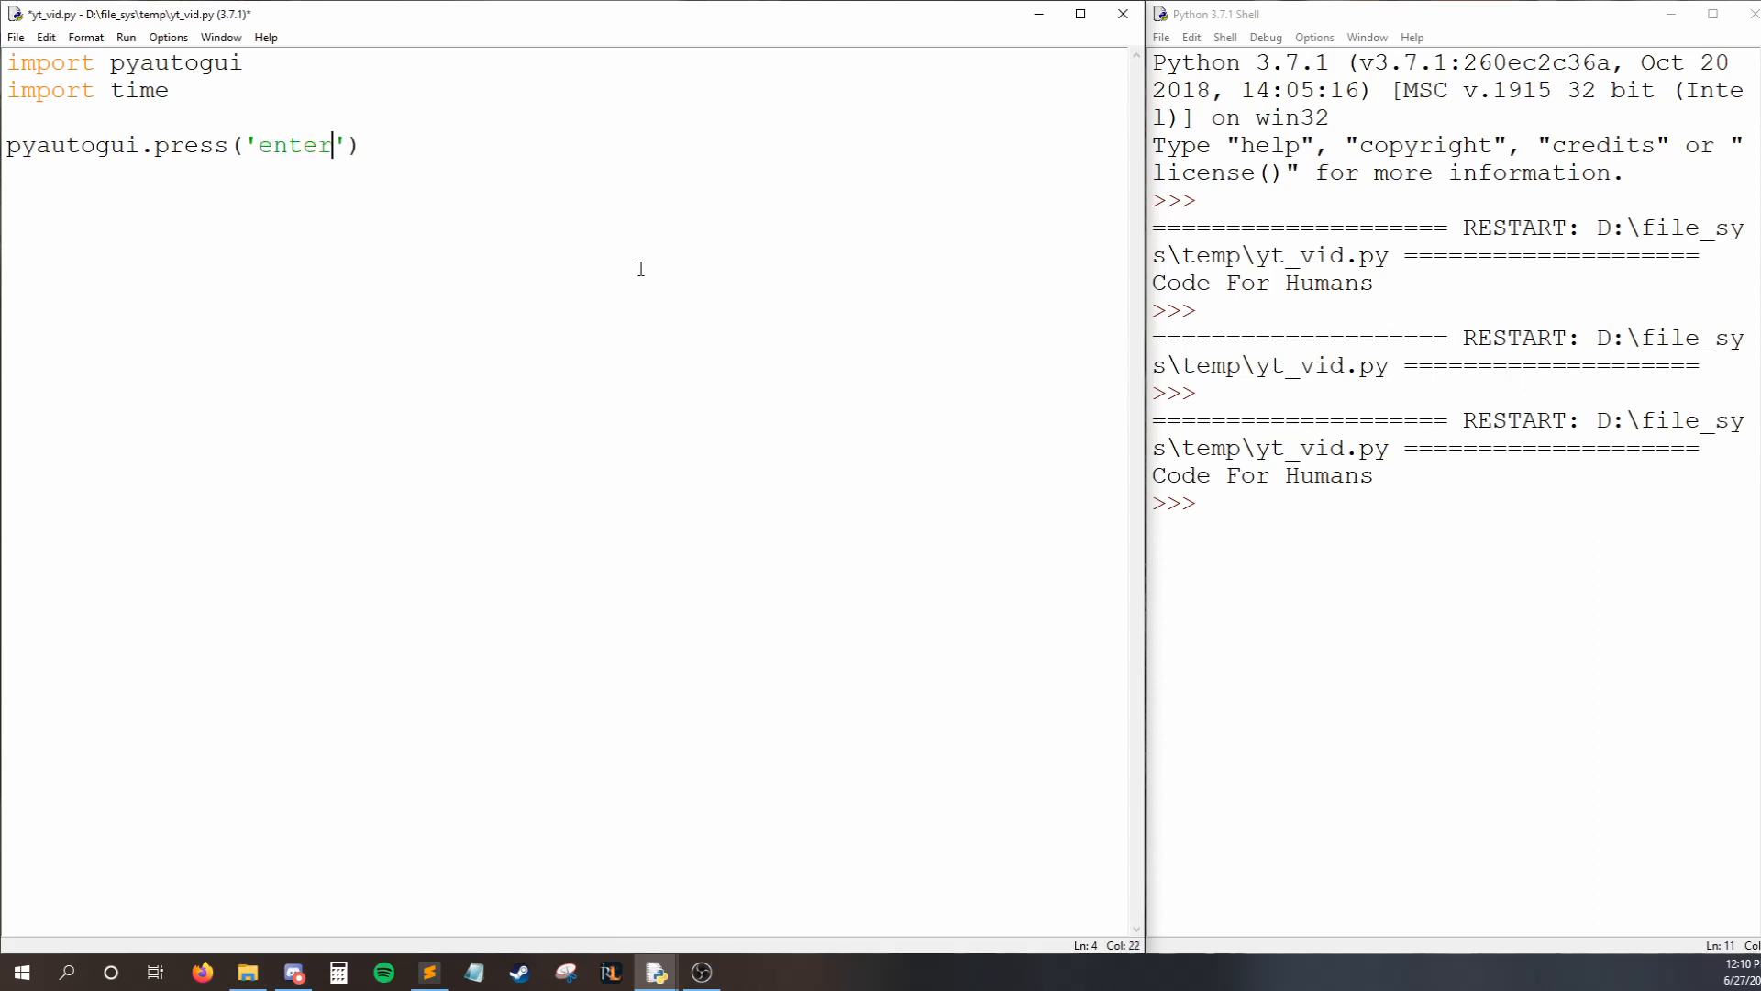
Run the script with F5 and highlight the 'enter' argument.
{"action": "key", "text": "f5"}
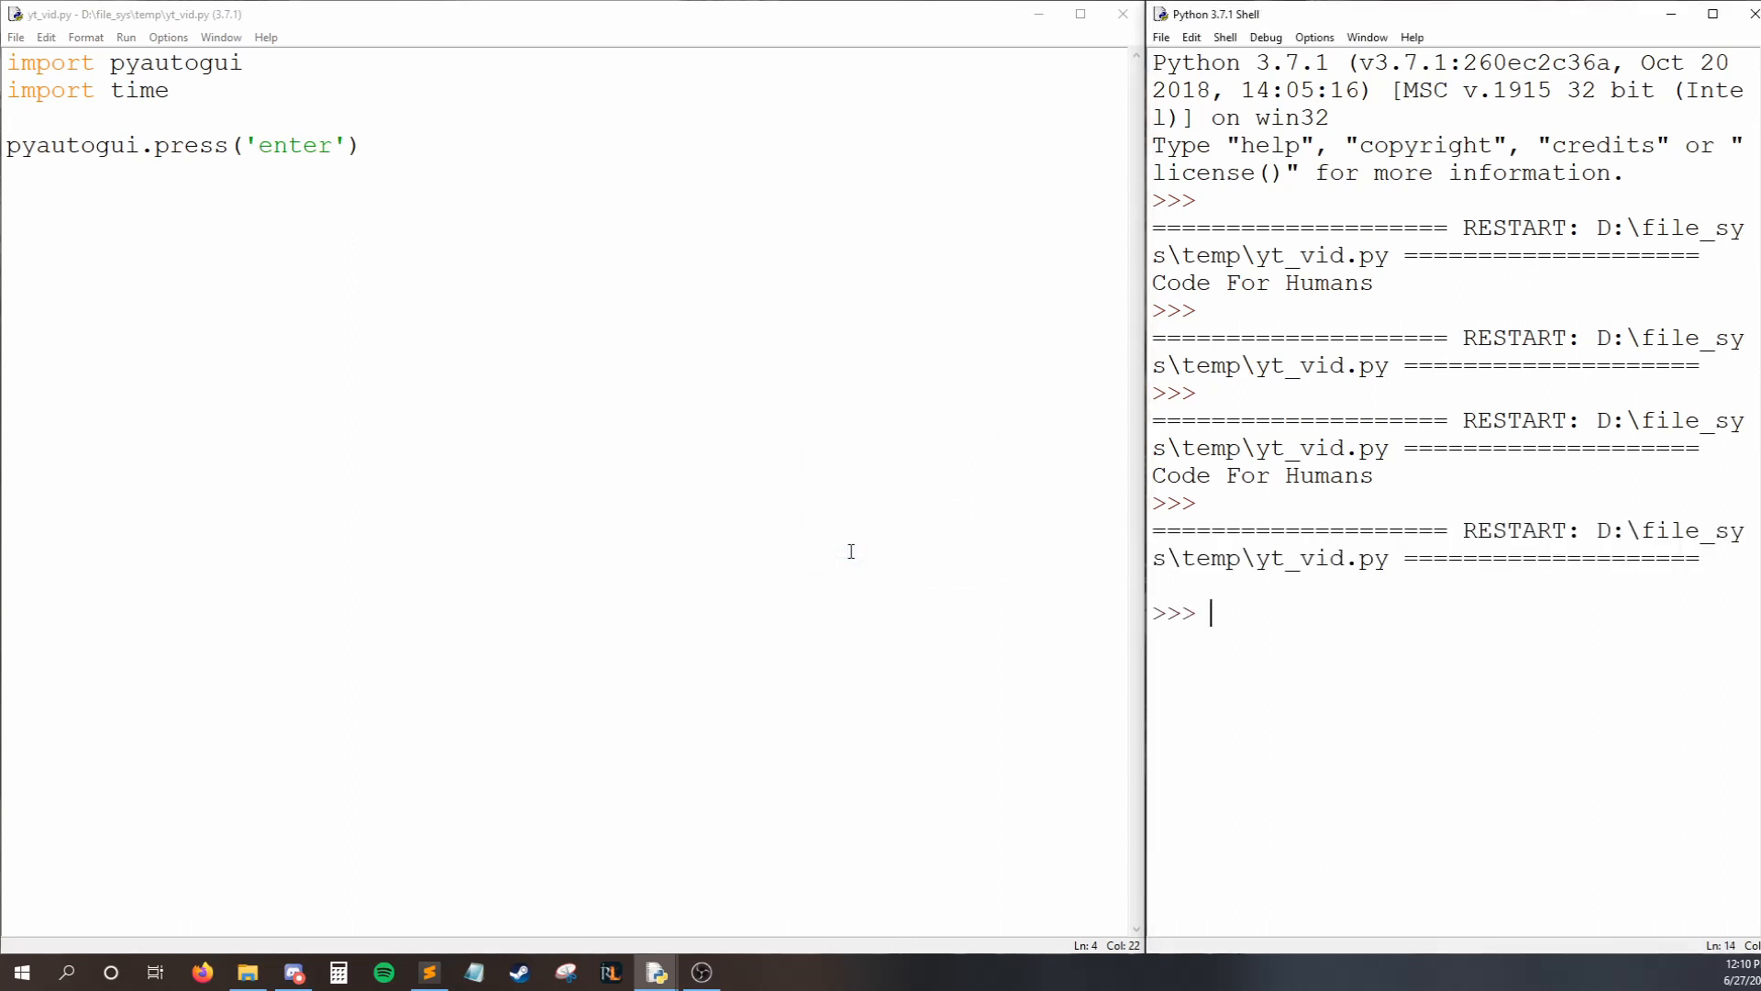
{"action": "mouse_move", "coordinate": [1171, 596]}
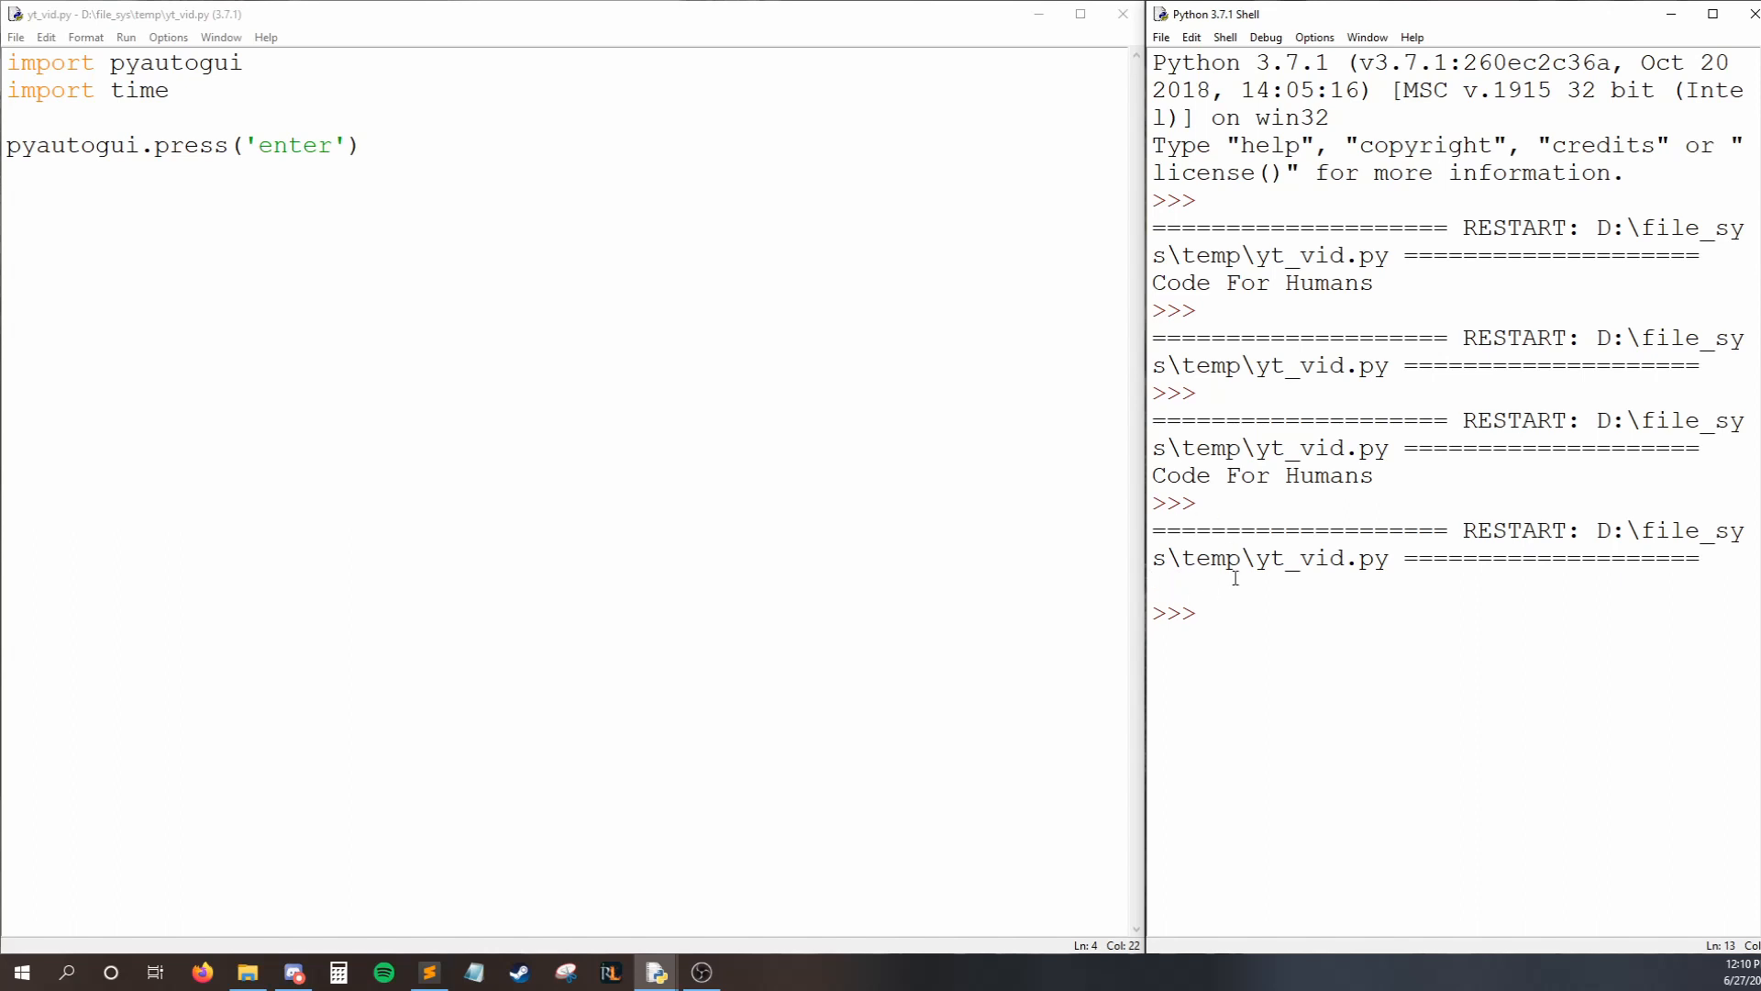
{"action": "mouse_move", "coordinate": [399, 207]}
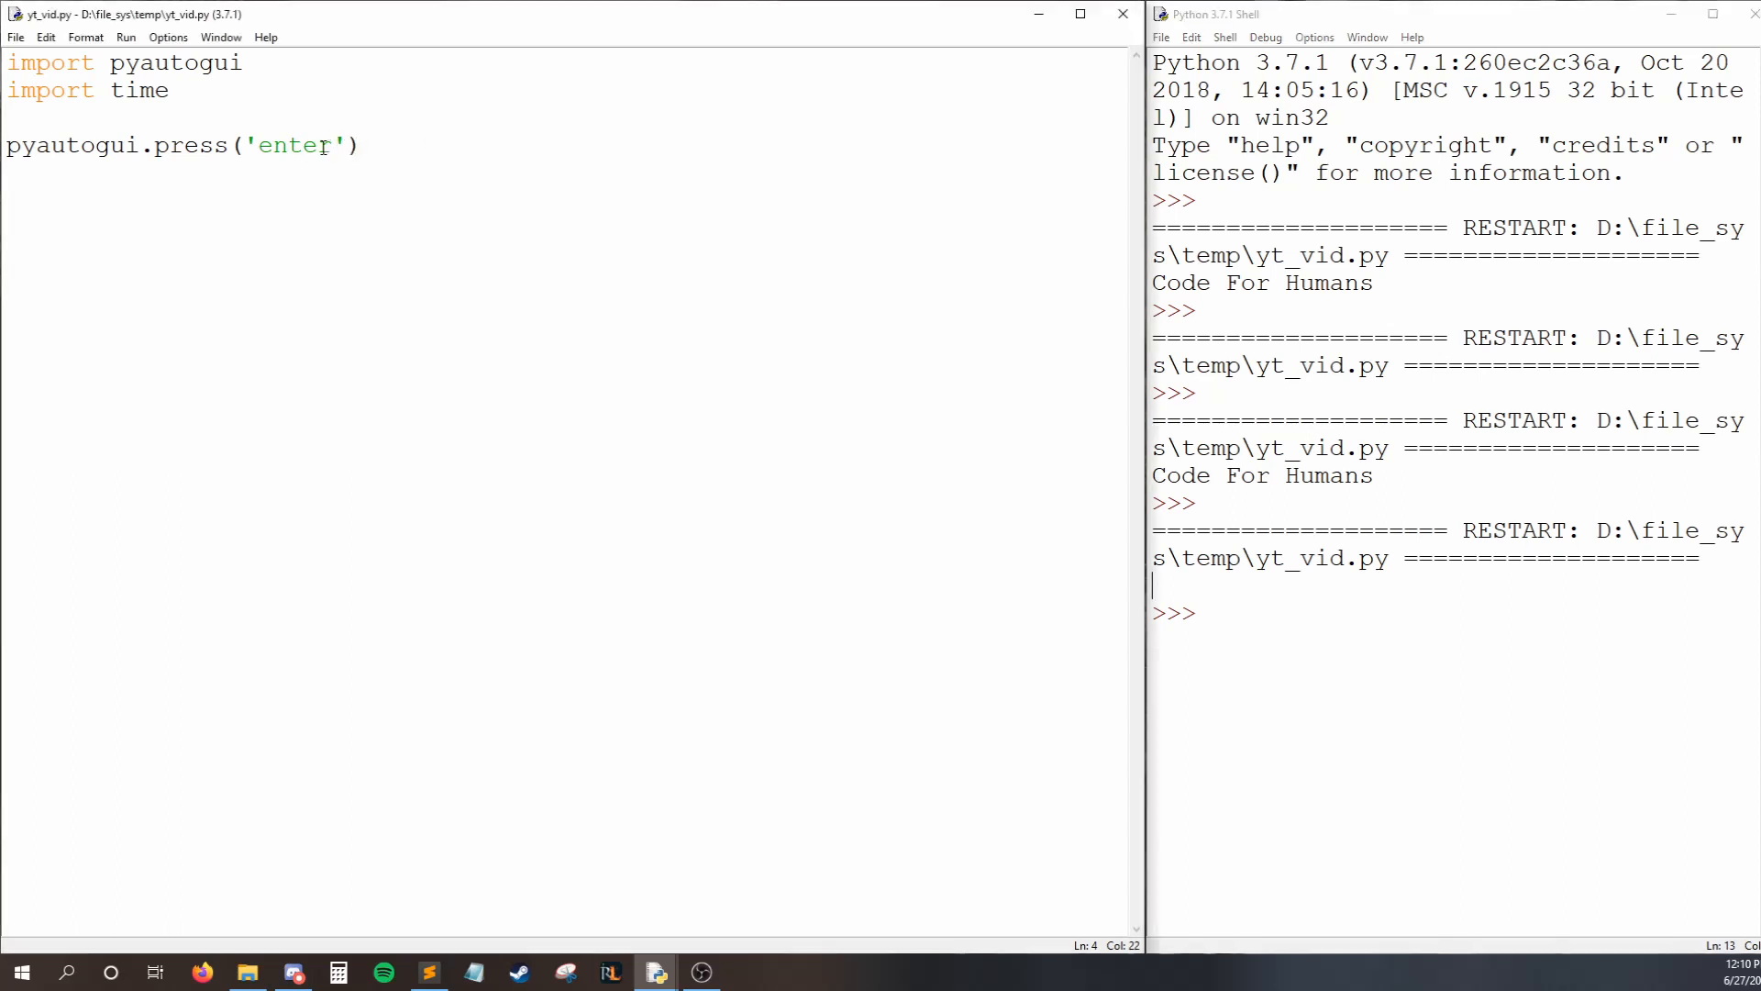
{"action": "double_click", "coordinate": [295, 145]}
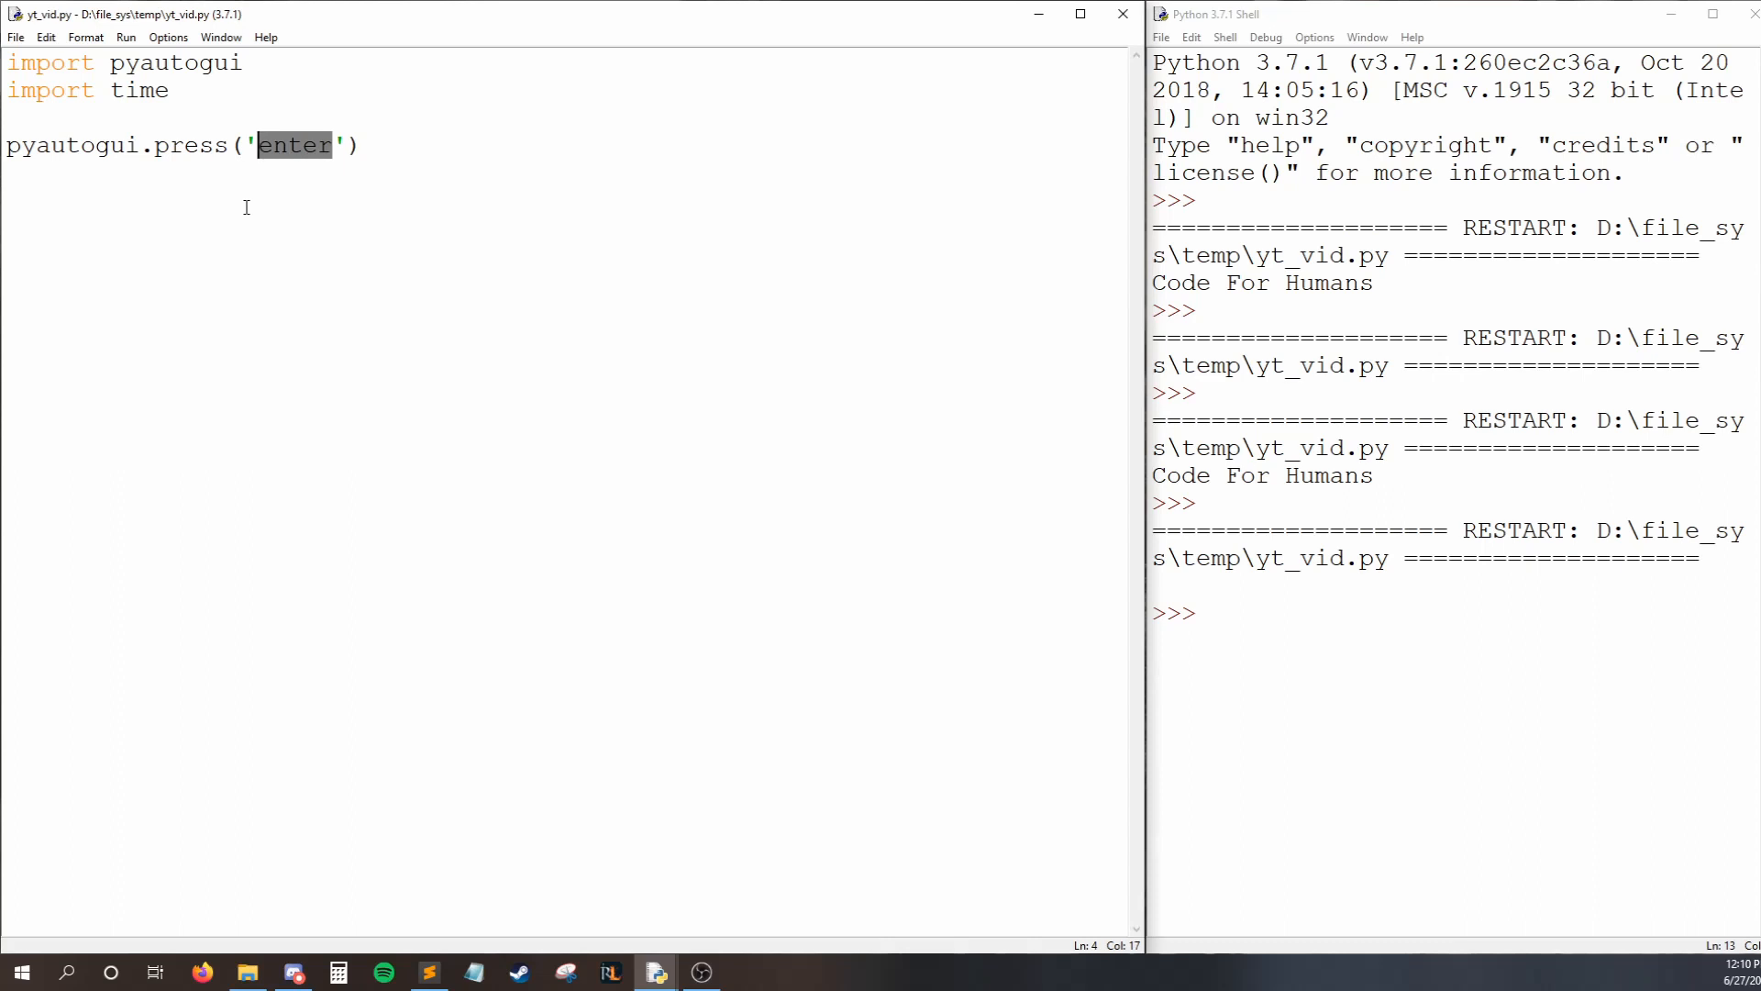
{"action": "left_click", "coordinate": [374, 146]}
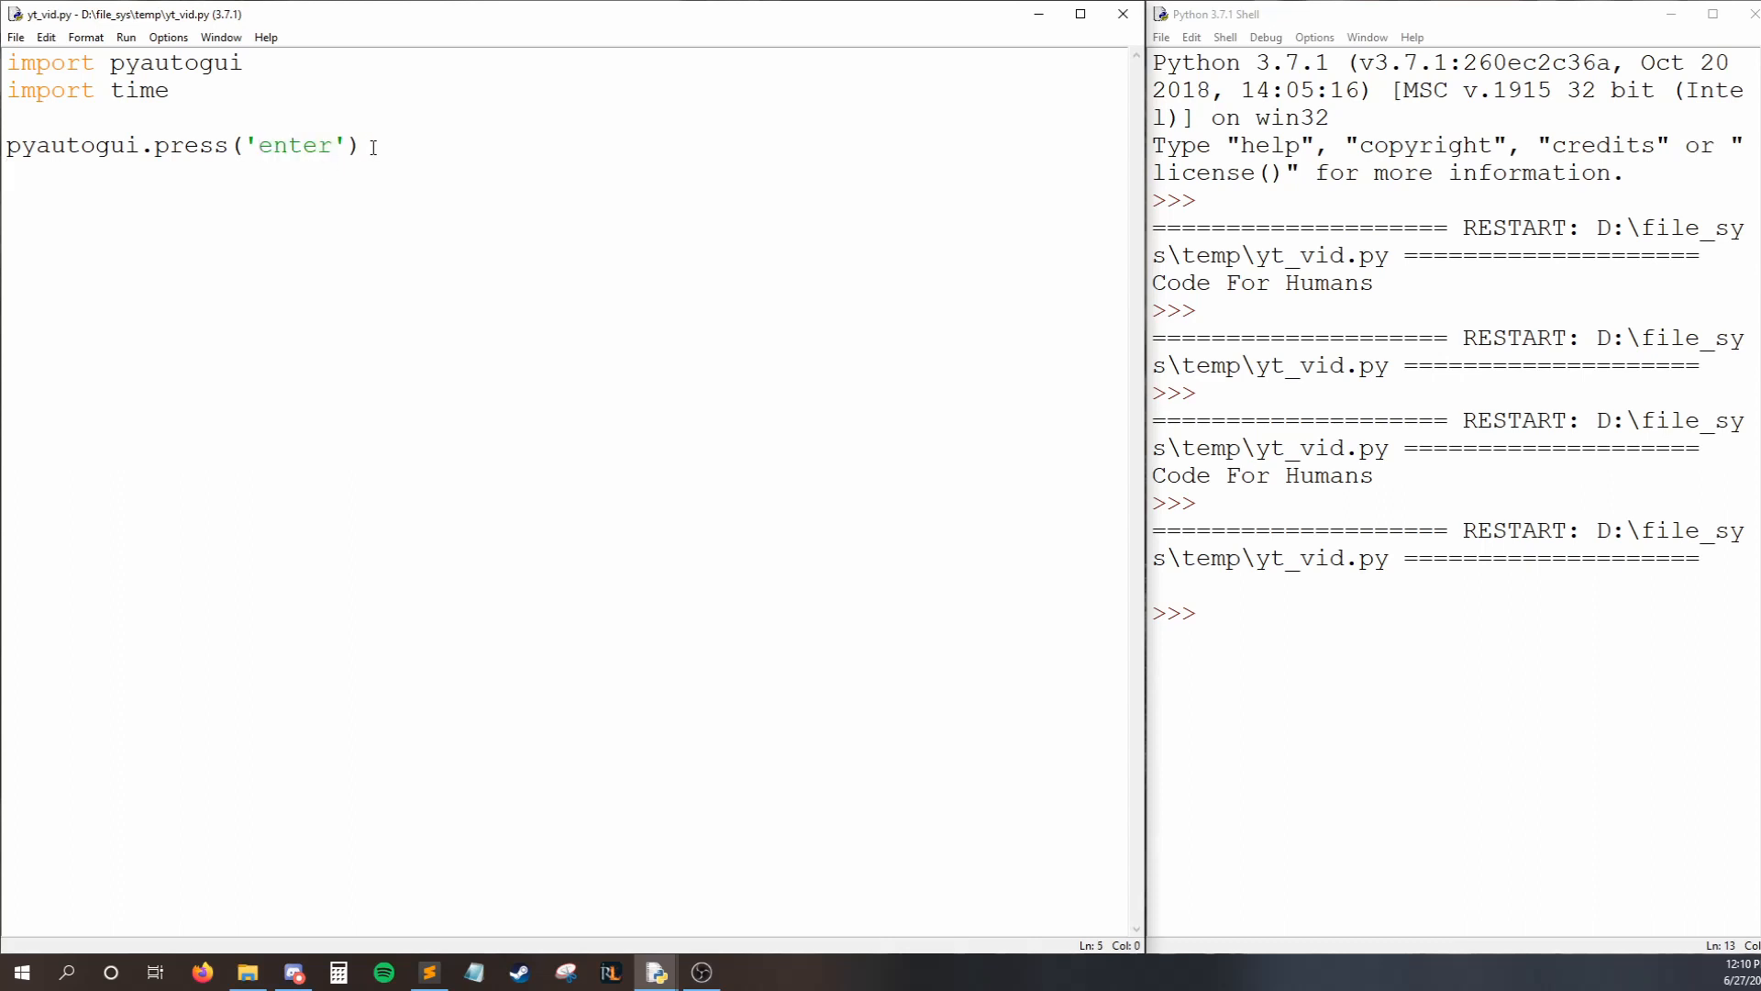
Change the line to print(pyautogui.KEYBOARD_KEYS) and start a run, triggering the save prompt.
{"action": "type", "text": "print"}
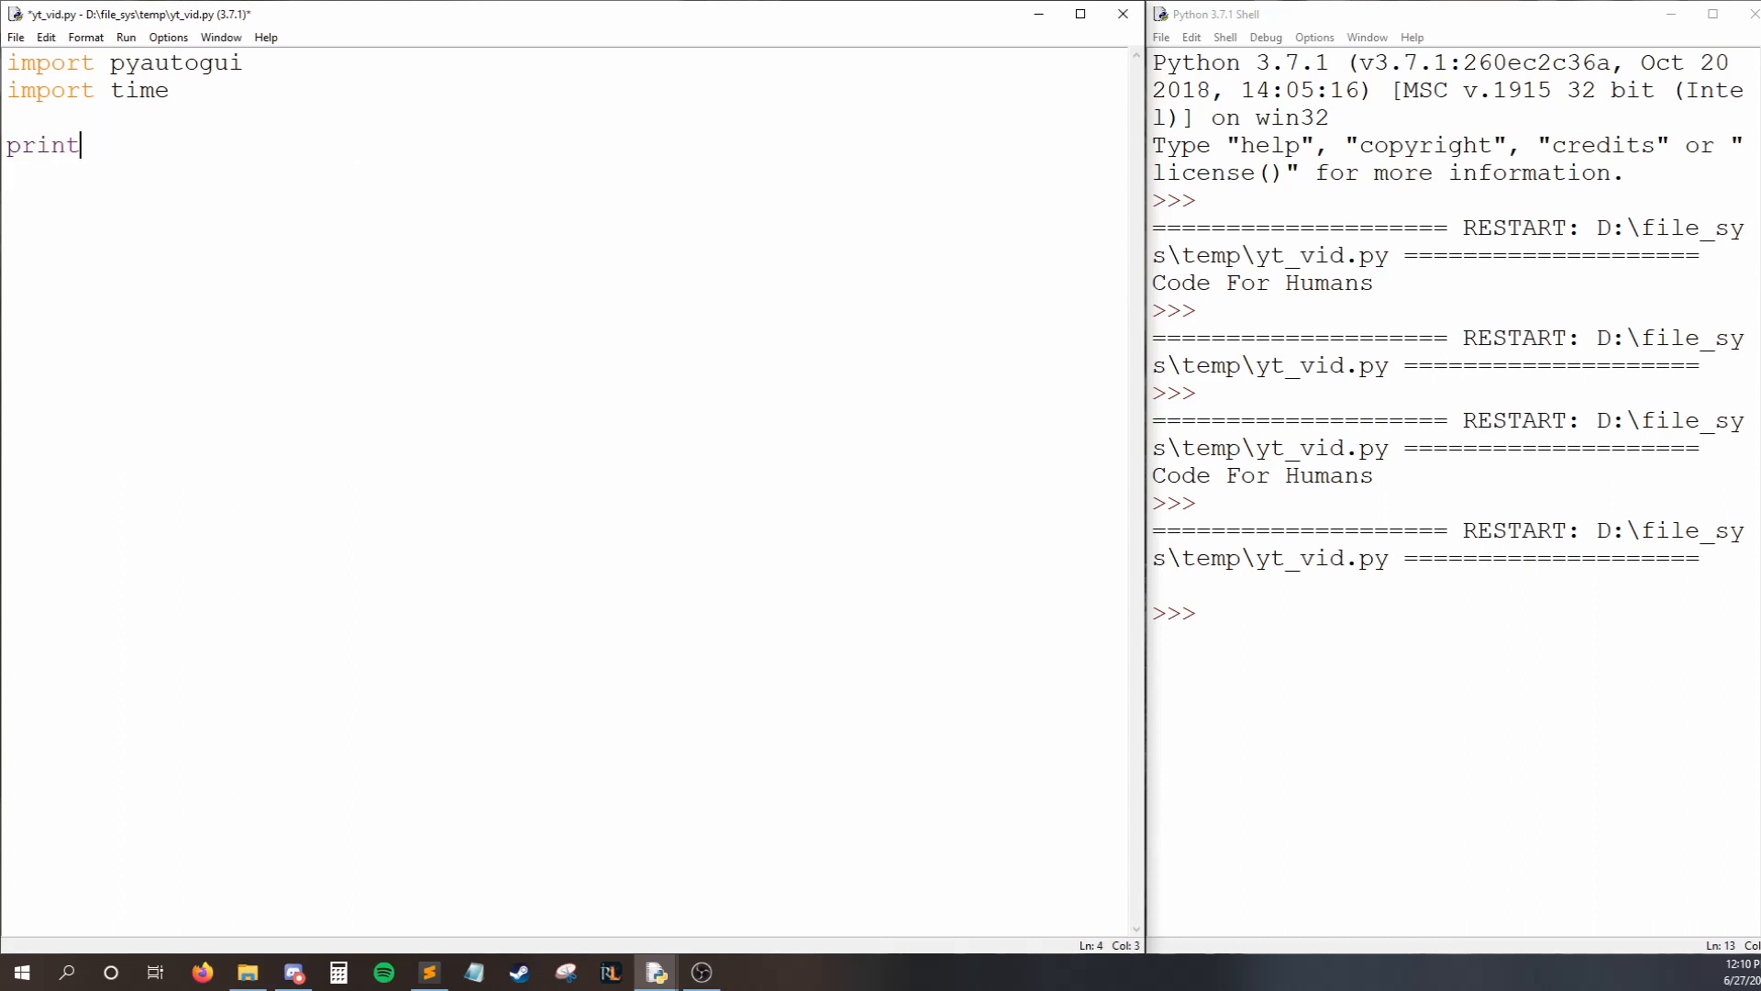
{"action": "type", "text": "(pyauto)"}
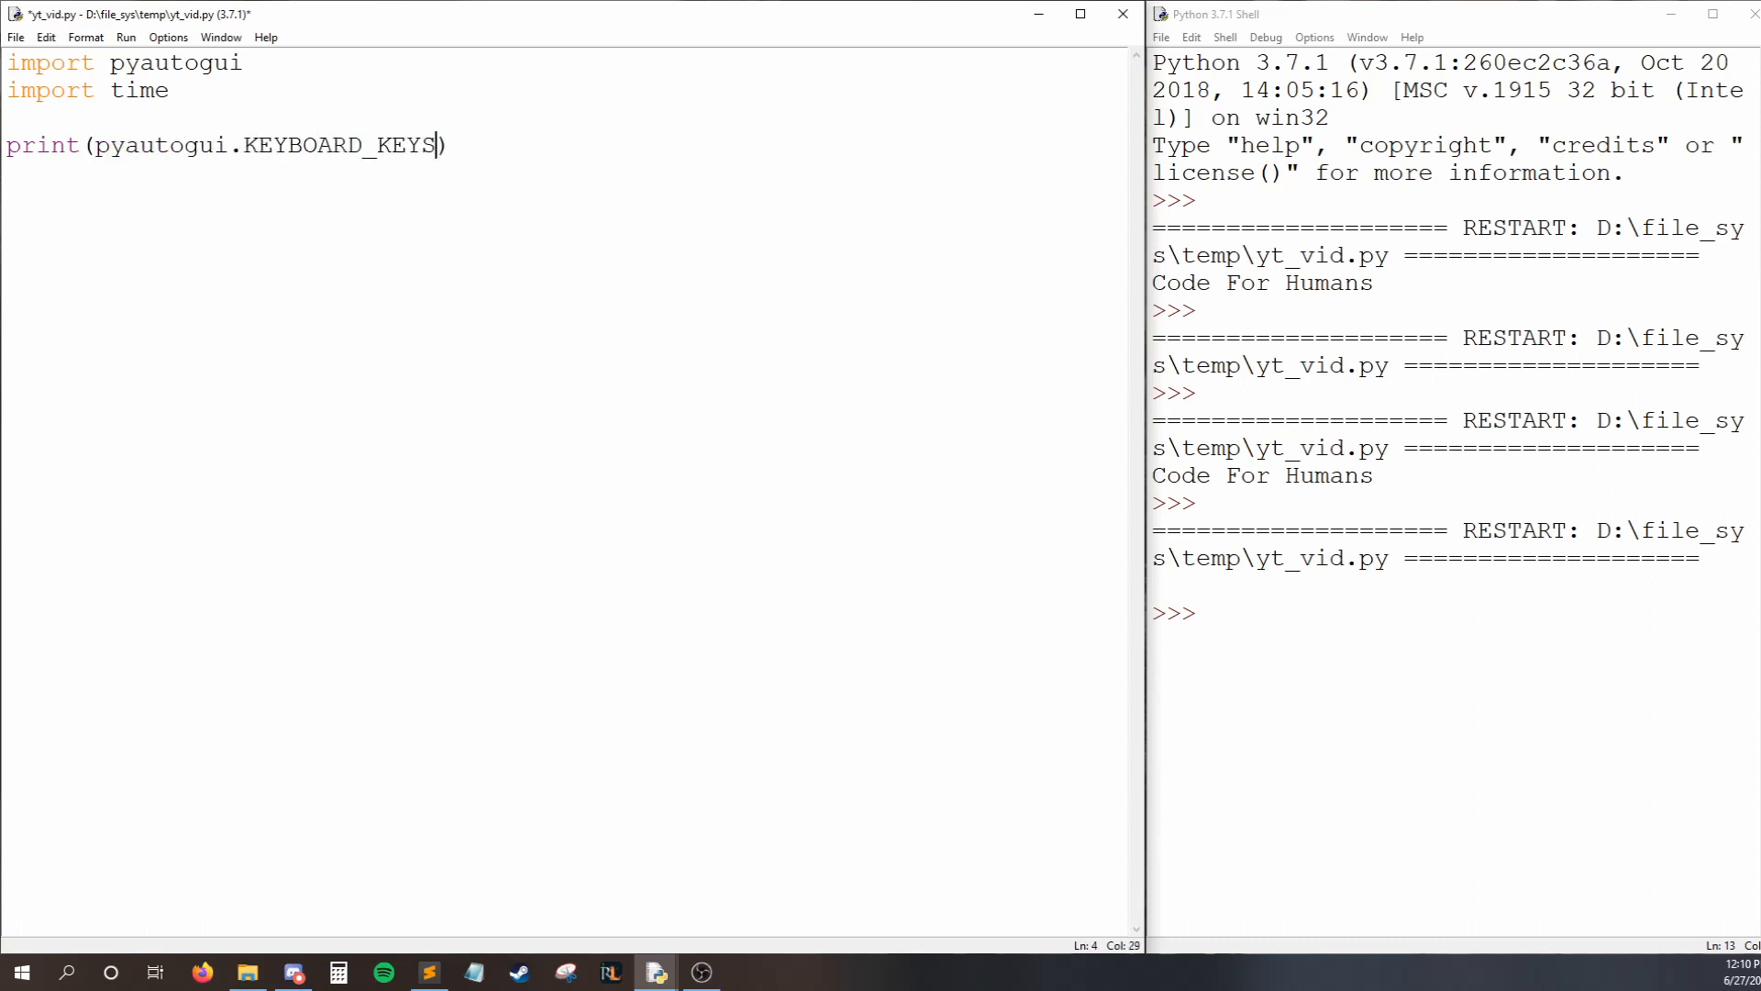
{"action": "double_click", "coordinate": [326, 145]}
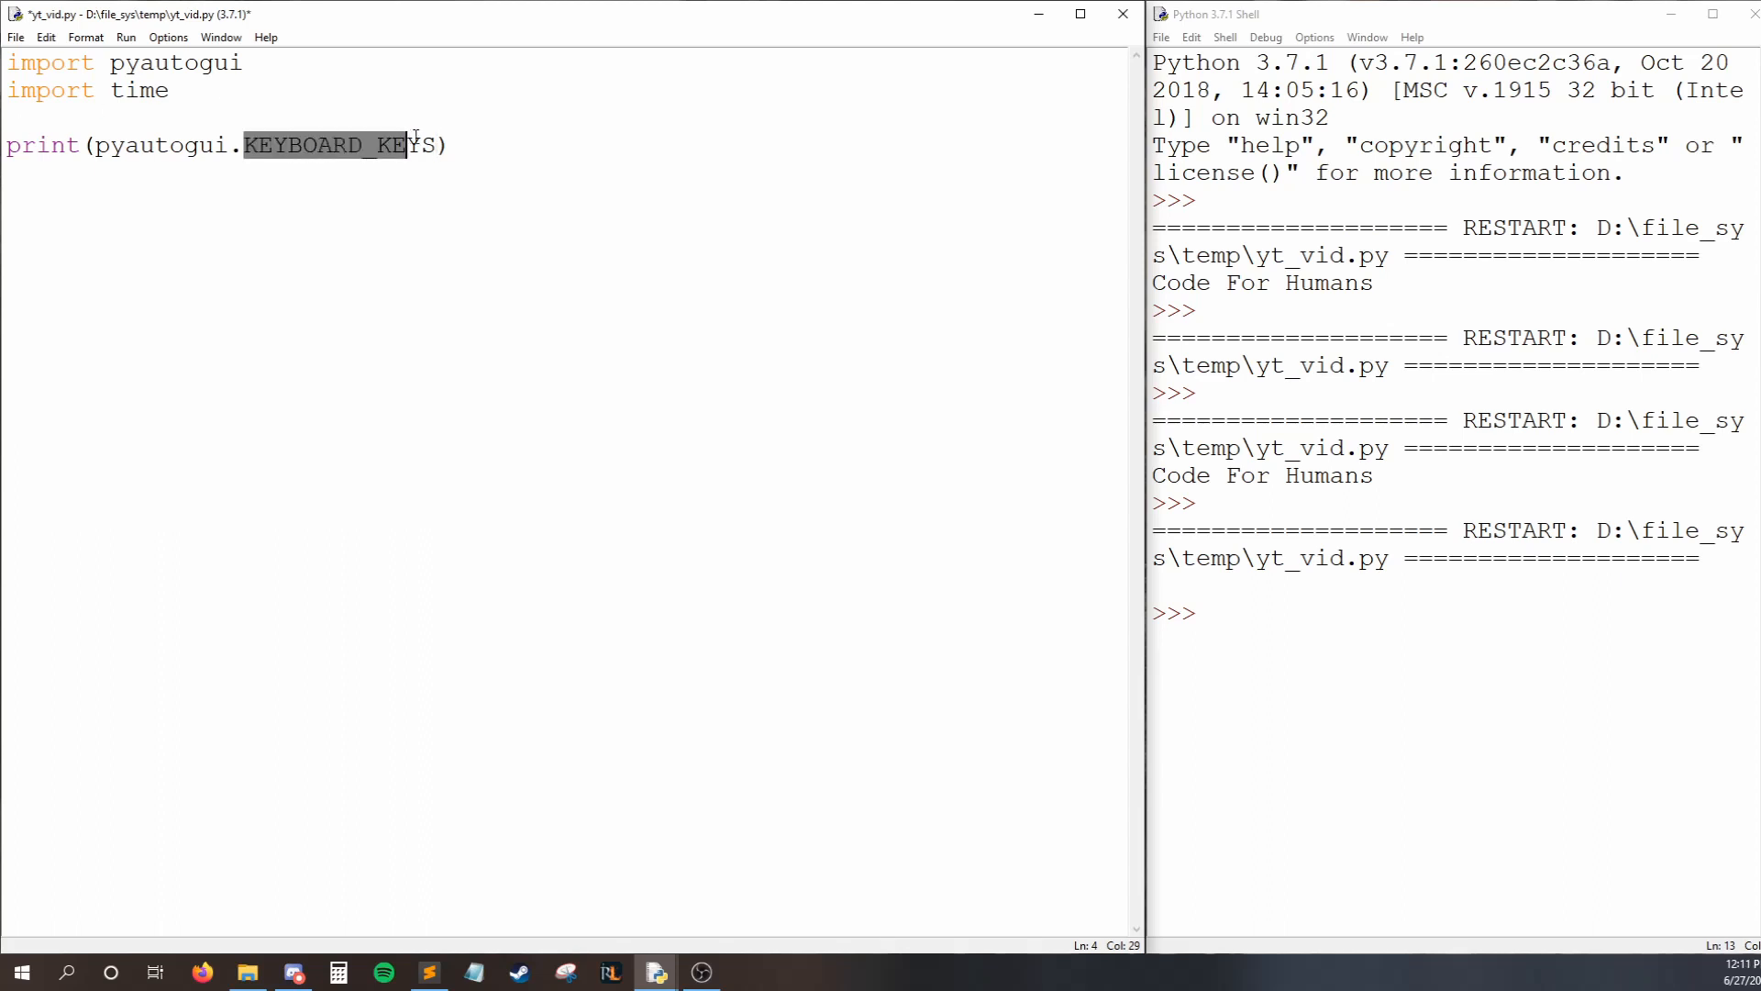
{"action": "left_click", "coordinate": [436, 145]}
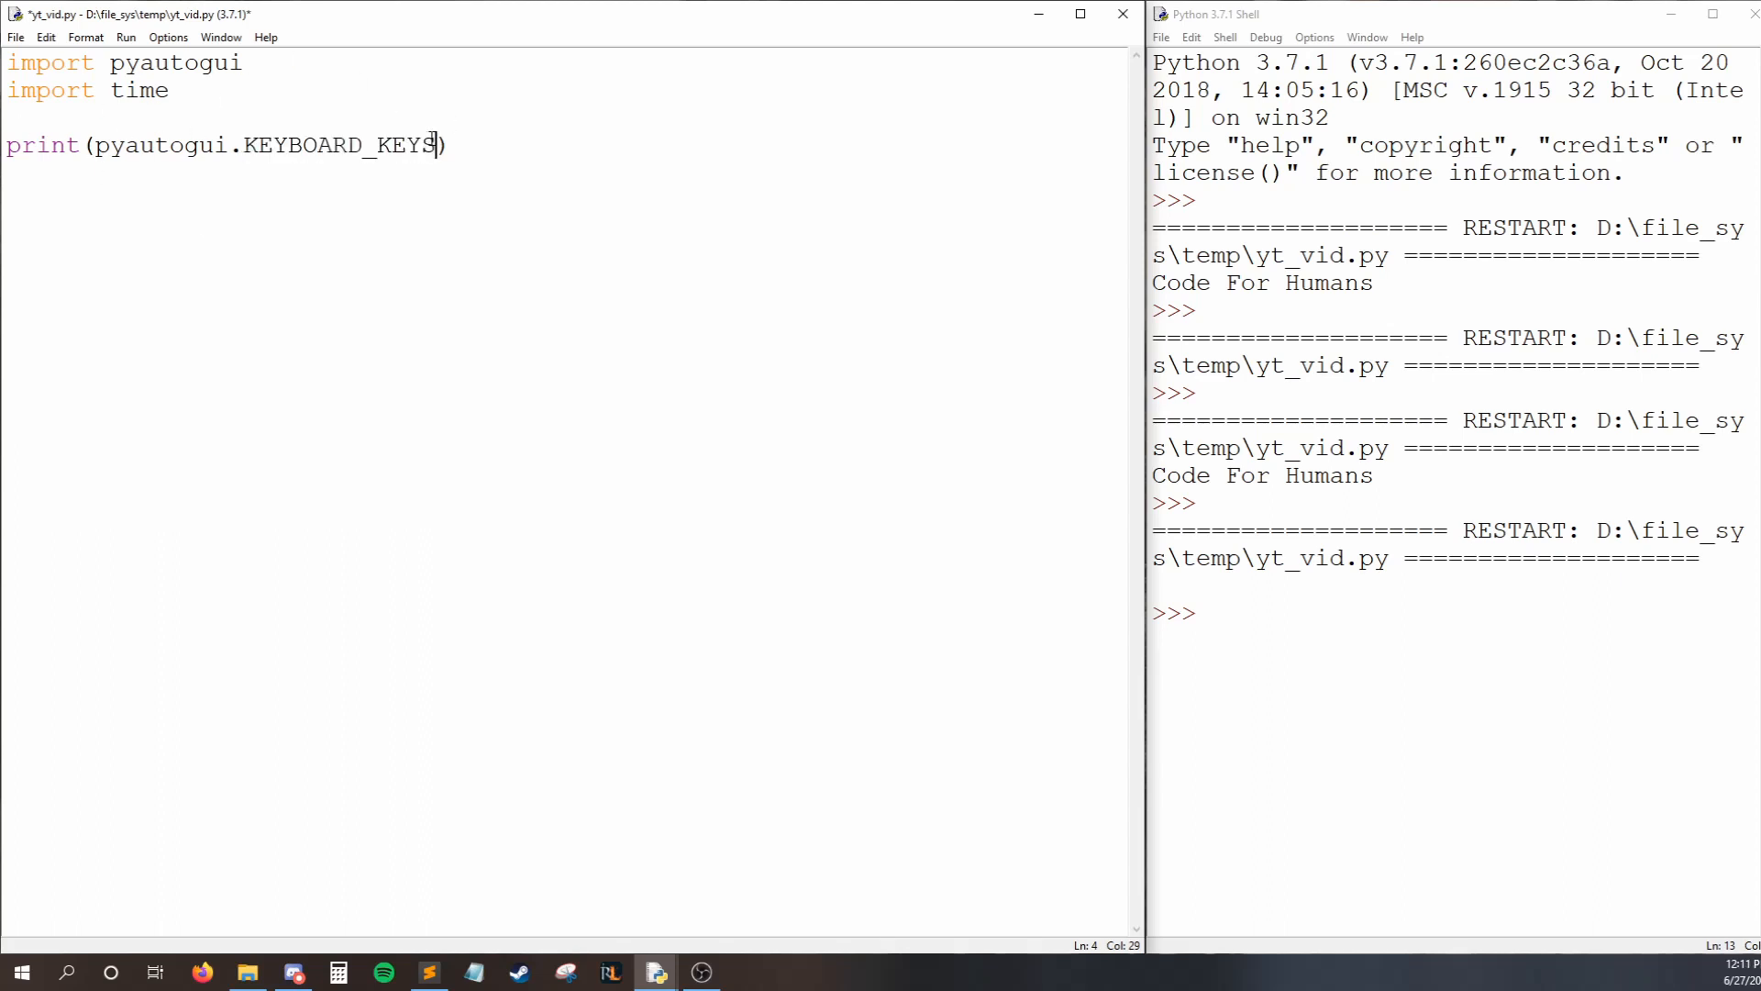
{"action": "key", "text": "f5"}
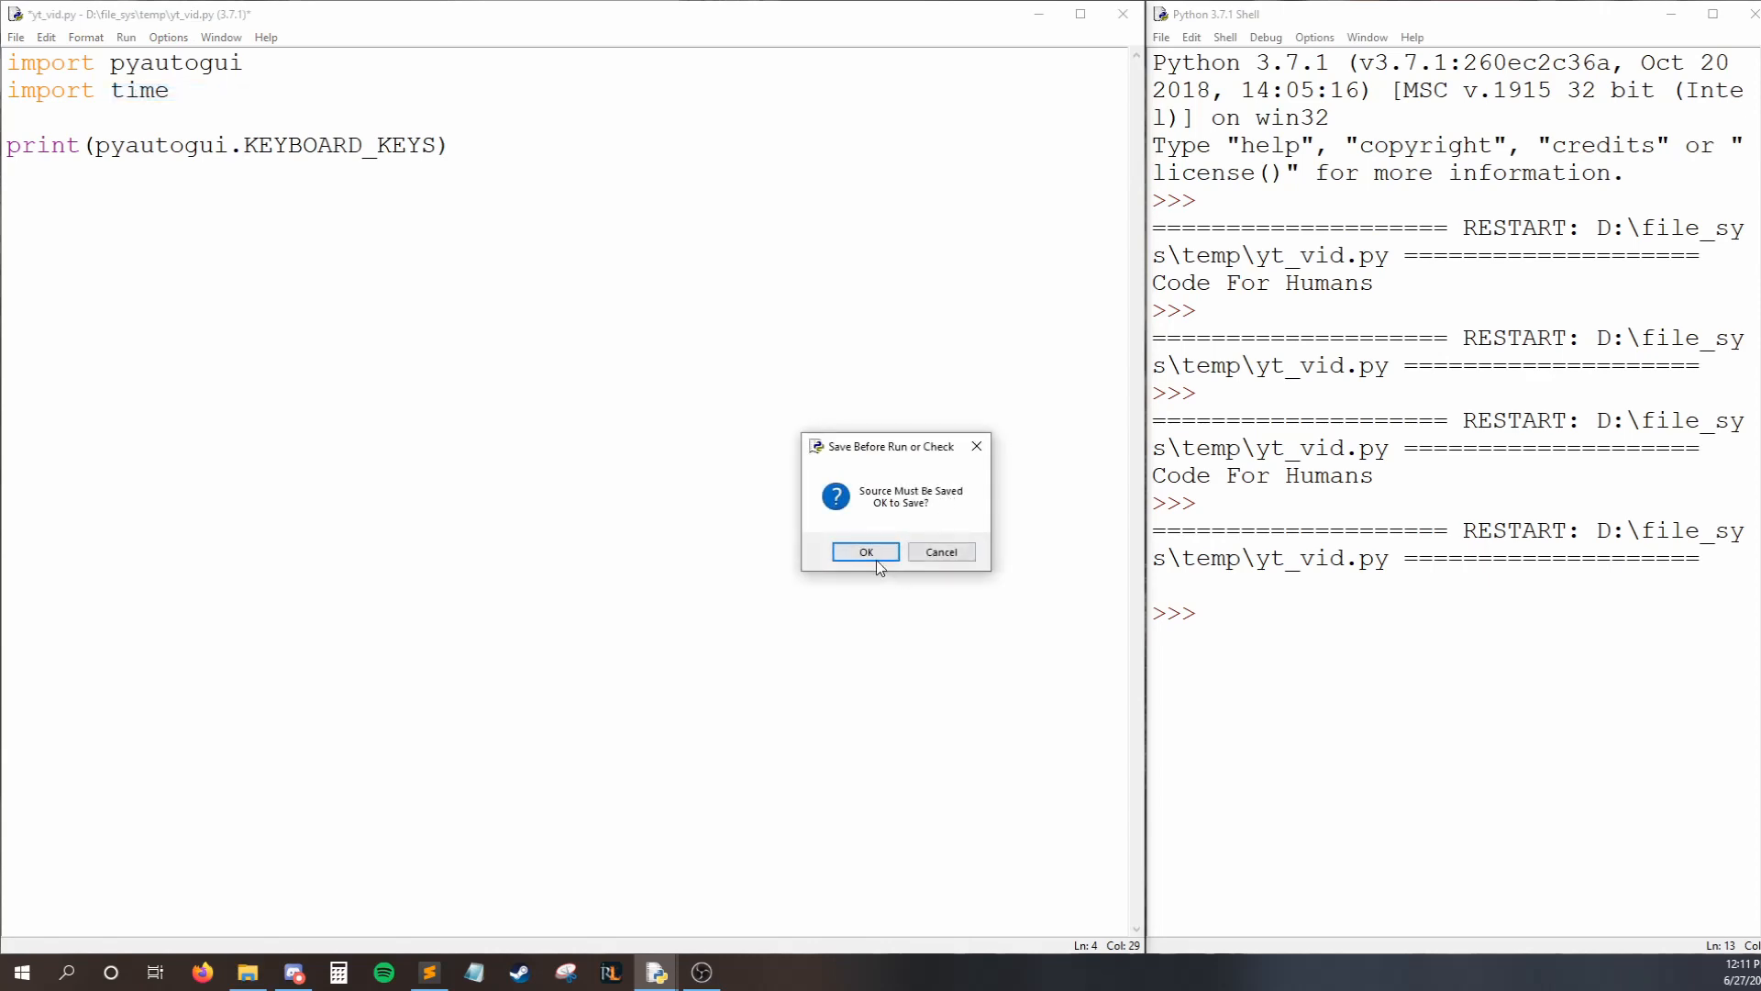
Confirm the save and scroll the printed KEYBOARD_KEYS list, highlighting 'enter'.
{"action": "left_click", "coordinate": [865, 551]}
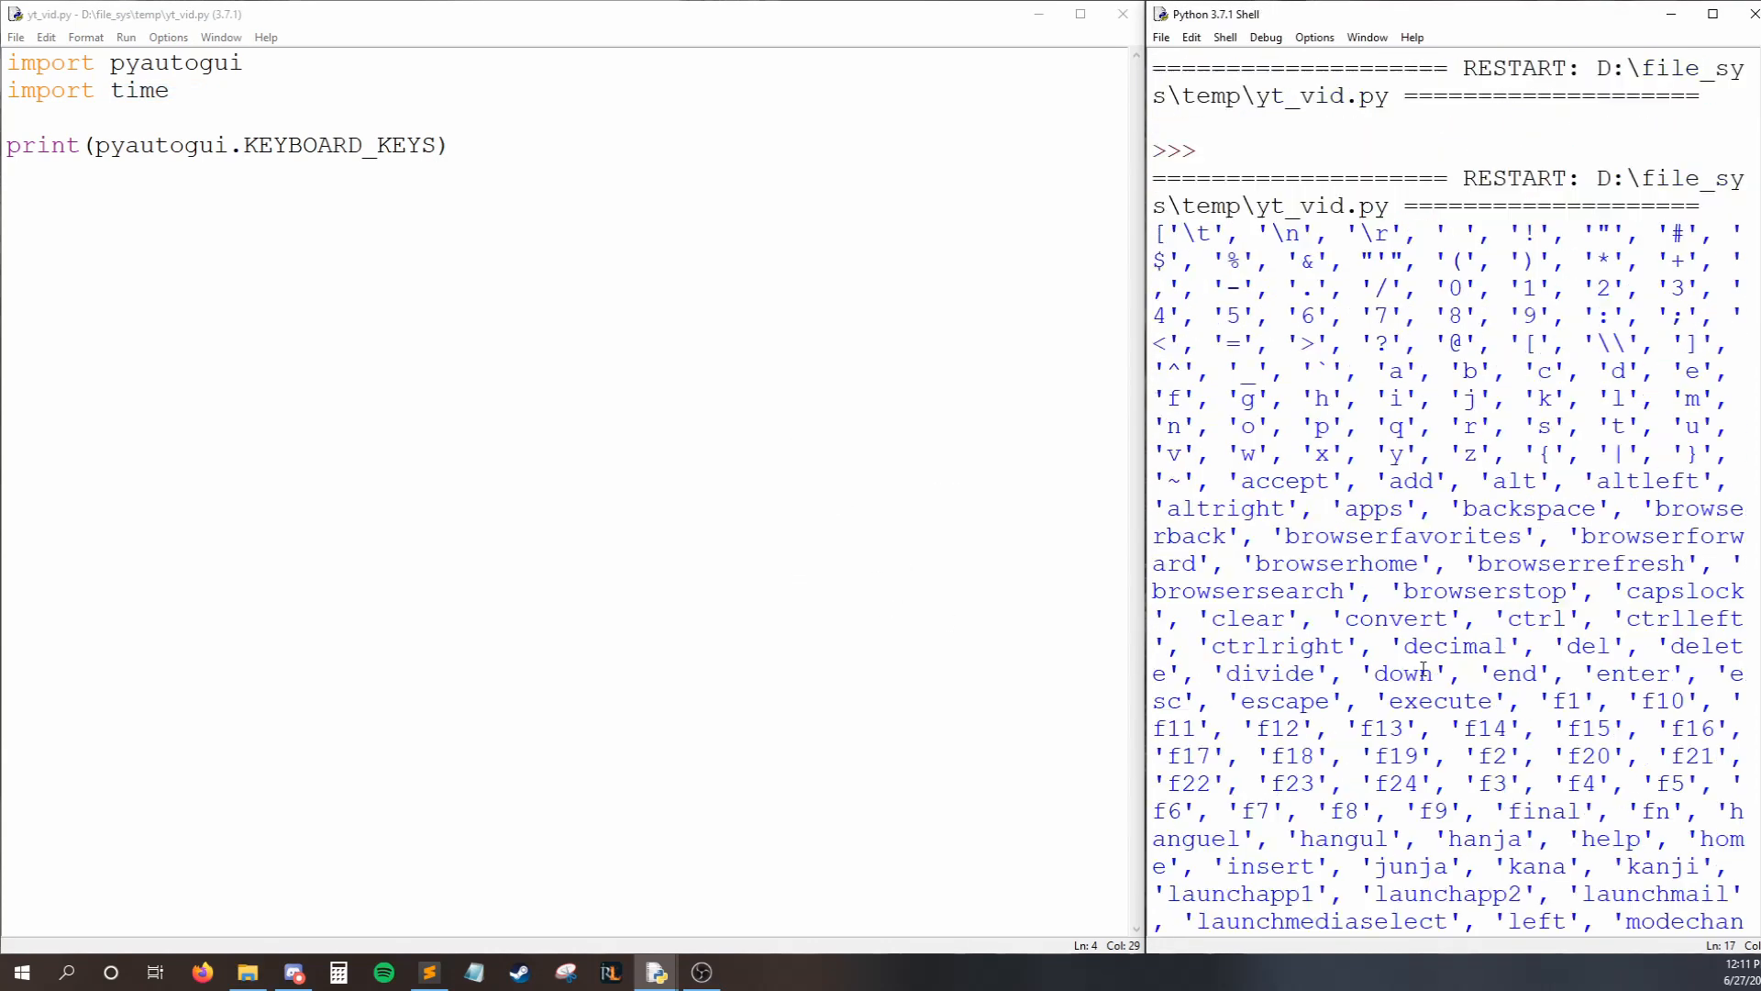
{"action": "scroll", "scroll_direction": "down", "scroll_amount": 3}
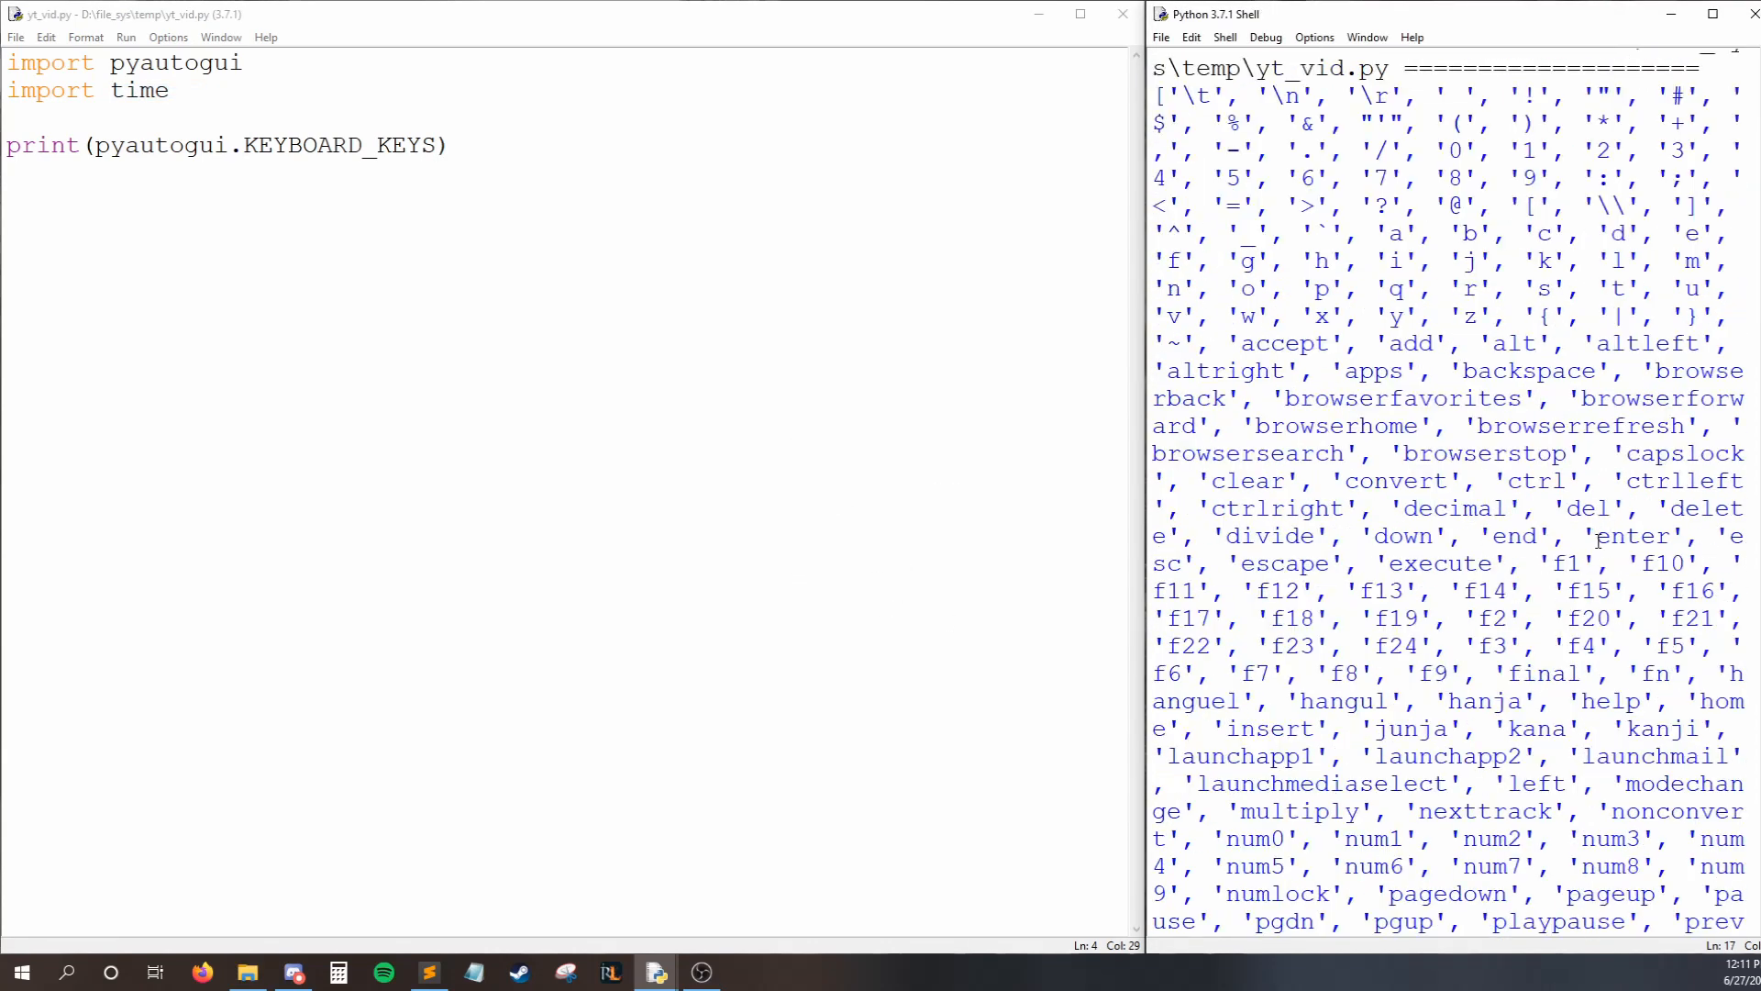
{"action": "double_click", "coordinate": [1631, 535]}
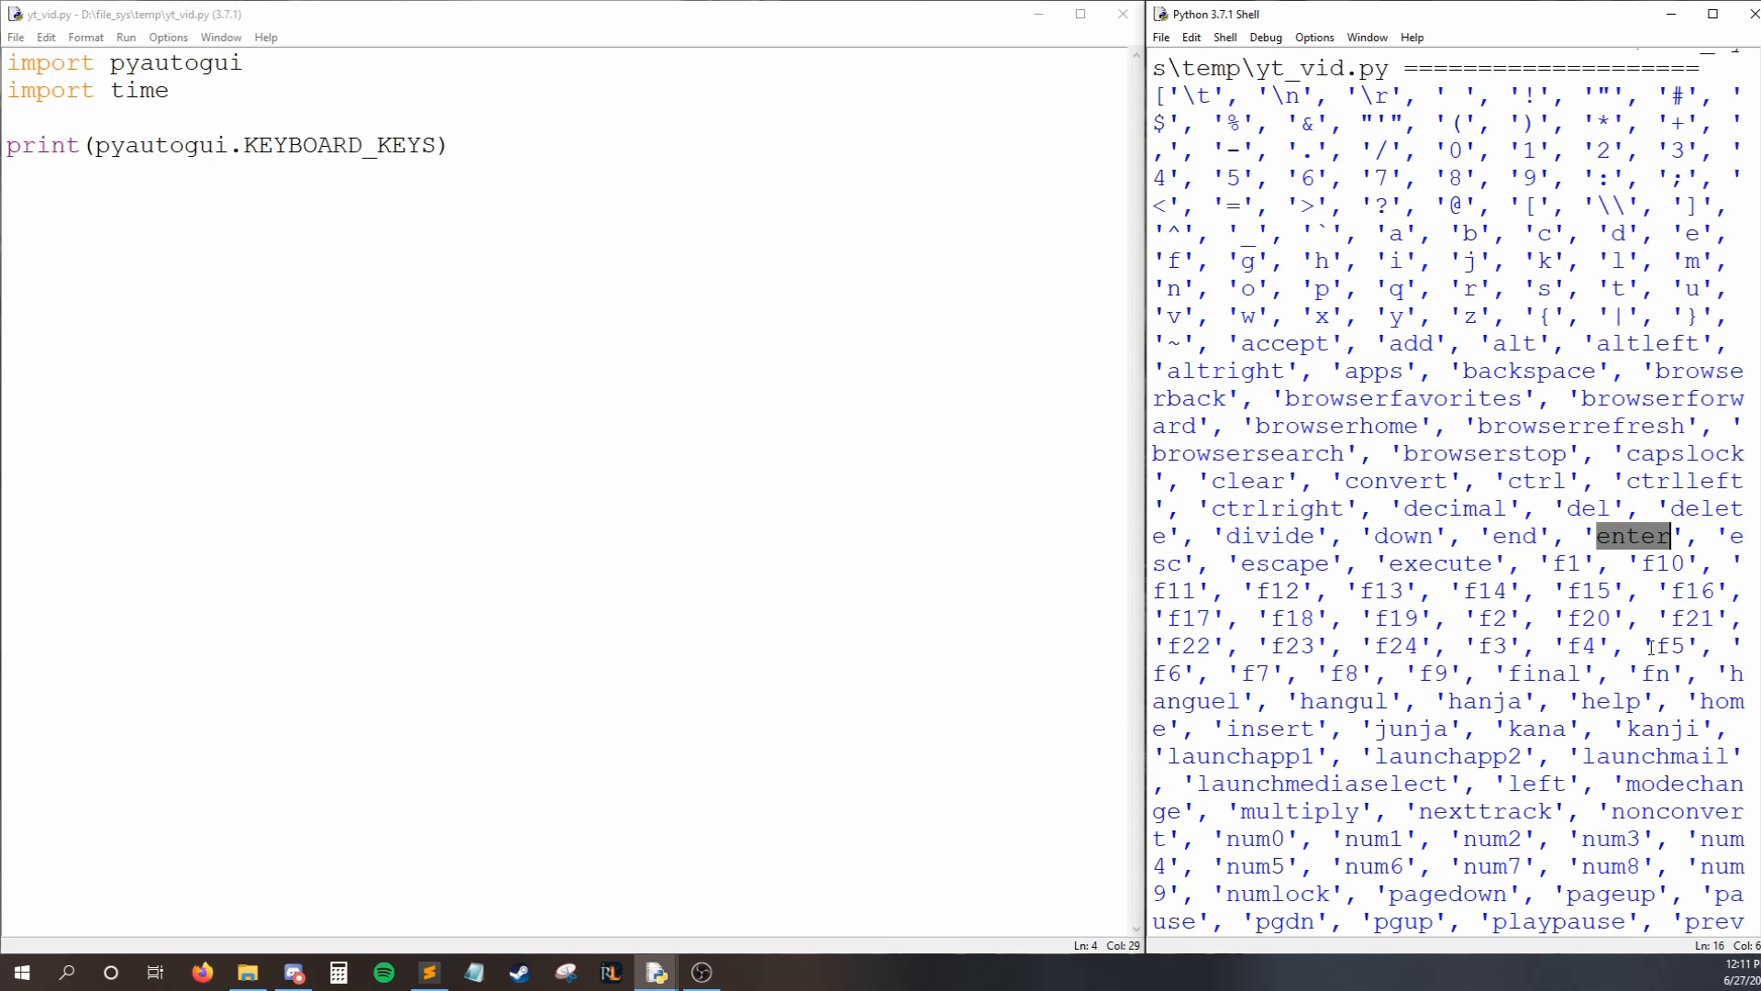
{"action": "scroll", "scroll_direction": "down", "scroll_amount": 3}
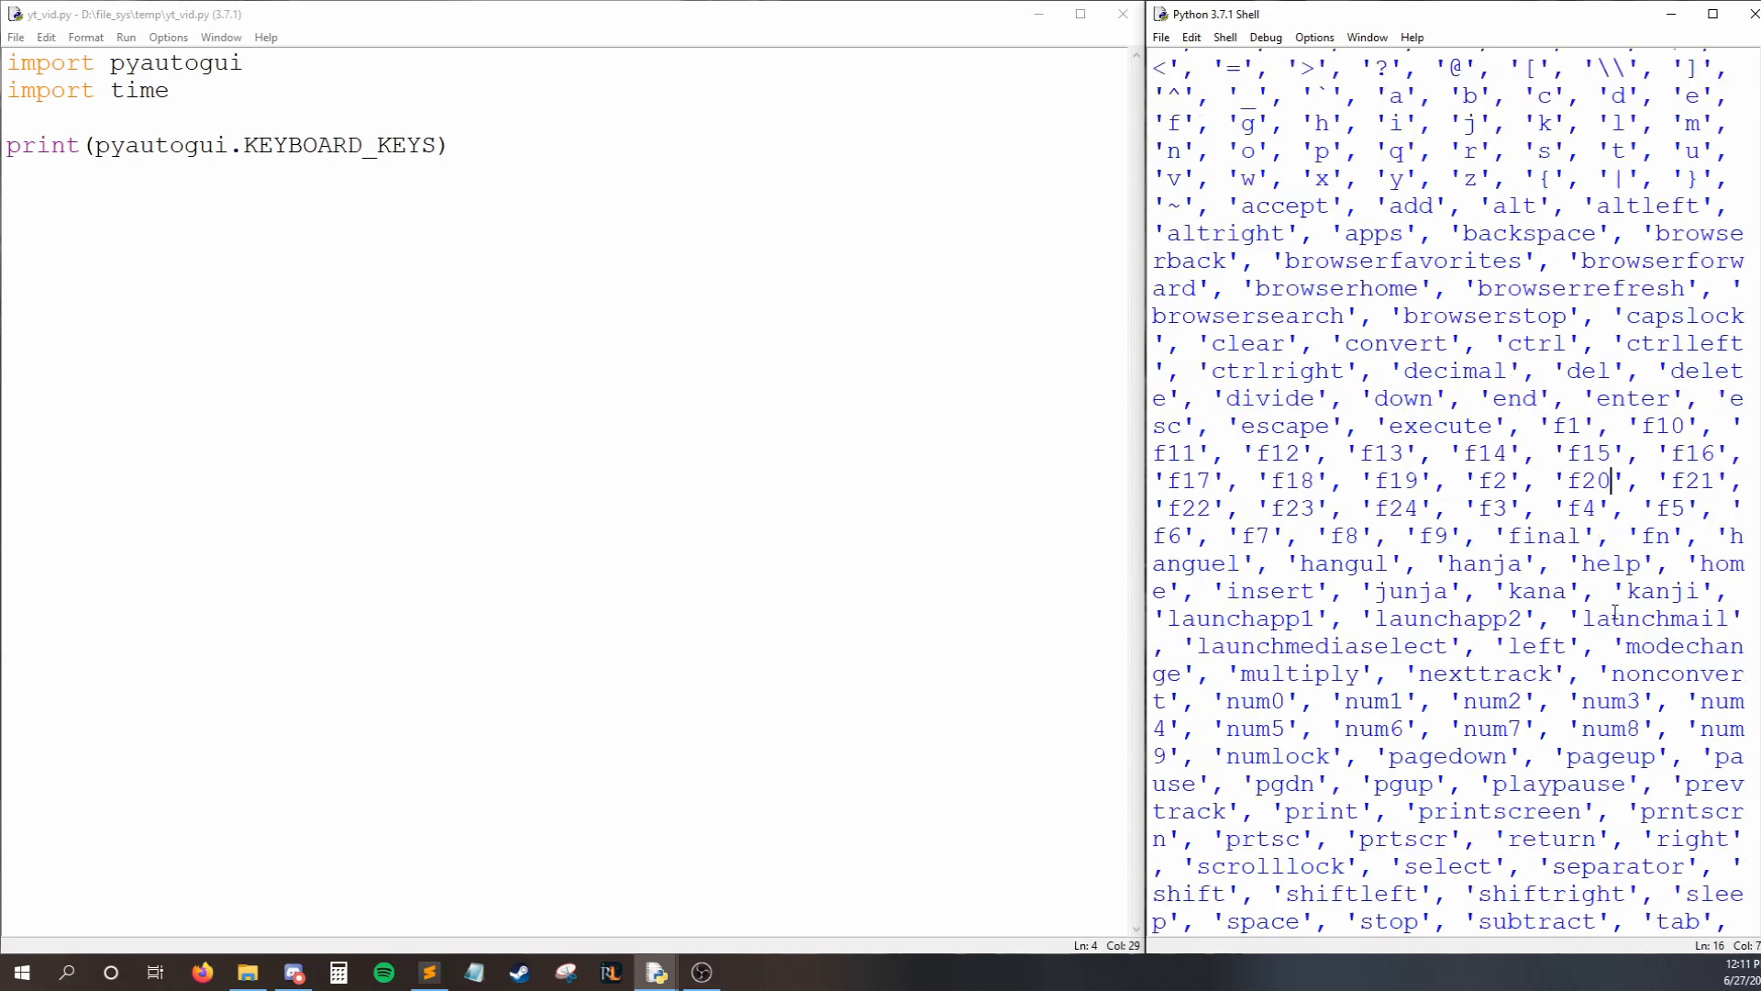
{"action": "scroll", "scroll_direction": "down", "scroll_amount": 3}
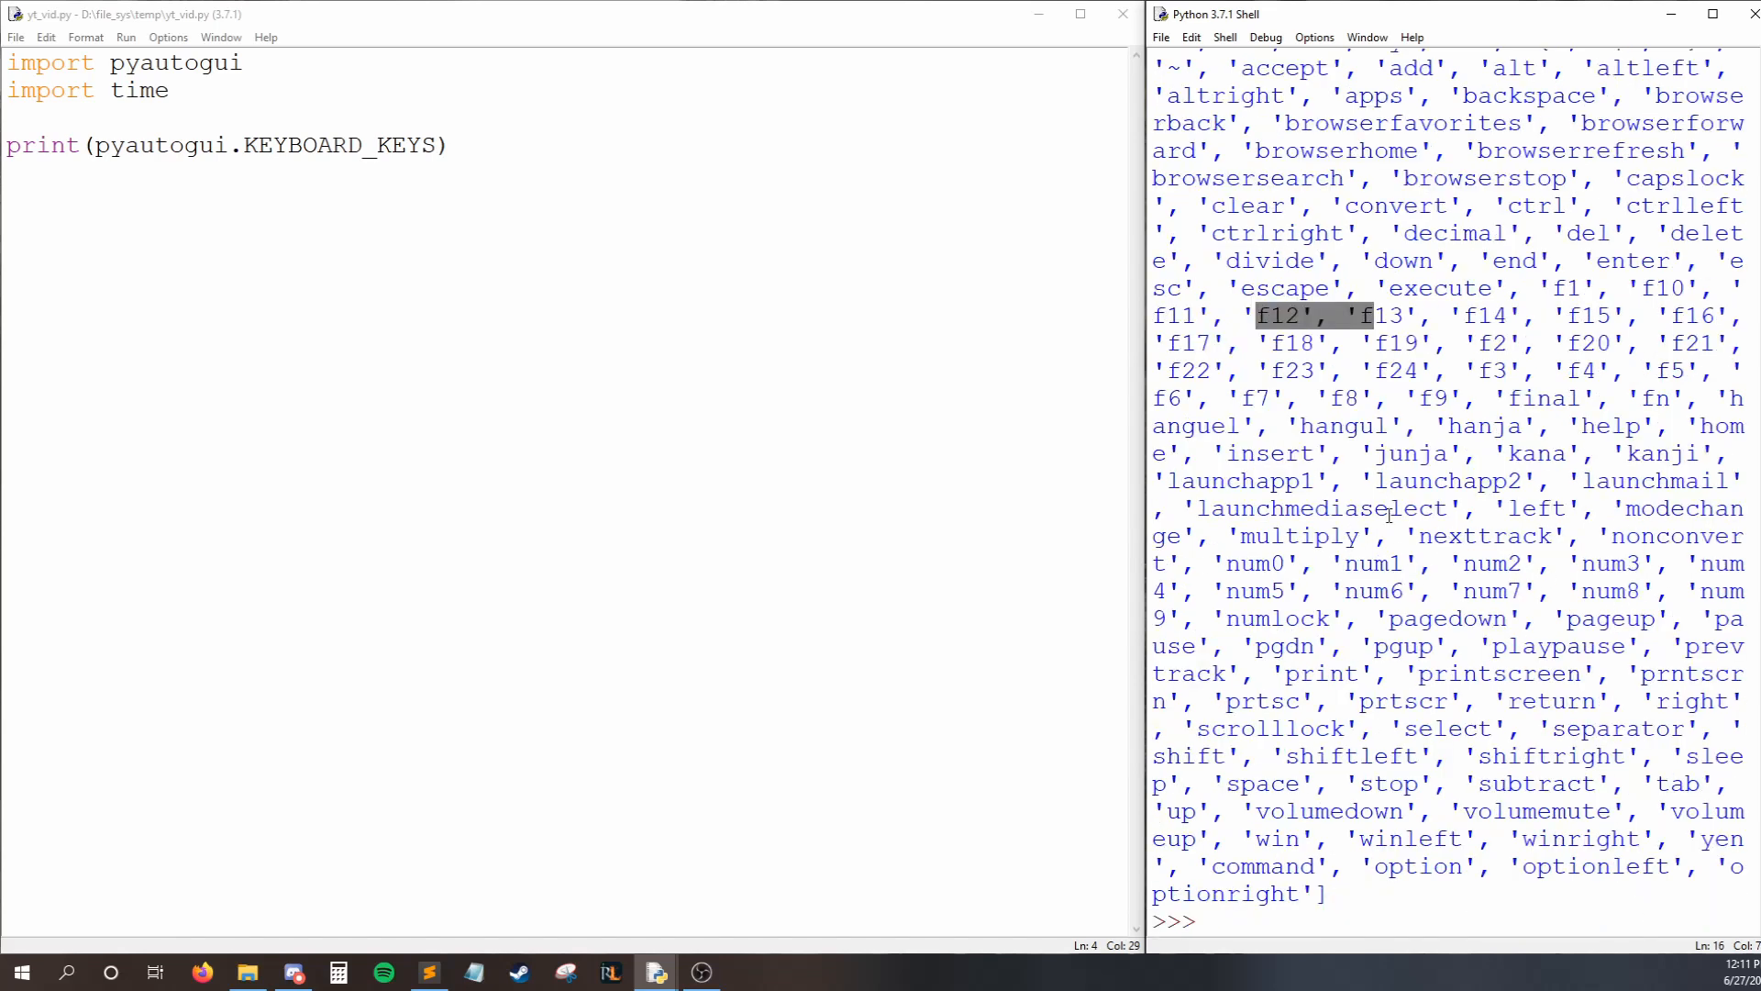